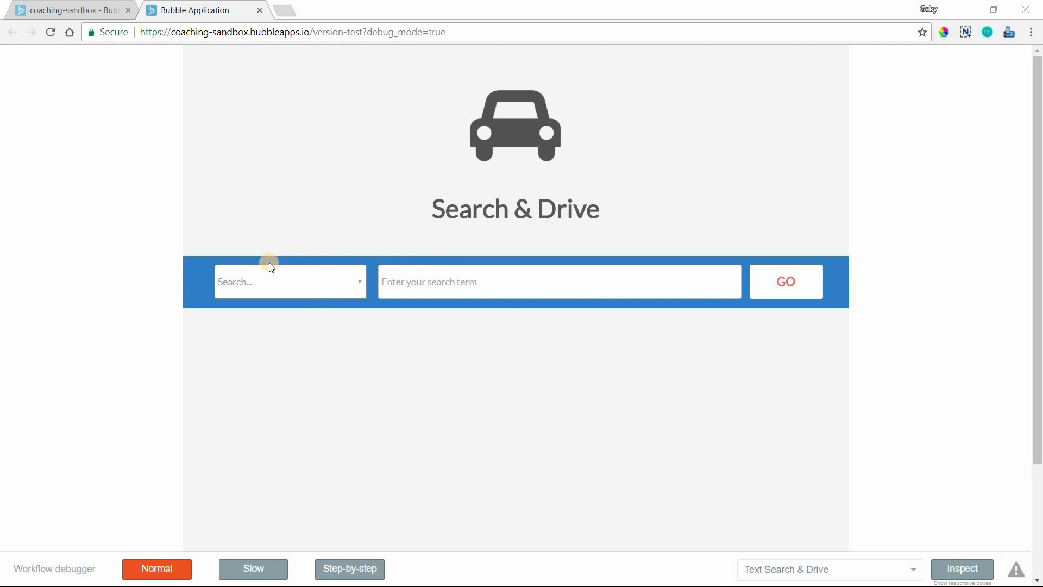
- In the live preview, choose Manufacturers as the search category and enter Toyota as the search term
left_click(290, 281)
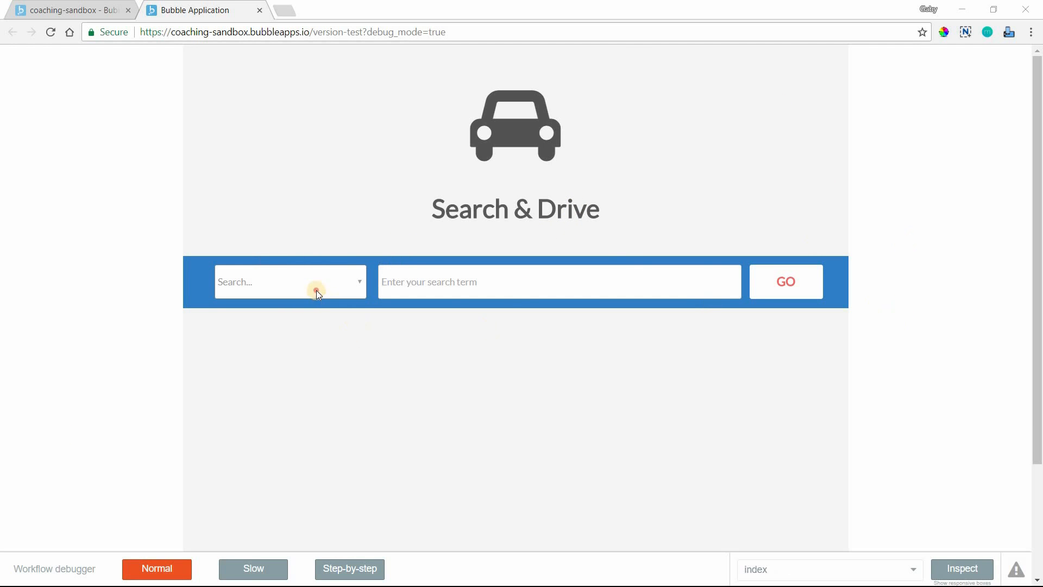
left_click(291, 281)
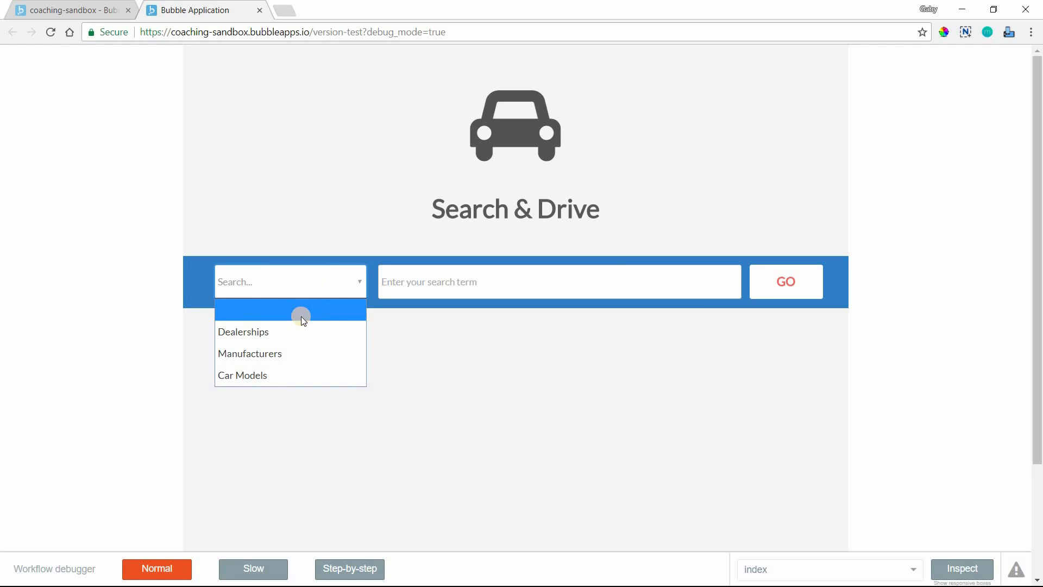
mouse_move(290, 336)
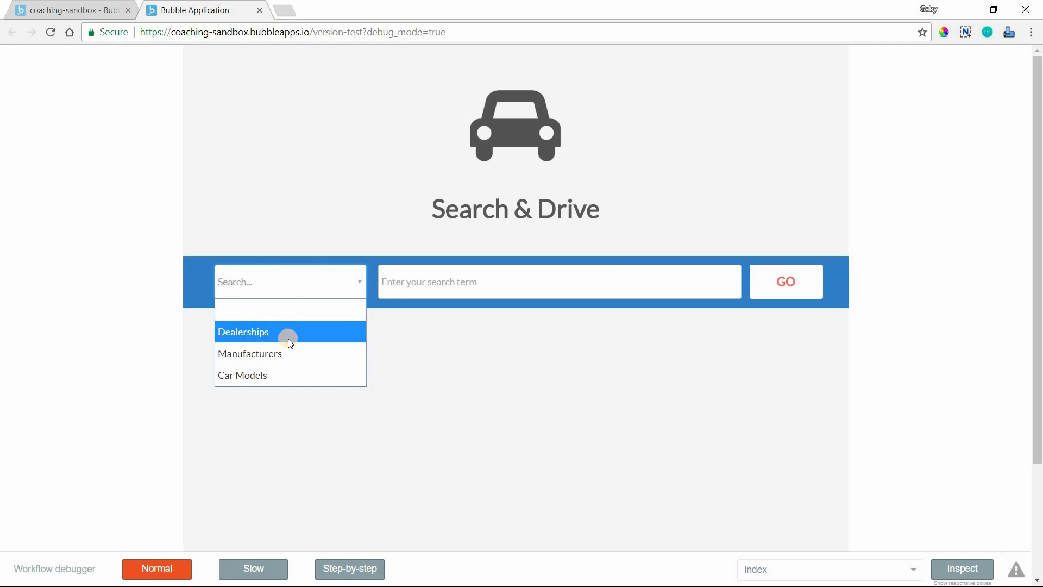
left_click(249, 353)
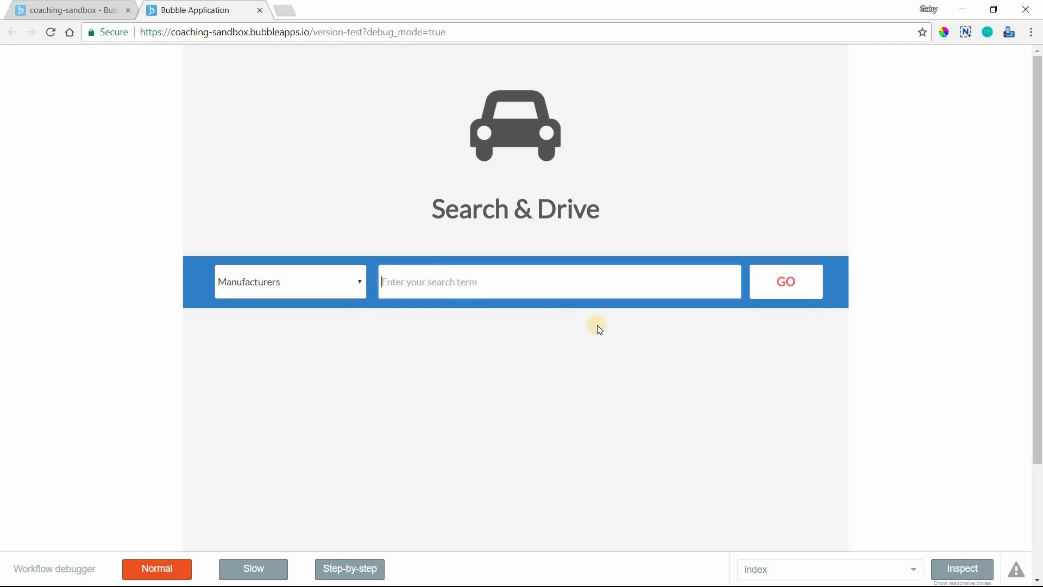
type("Toyota")
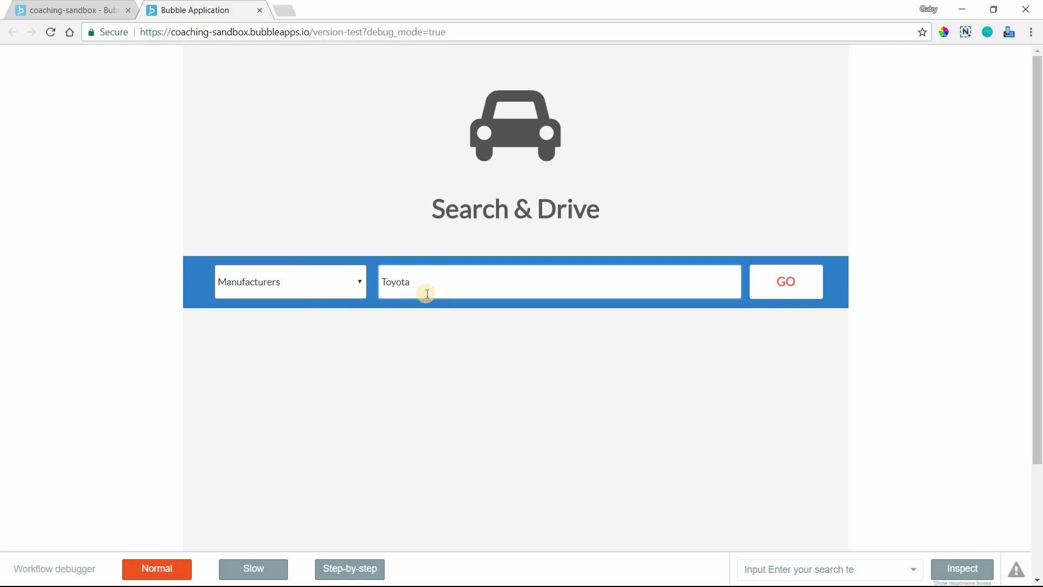
double_click(396, 282)
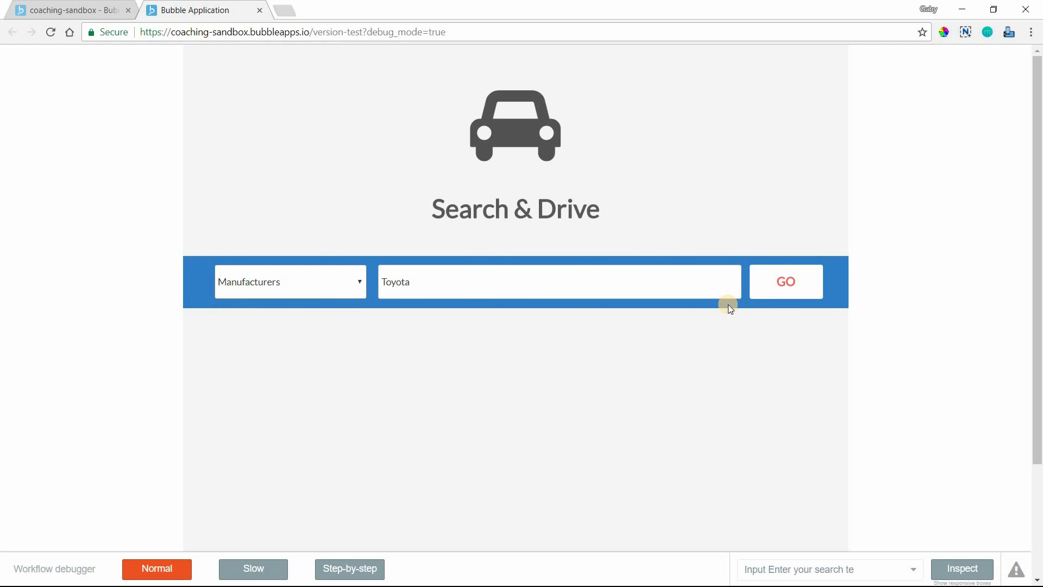
mouse_move(682, 365)
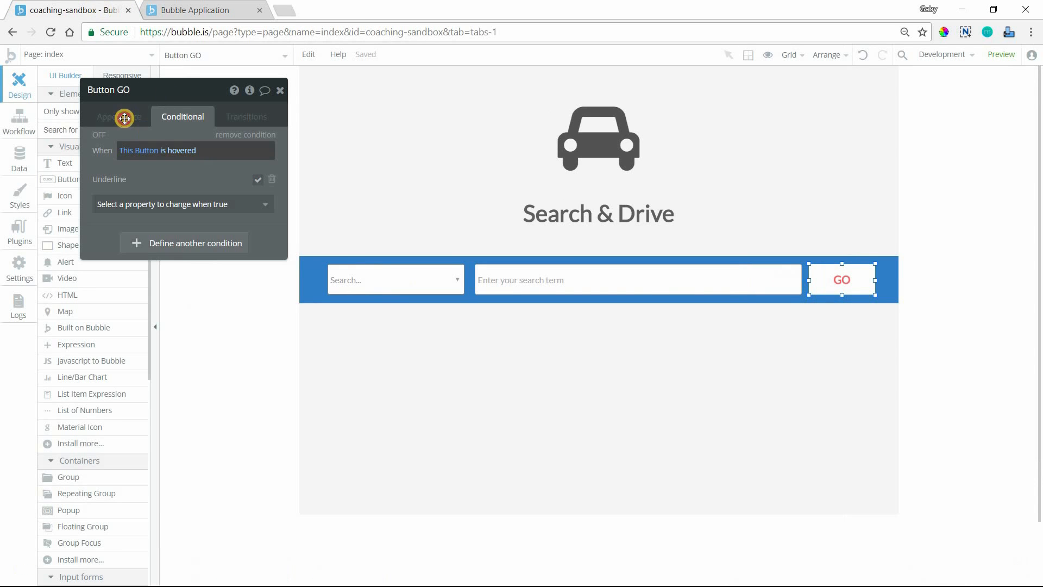
- Inspect Group A, Dropdown Search's static choices, the search Input and Button GO in the editor
left_click(119, 116)
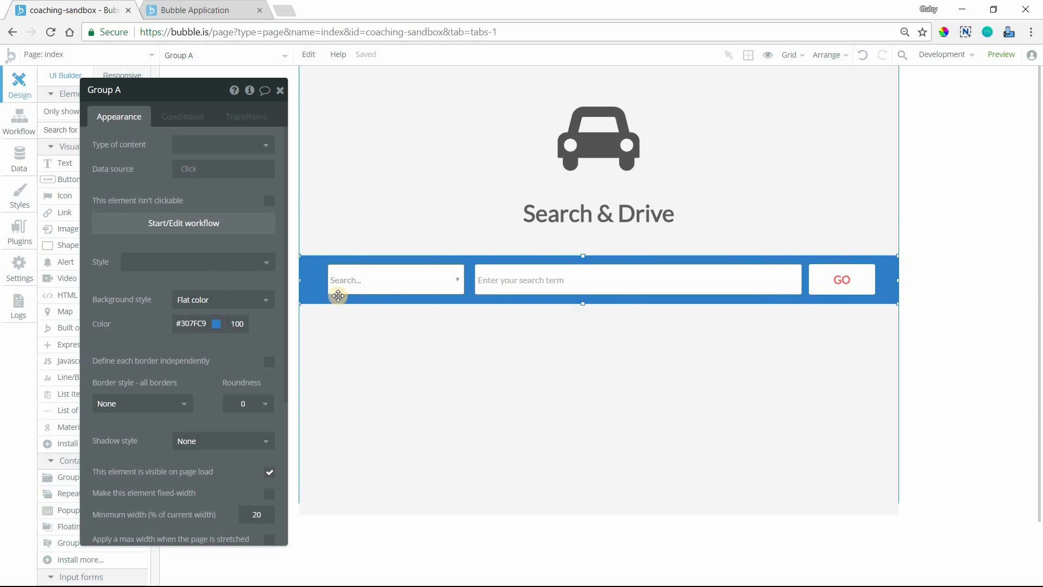
left_click(392, 279)
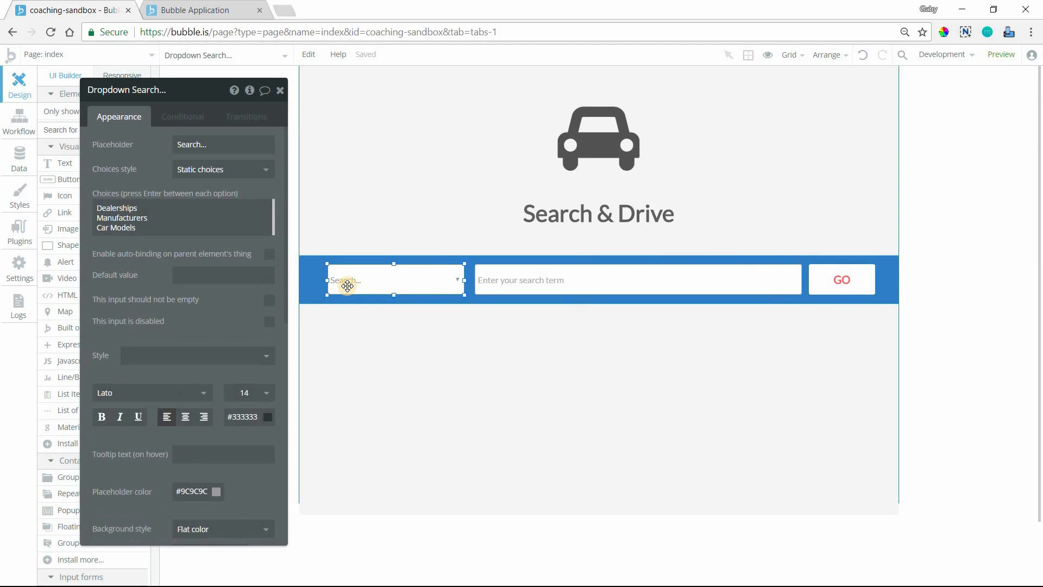
mouse_move(171, 169)
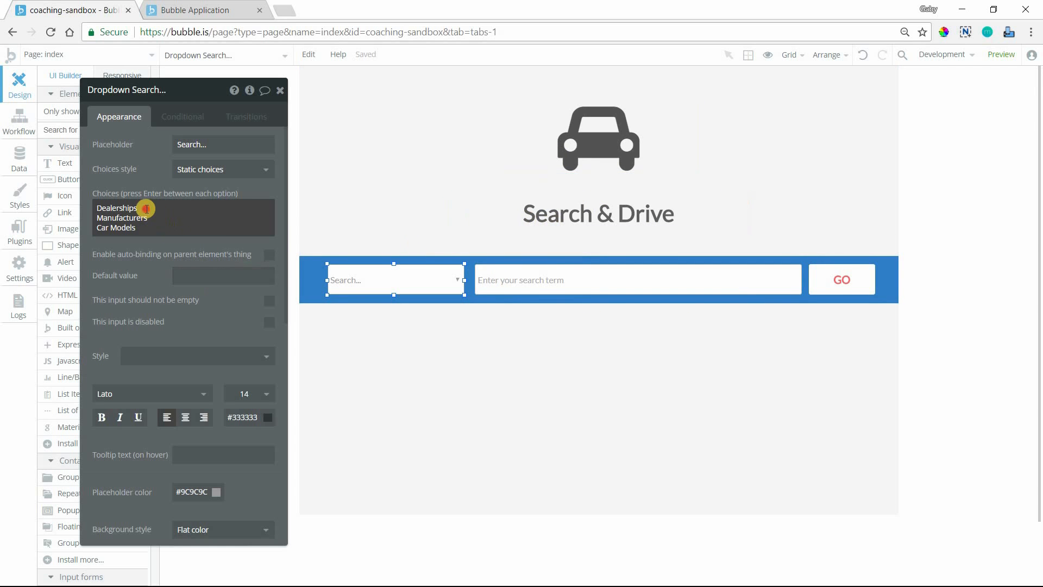
left_click(136, 211)
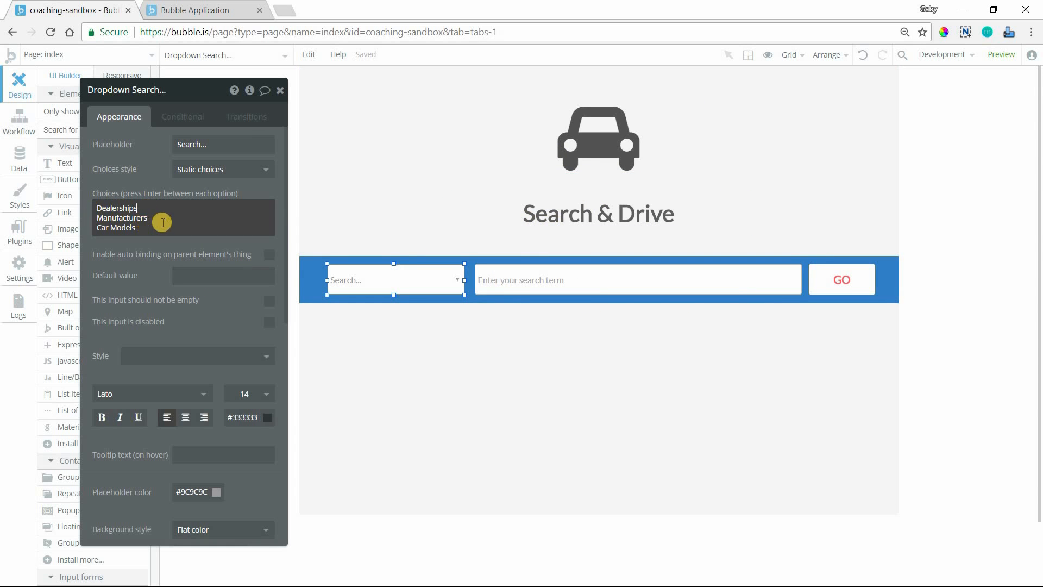
mouse_move(121, 241)
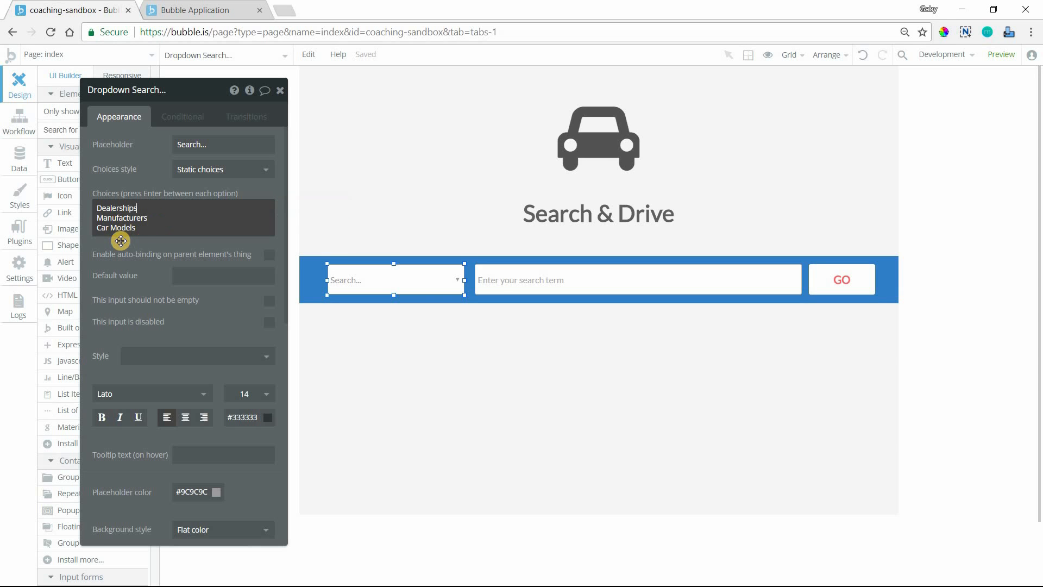
mouse_move(121, 227)
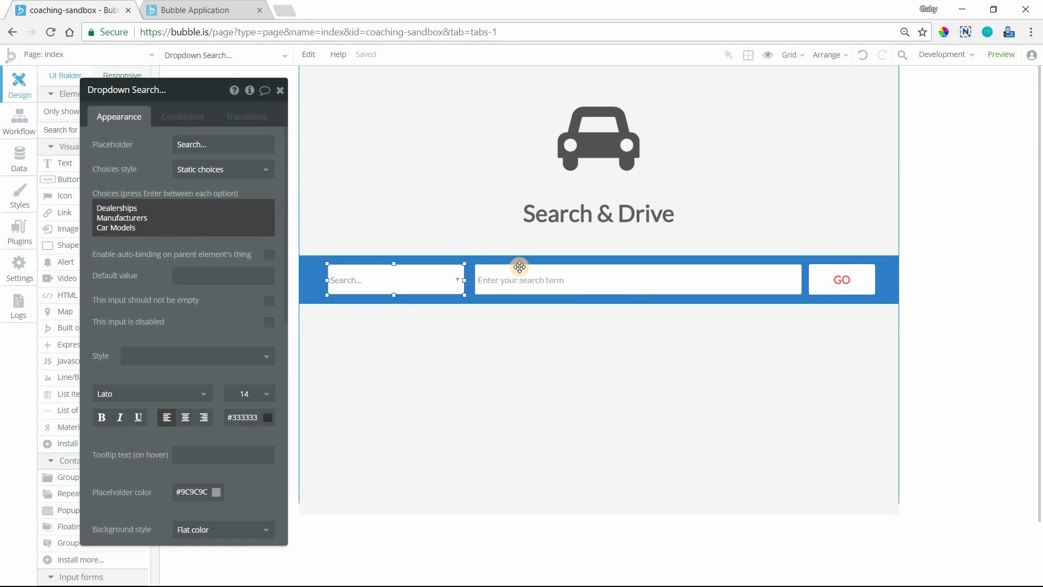
left_click(637, 279)
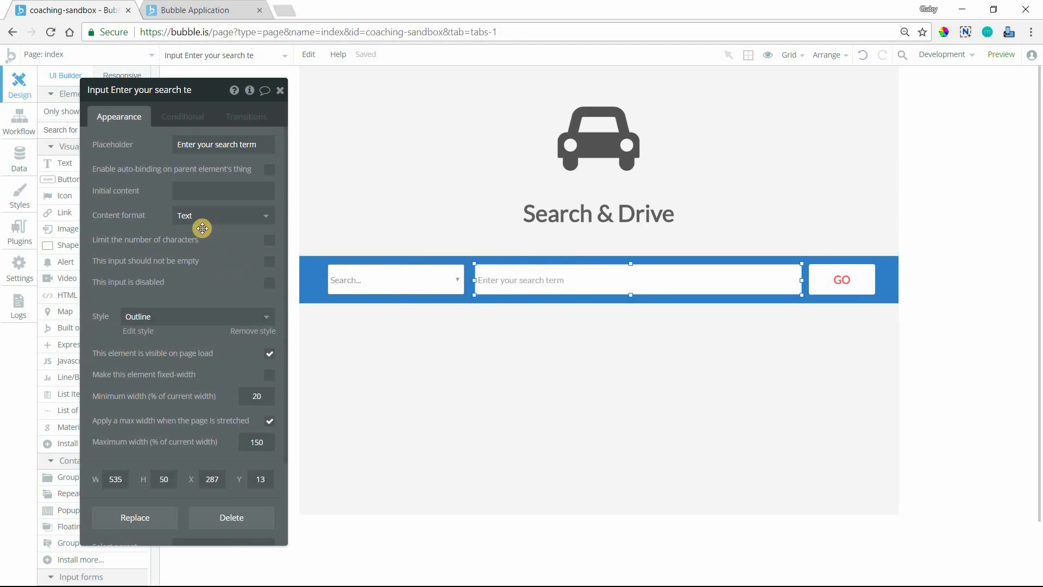
mouse_move(203, 228)
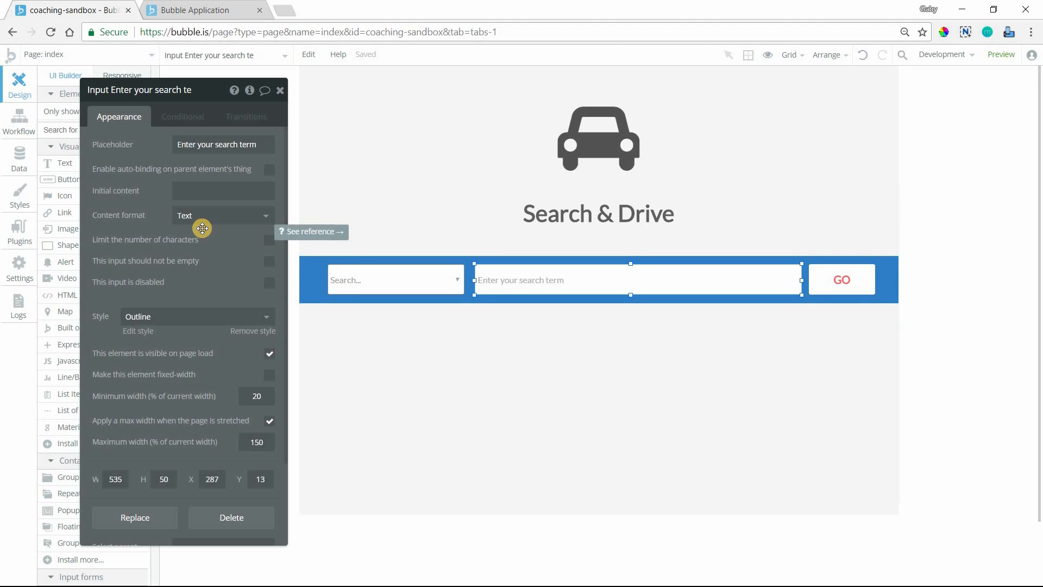
mouse_move(871, 286)
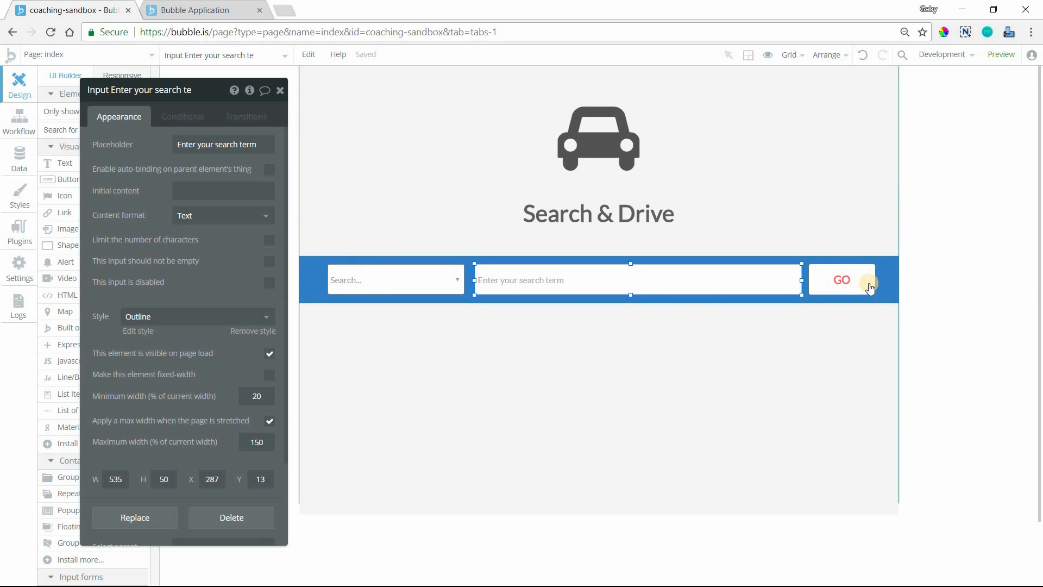
left_click(841, 279)
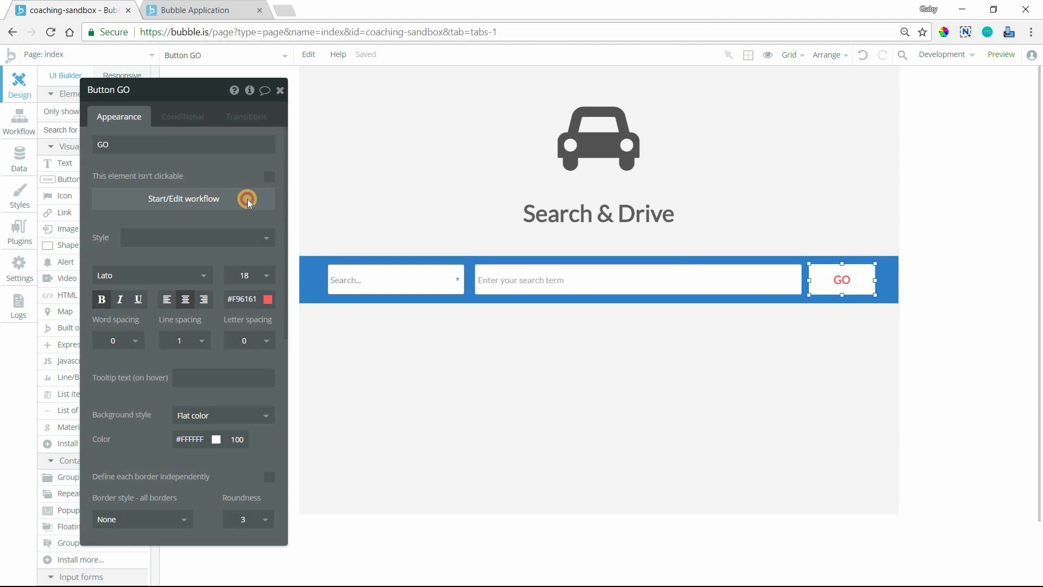
- Start a Button GO workflow with a Navigation 'Go to page...' action, then revisit the dropdown
left_click(183, 198)
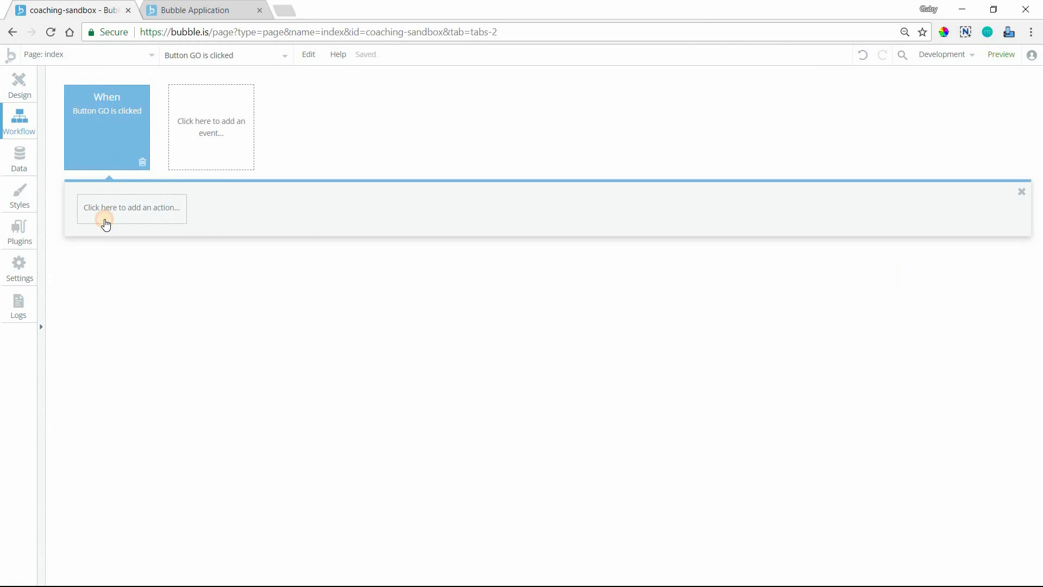
left_click(131, 207)
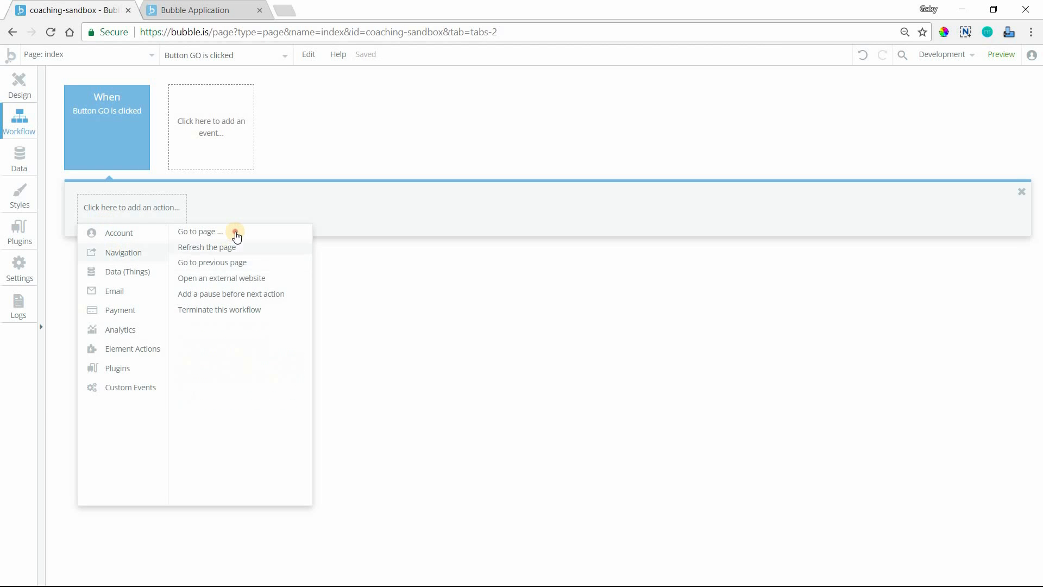
left_click(199, 232)
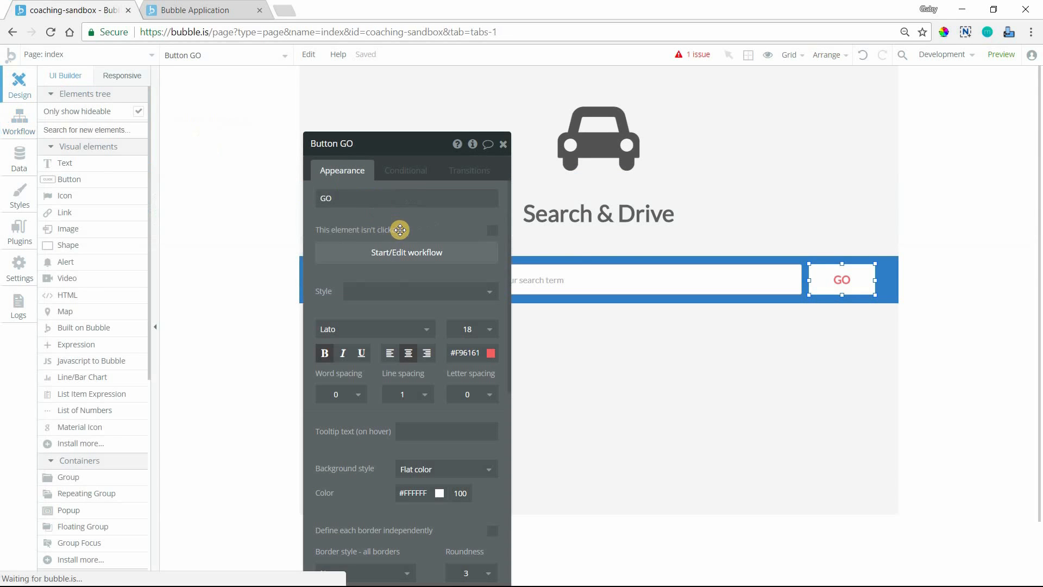
left_click(392, 280)
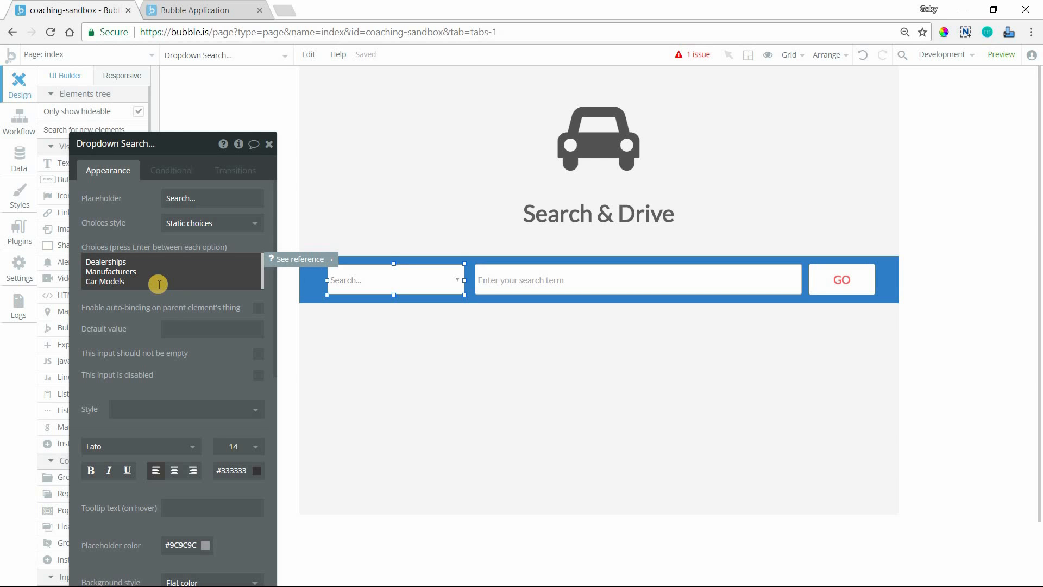
mouse_move(190, 273)
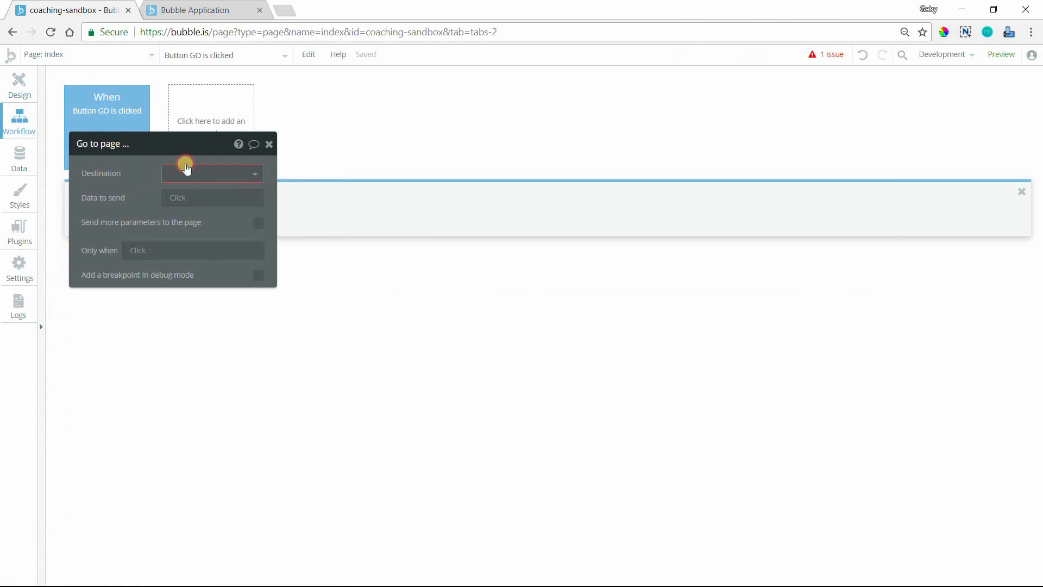
- Send the step to car-manufacturers only when Dropdown Search's value is "Manufacturers"
left_click(212, 173)
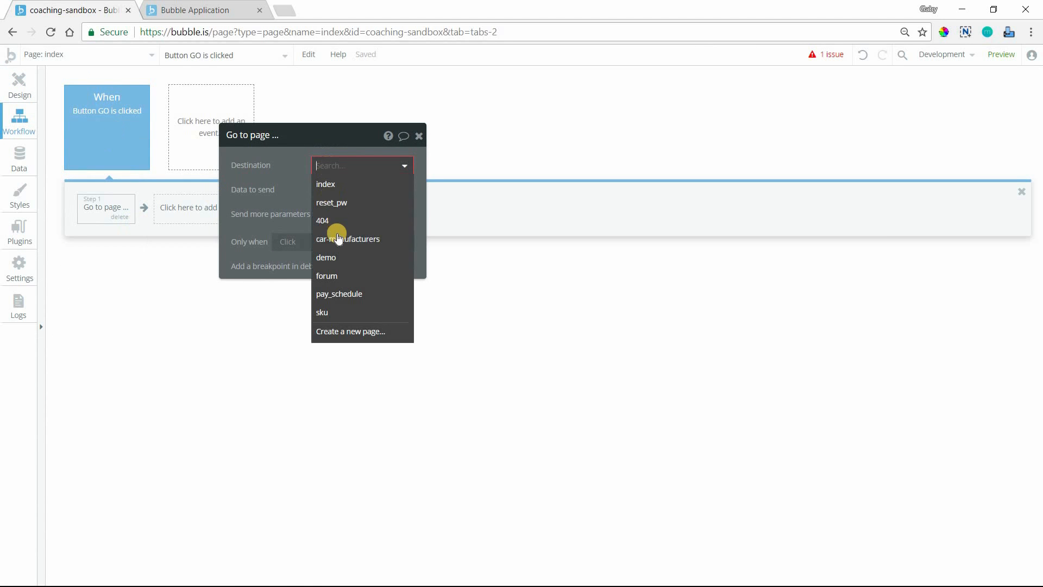
left_click(348, 240)
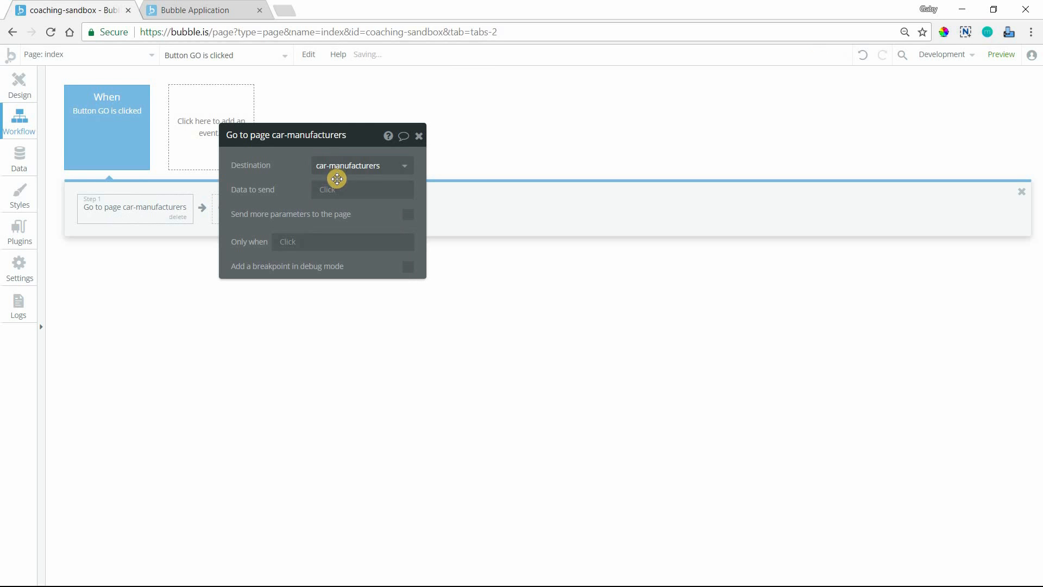
left_click(343, 241)
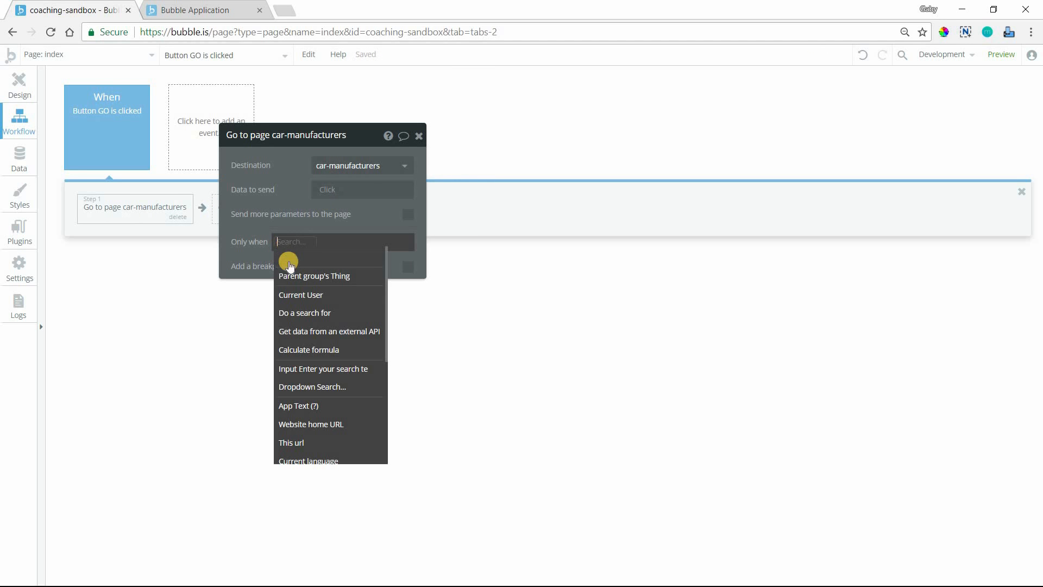
left_click(312, 387)
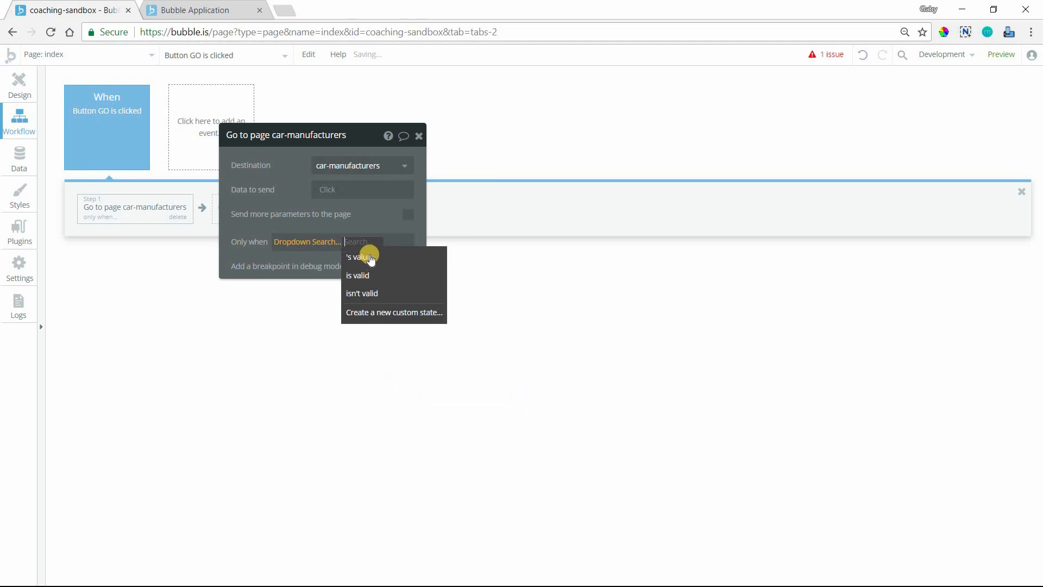
left_click(358, 258)
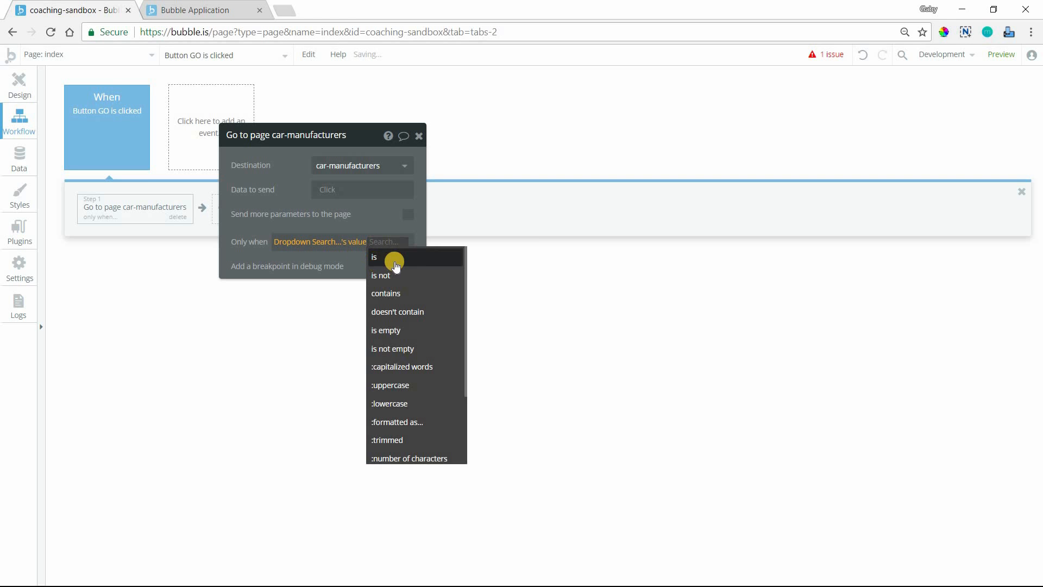
left_click(373, 257)
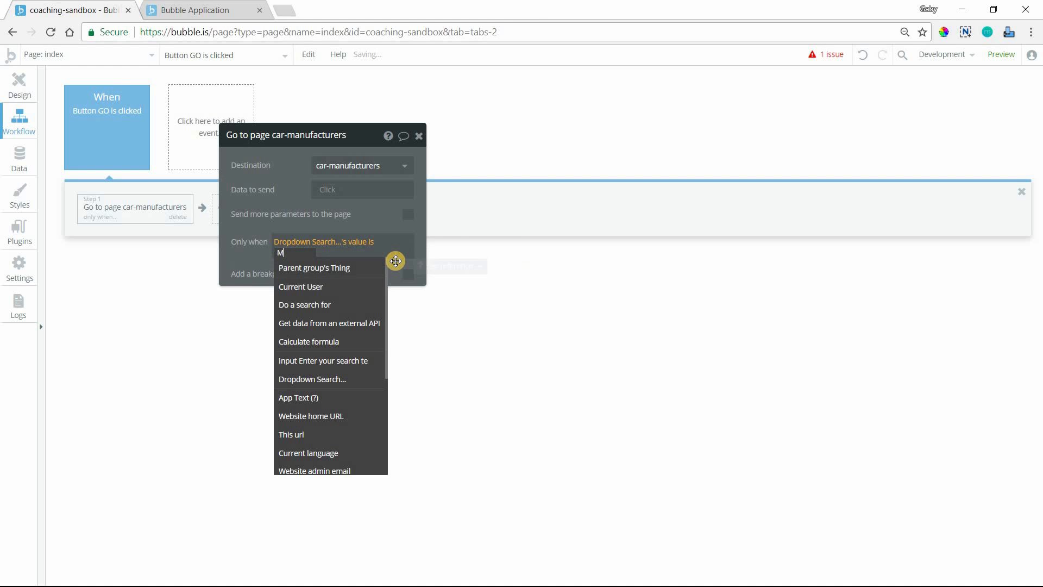
type("anufacturers\"")
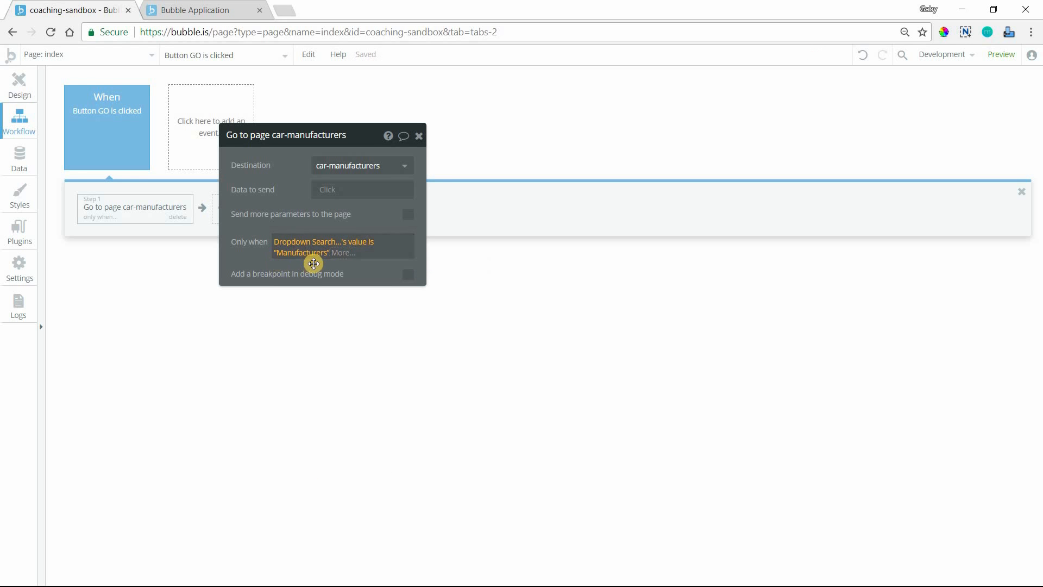
- Check the dropdown choices in Design, return to the workflow, and duplicate the step
left_click(18, 83)
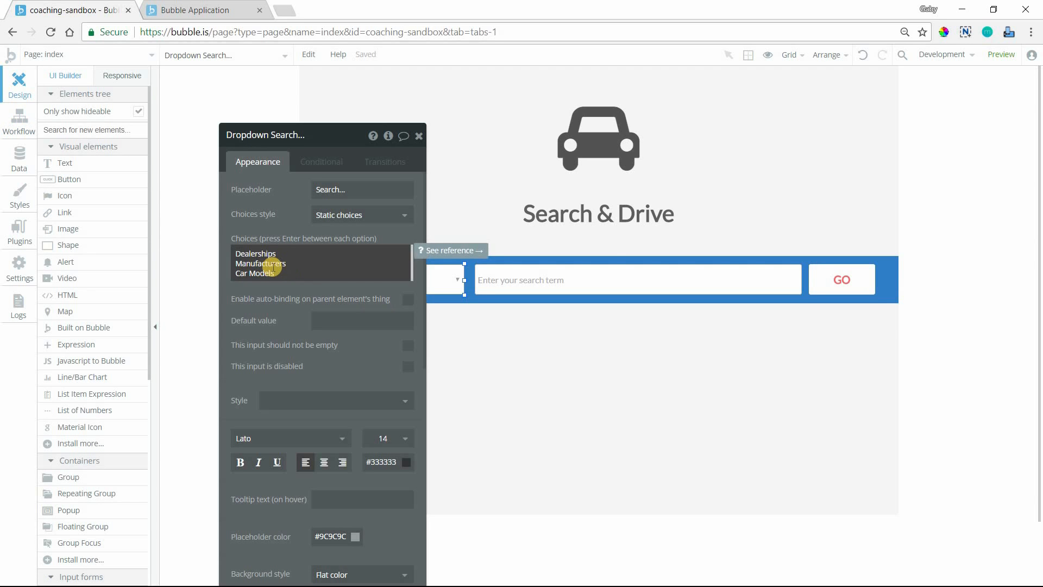
left_click(19, 120)
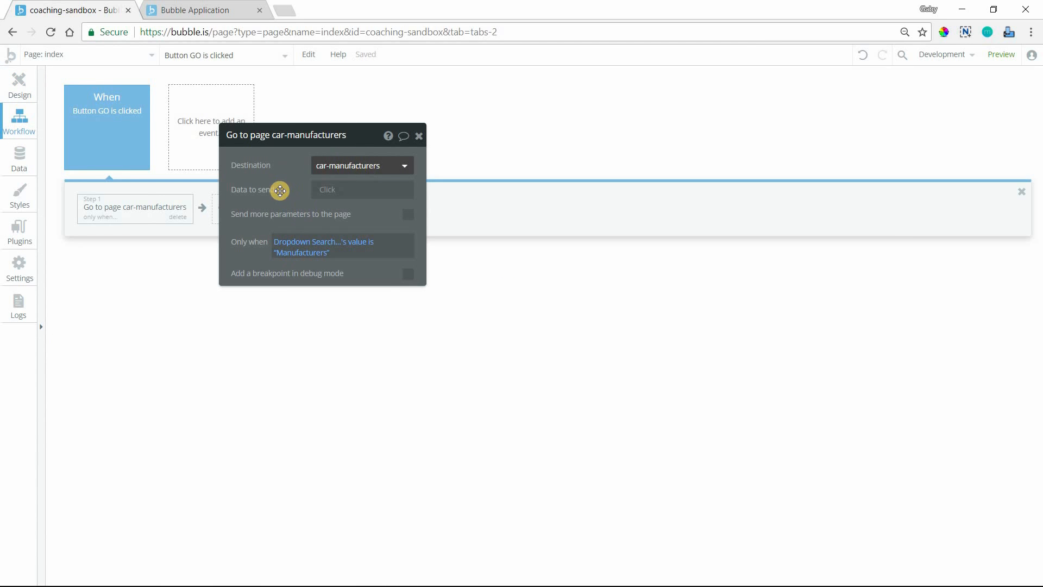
right_click(134, 207)
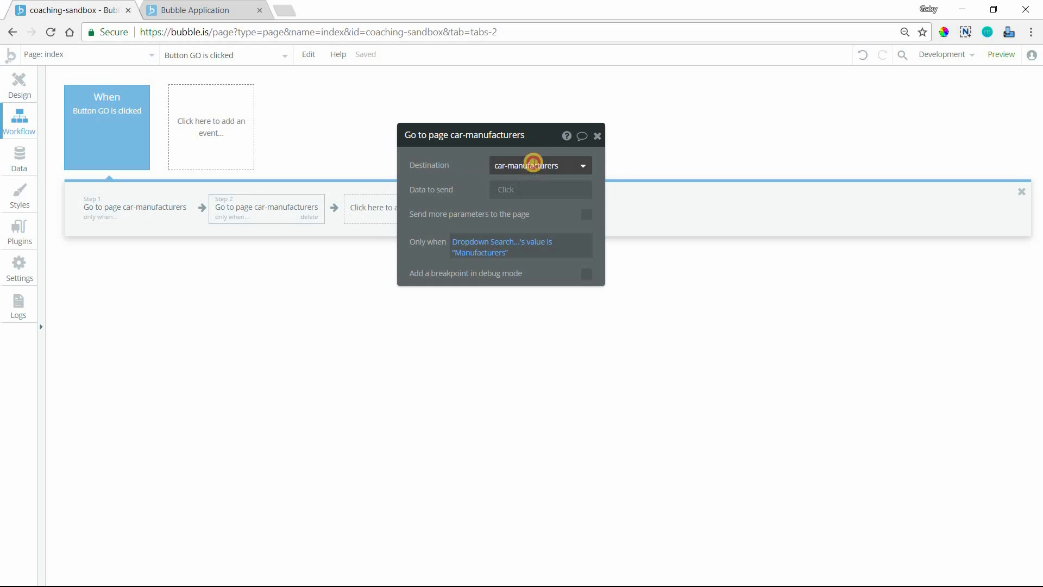
left_click(539, 165)
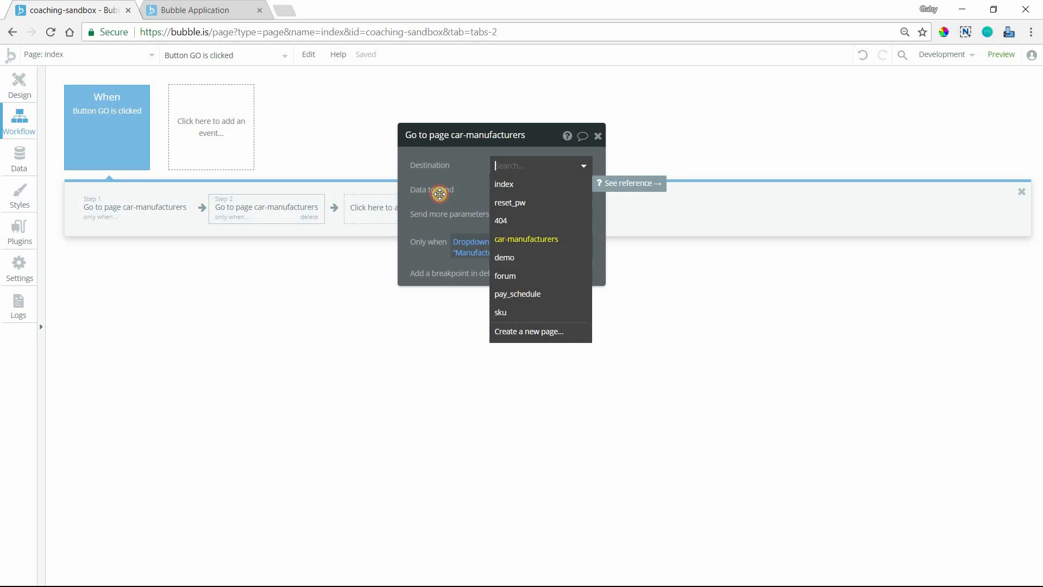
left_click(527, 239)
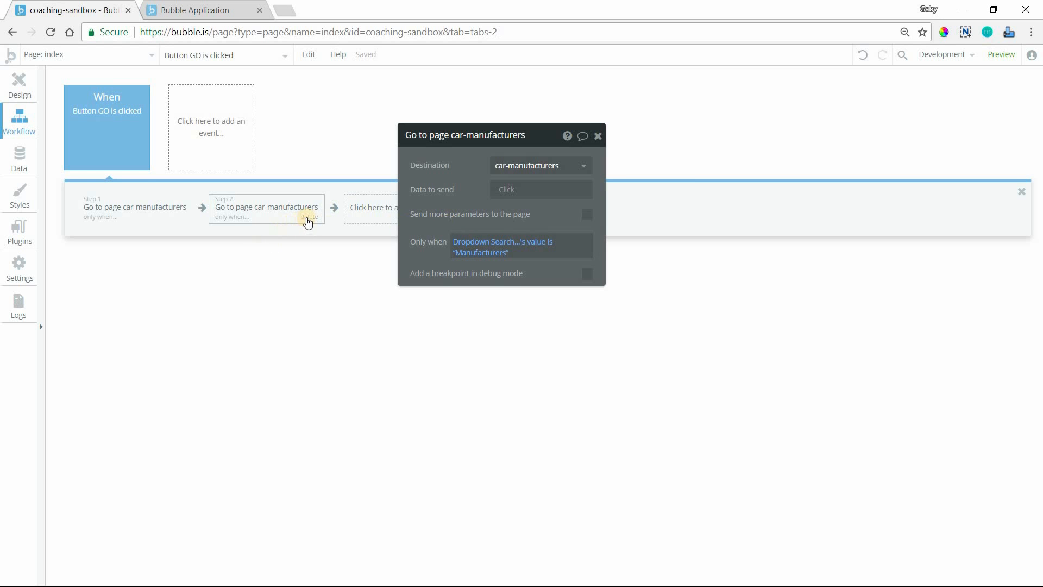
left_click(307, 217)
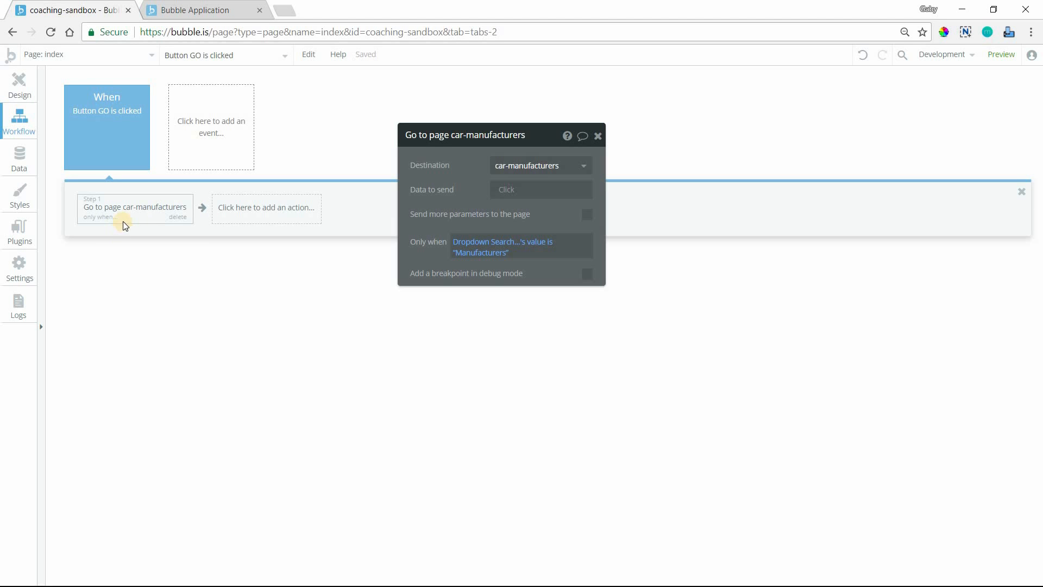
mouse_move(134, 225)
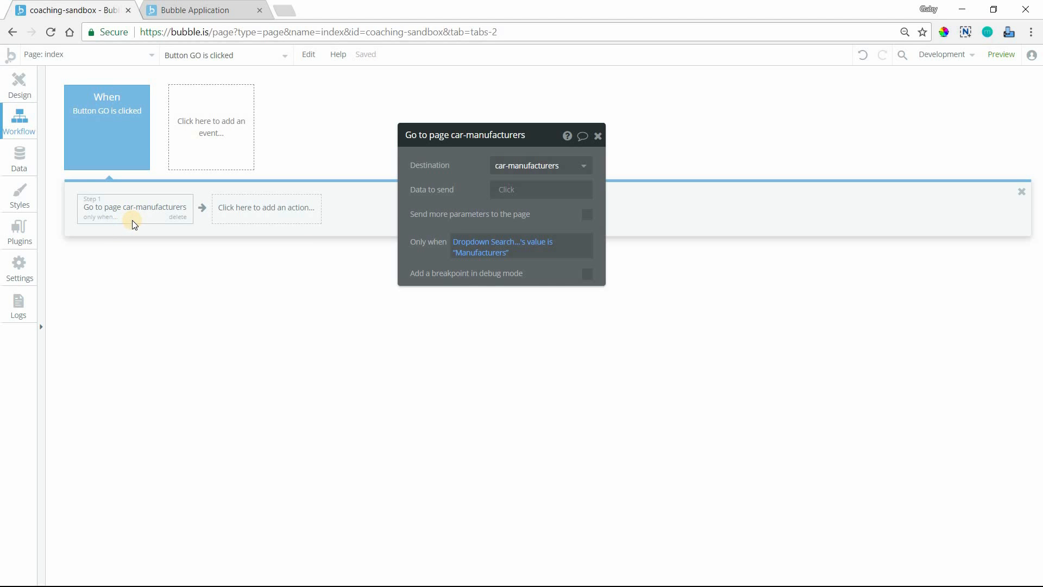
mouse_move(448, 202)
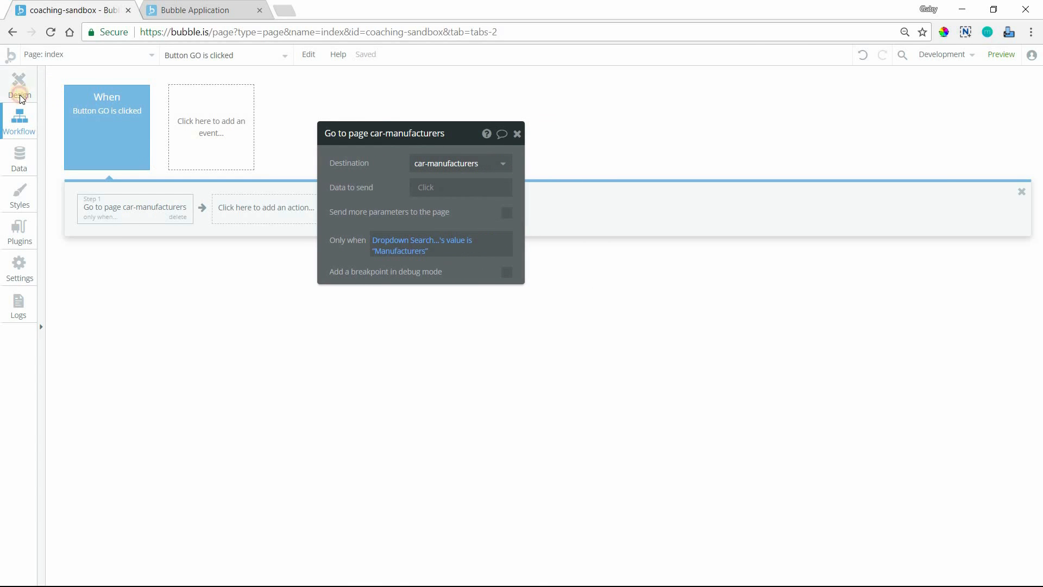
left_click(19, 83)
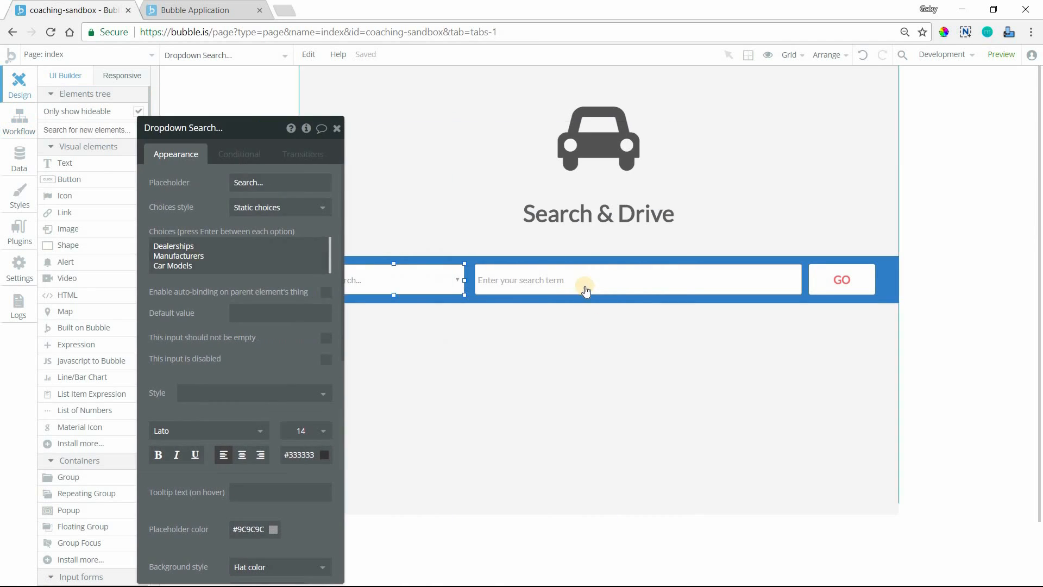
left_click(566, 279)
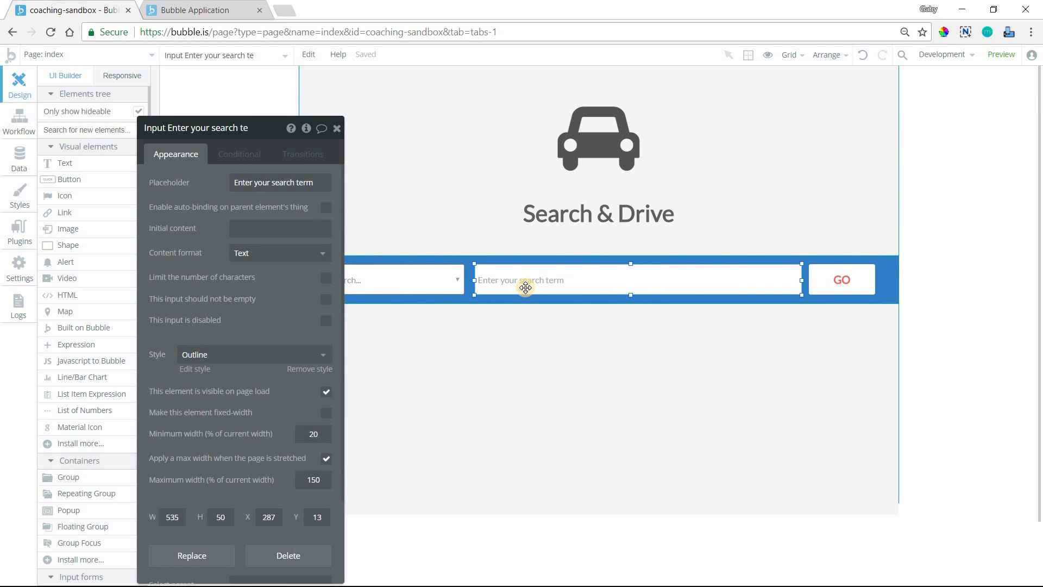
mouse_move(552, 290)
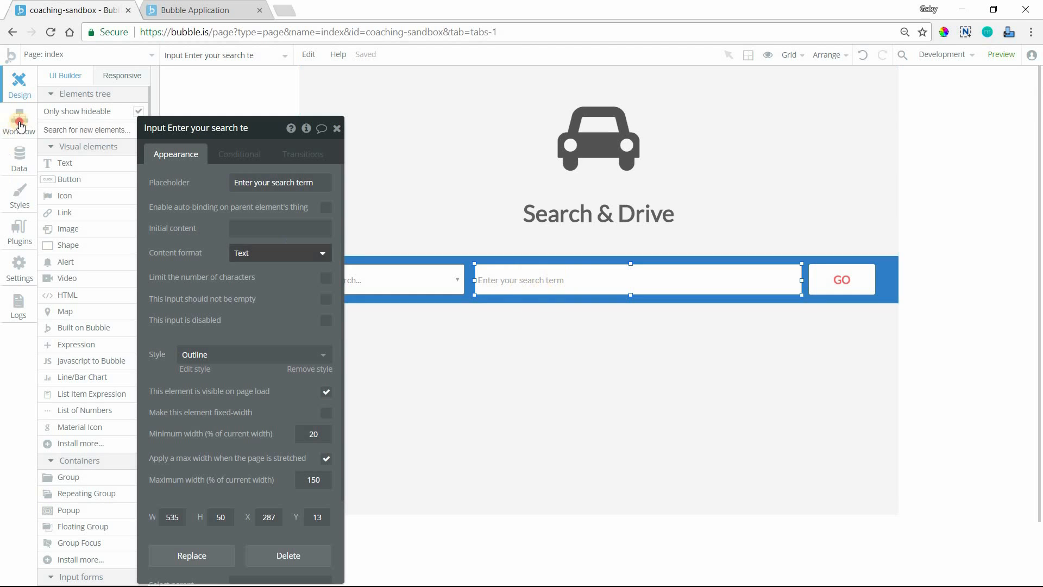
left_click(18, 122)
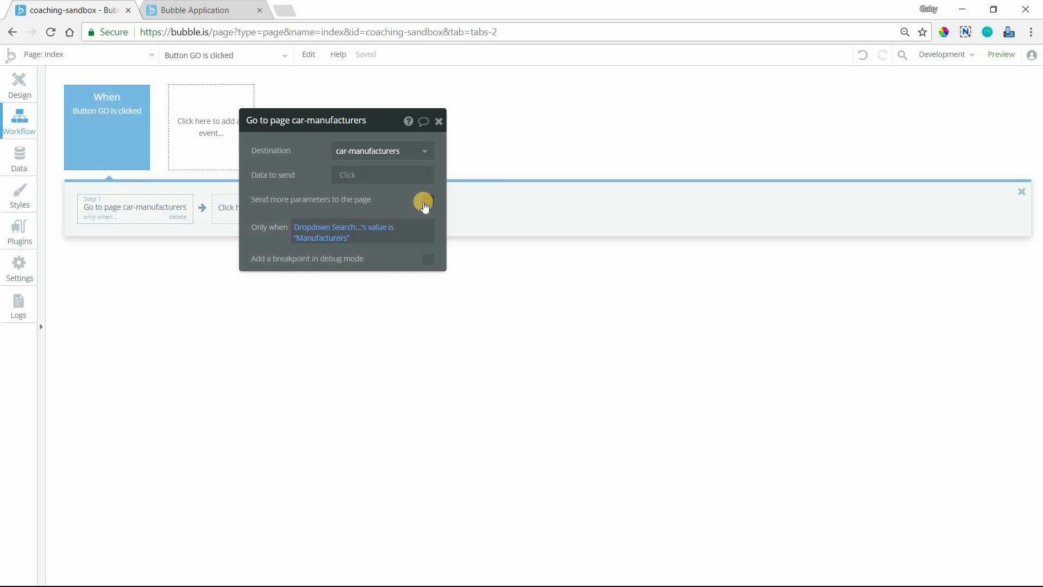
- Add a 'query' page parameter set to the search term input's value
left_click(428, 201)
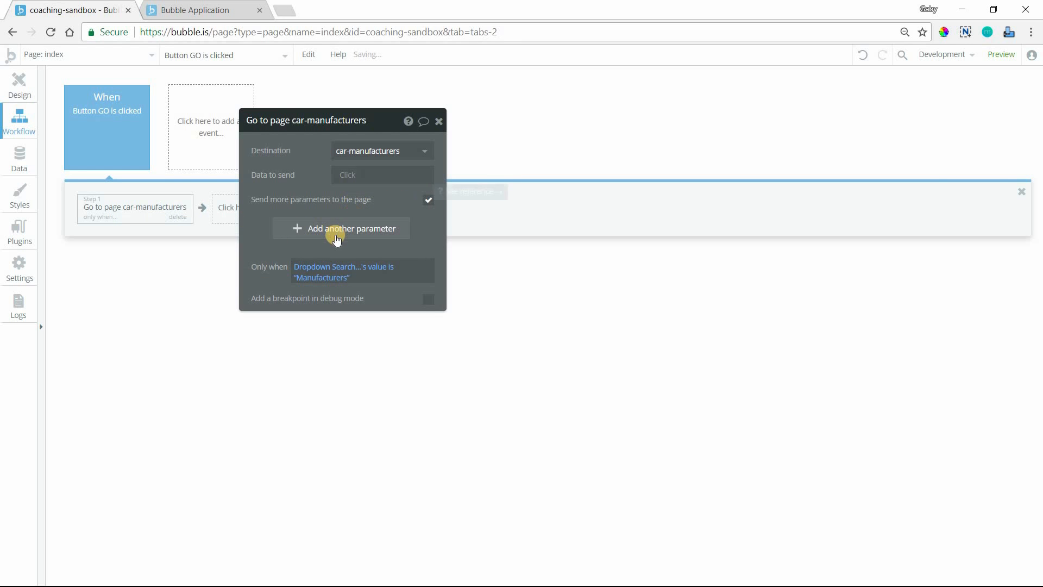
left_click(350, 229)
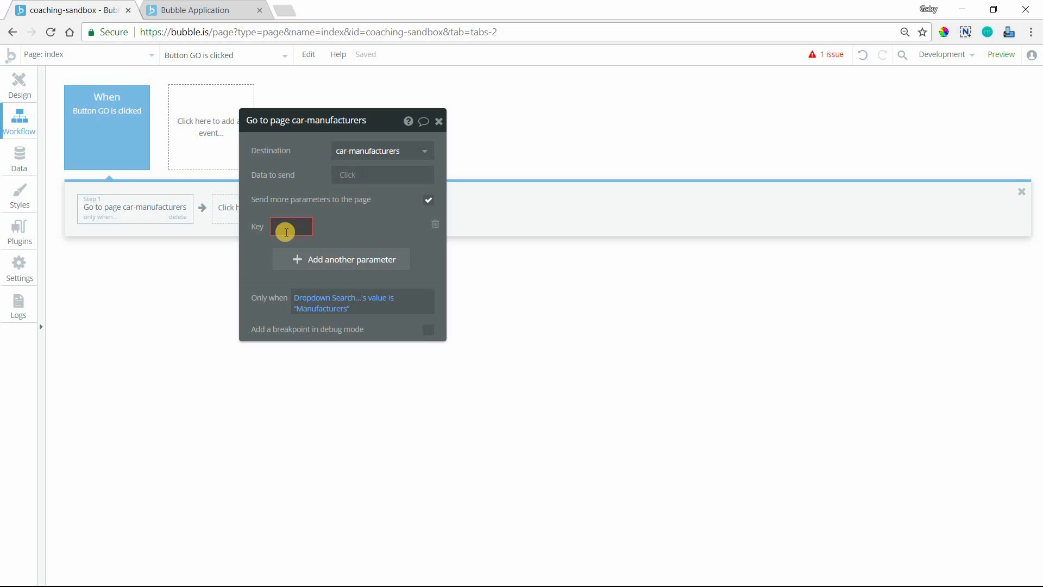
type("query")
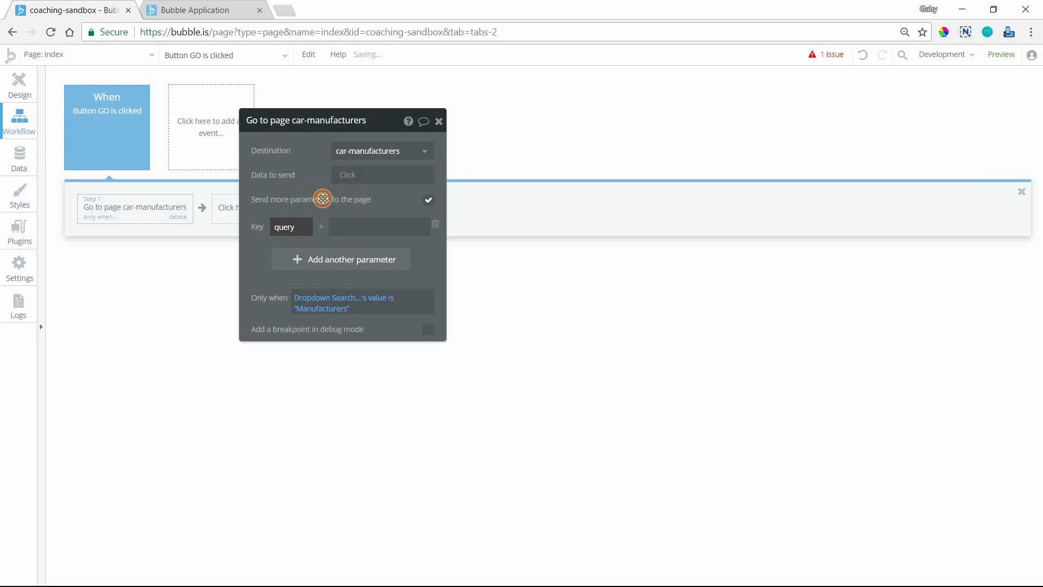
left_click(379, 226)
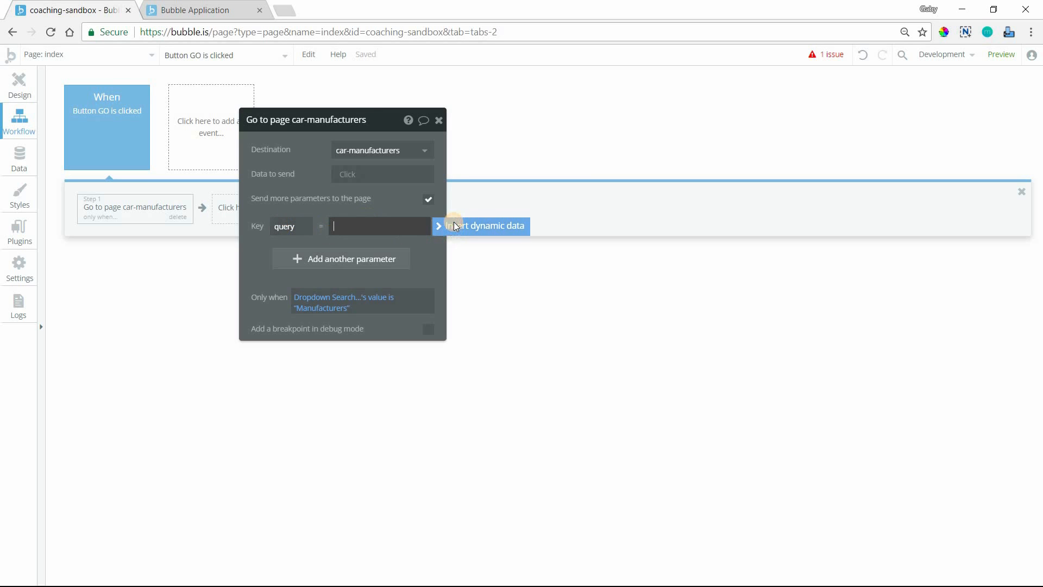
left_click(486, 225)
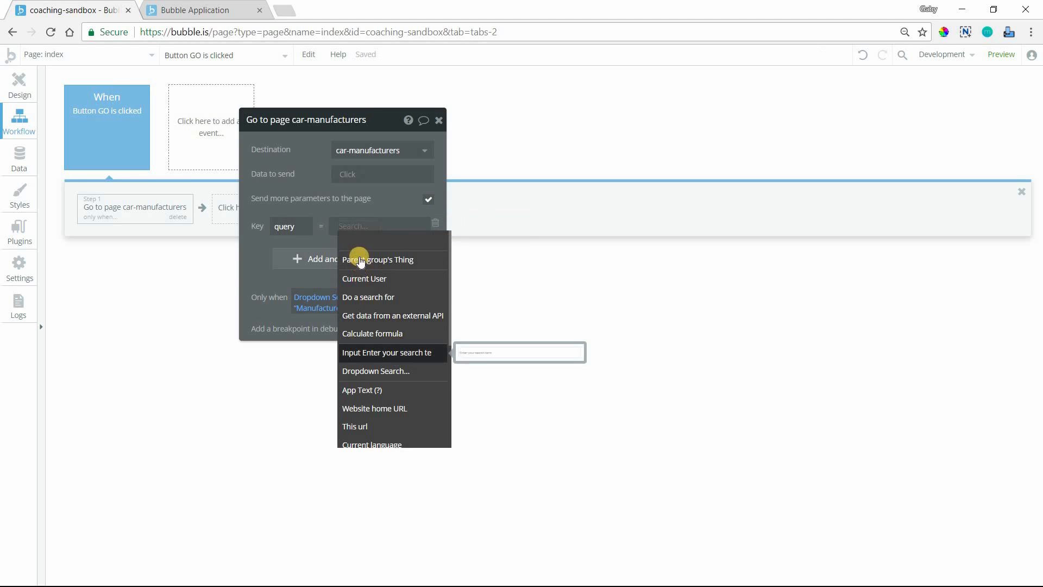
left_click(386, 352)
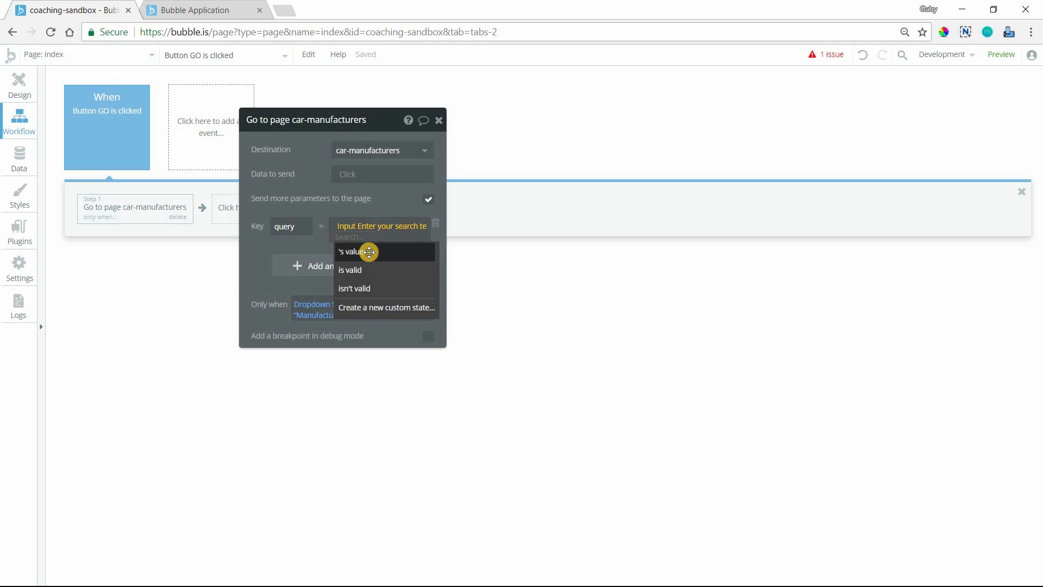
left_click(349, 252)
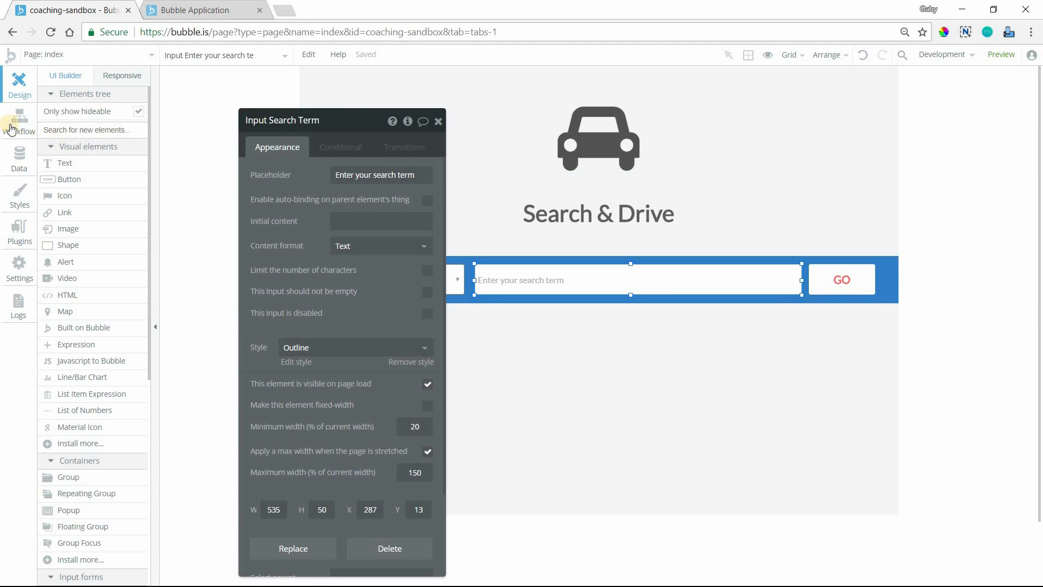
left_click(19, 123)
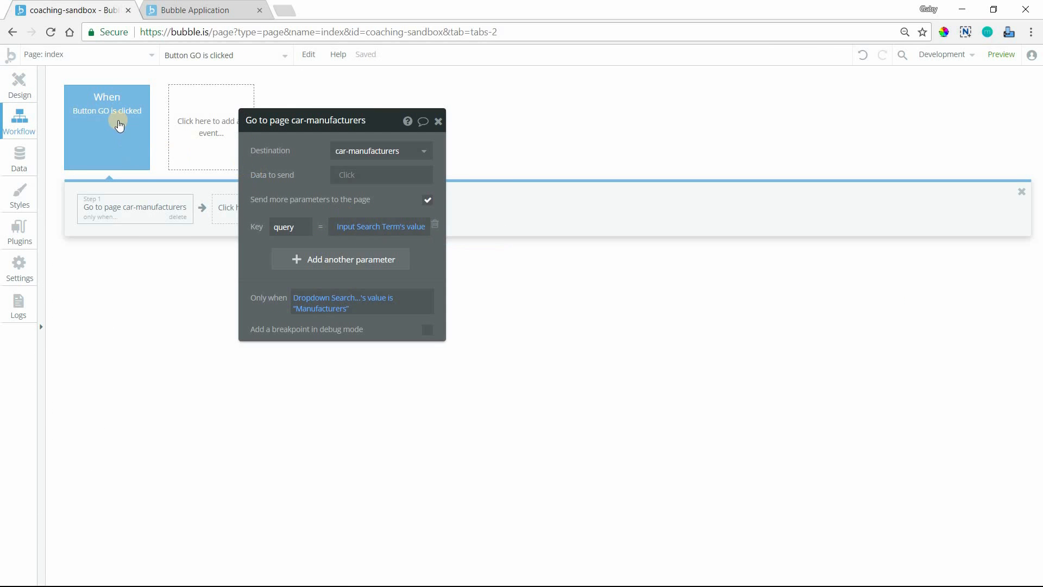
mouse_move(140, 226)
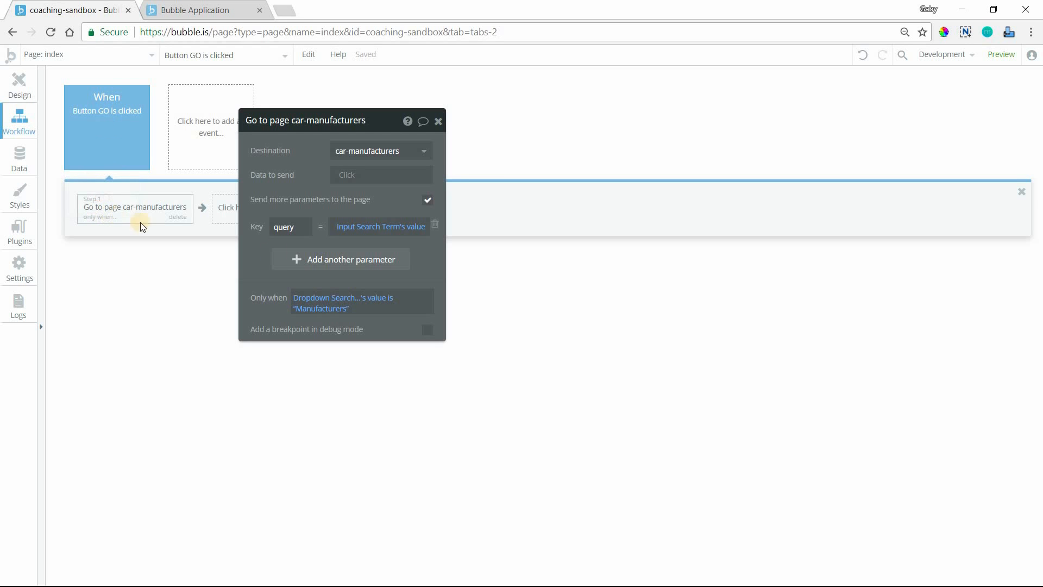
mouse_move(313, 318)
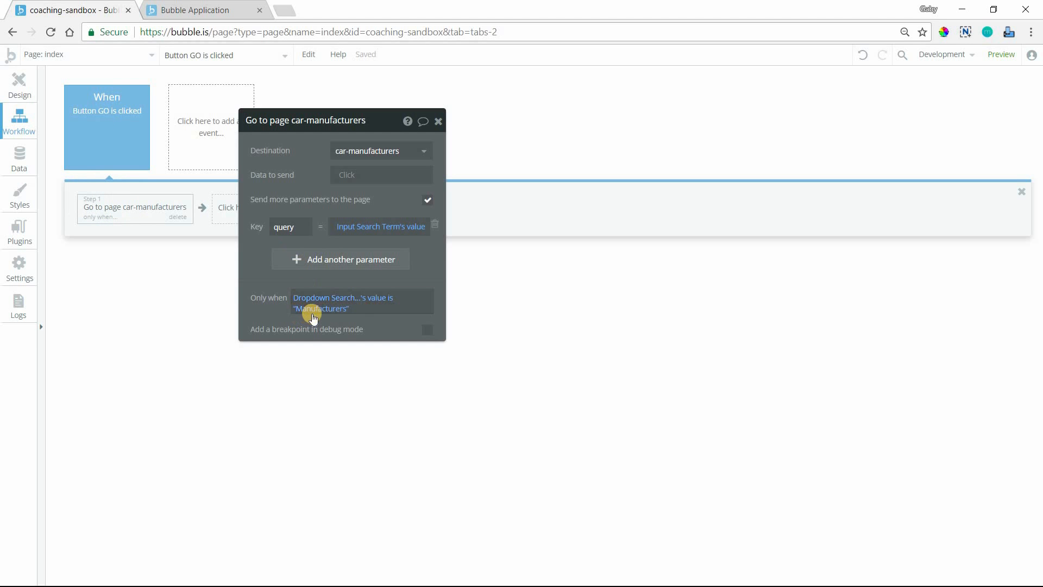
left_click(290, 227)
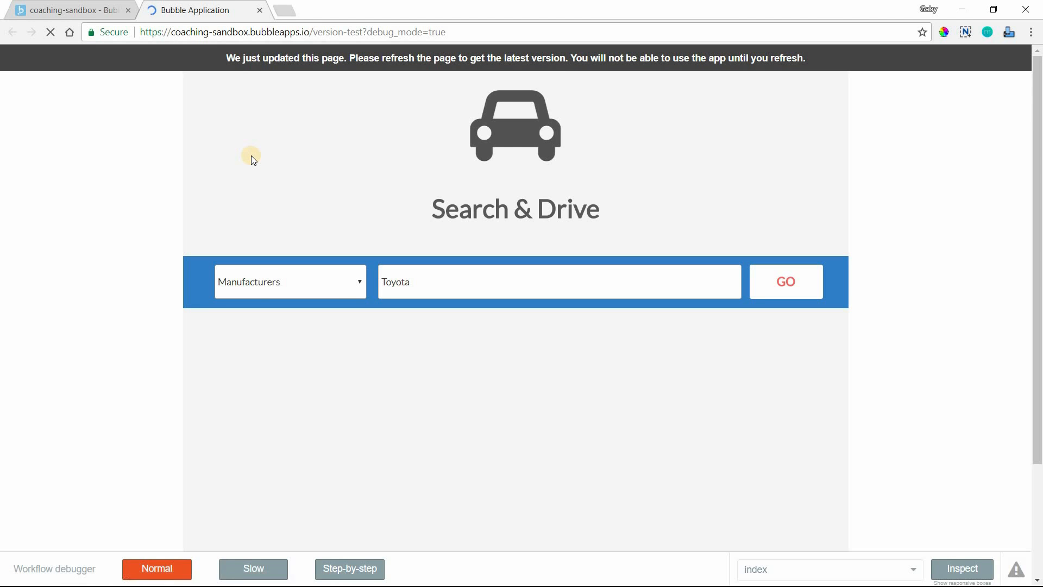
- Search Manufacturers for Toyota with GO and check query=Toyota in the car-manufacturers URL
left_click(290, 281)
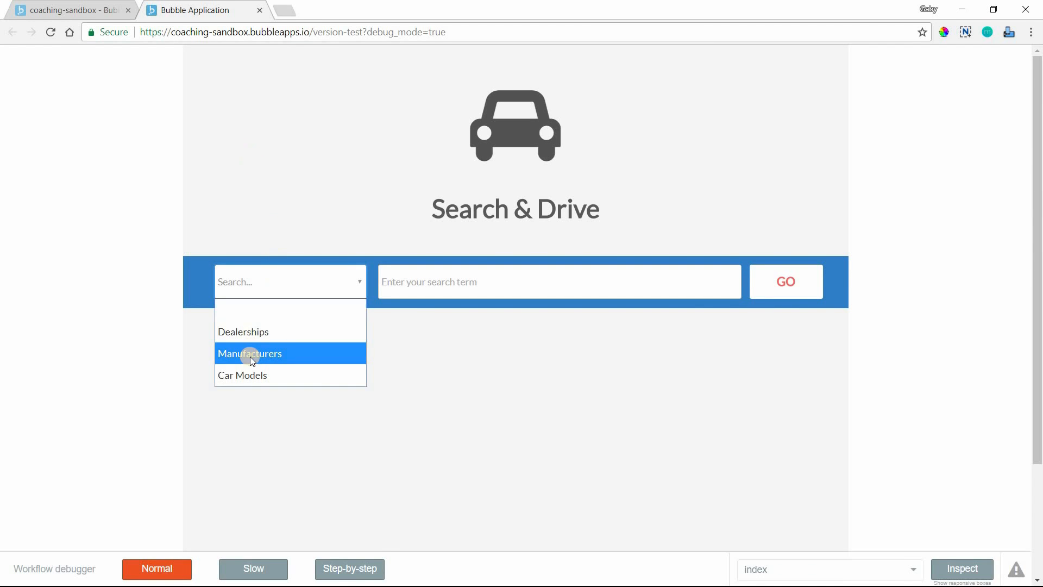
left_click(249, 353)
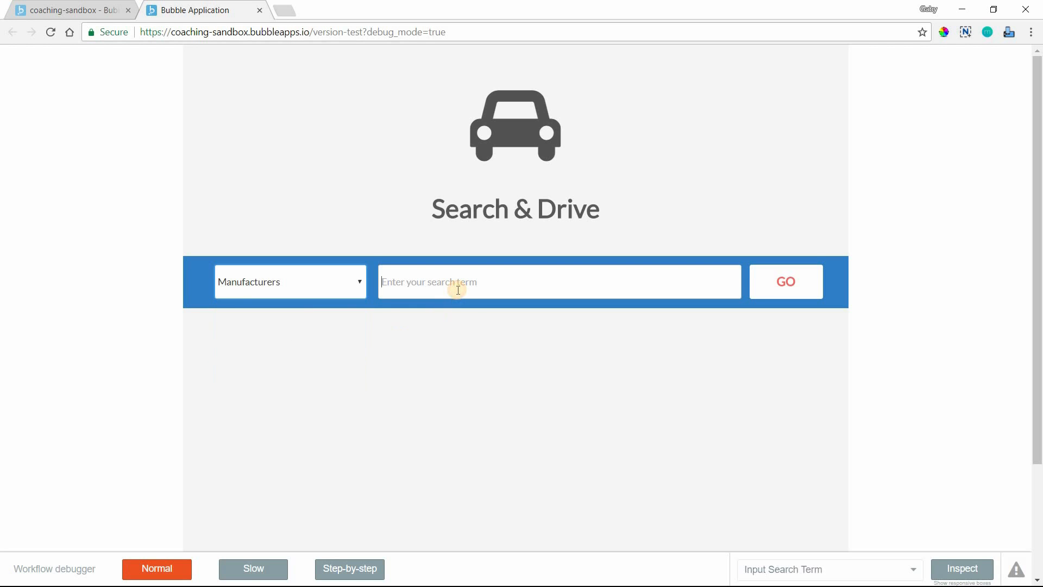
type("Toyoa")
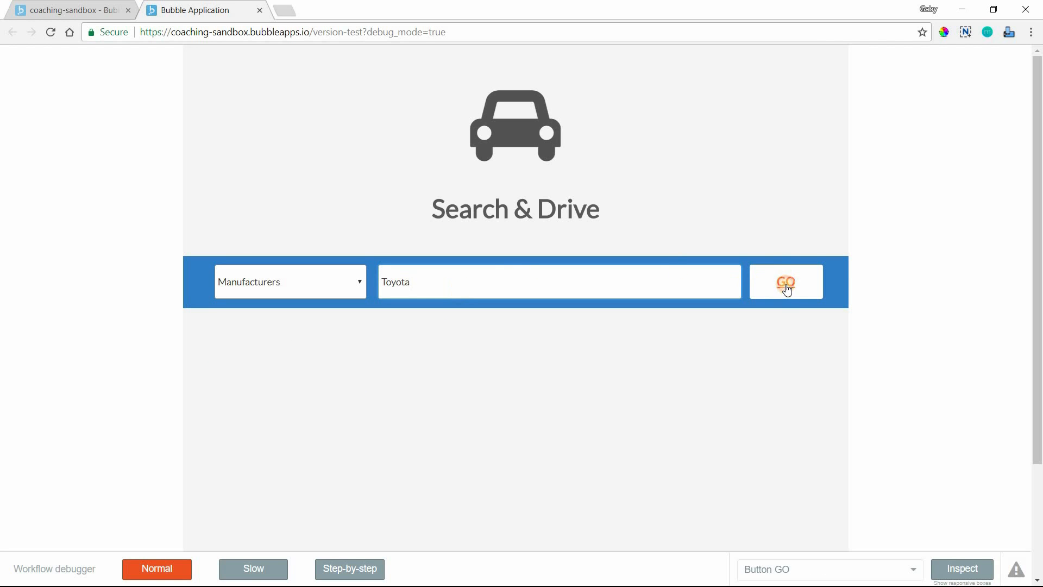
left_click(786, 281)
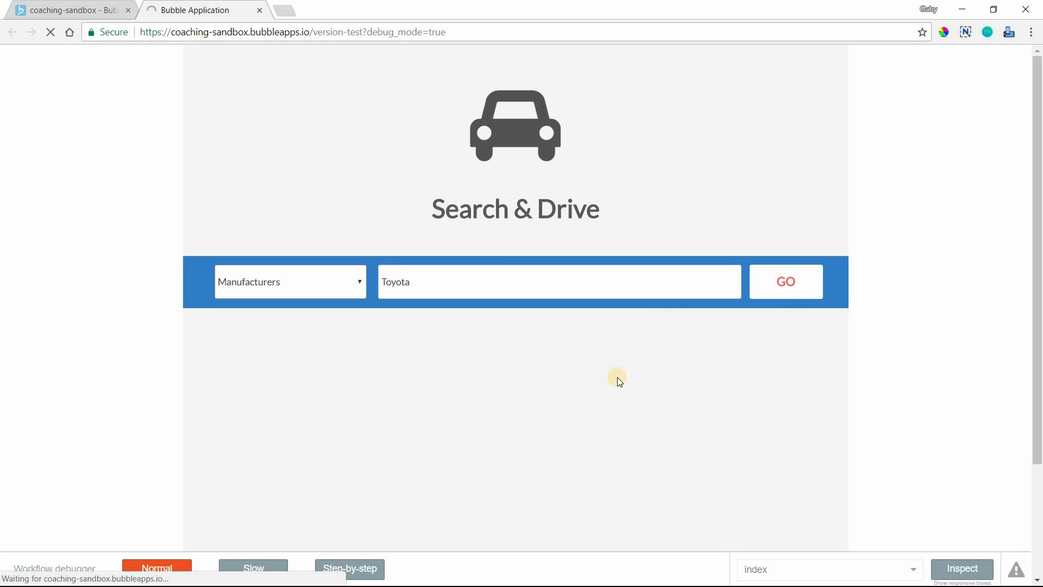
left_click(785, 281)
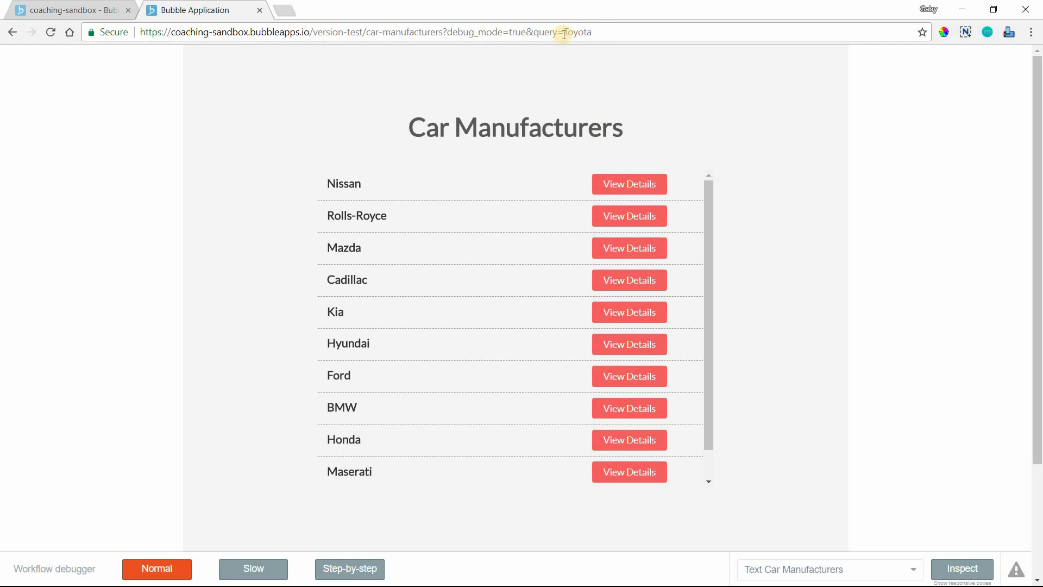
double_click(578, 32)
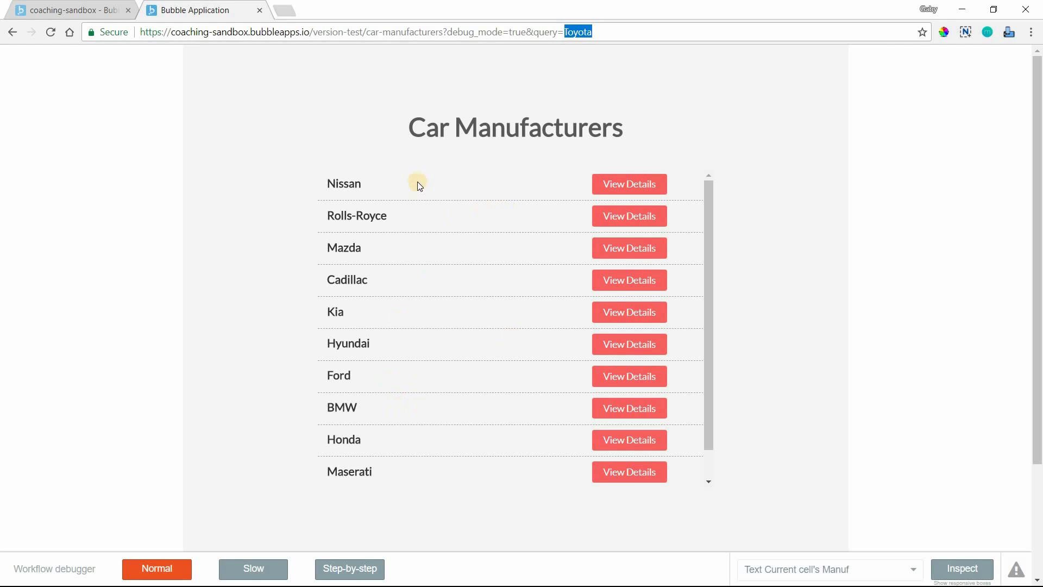
scroll("down", 3)
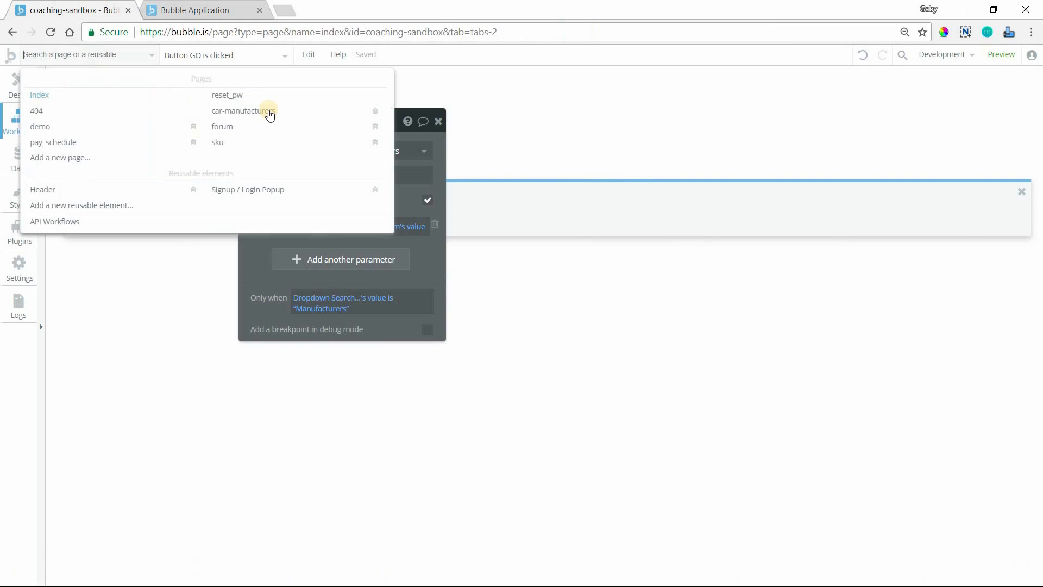
- Open car-manufacturers in the editor and inspect the RepeatingGroup's Search for Manufacturers data source
left_click(243, 110)
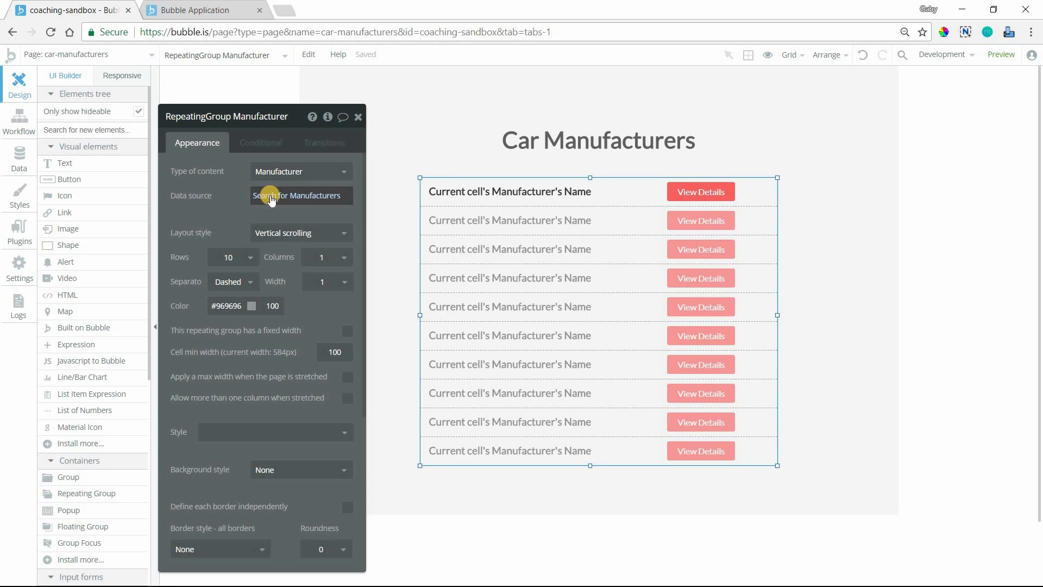
left_click(300, 195)
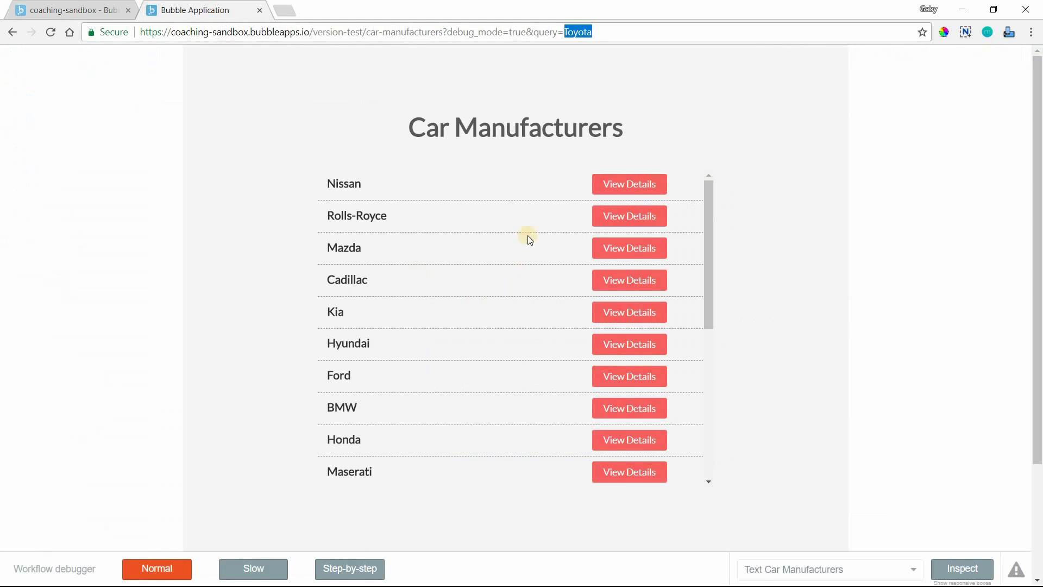
scroll("down", 3)
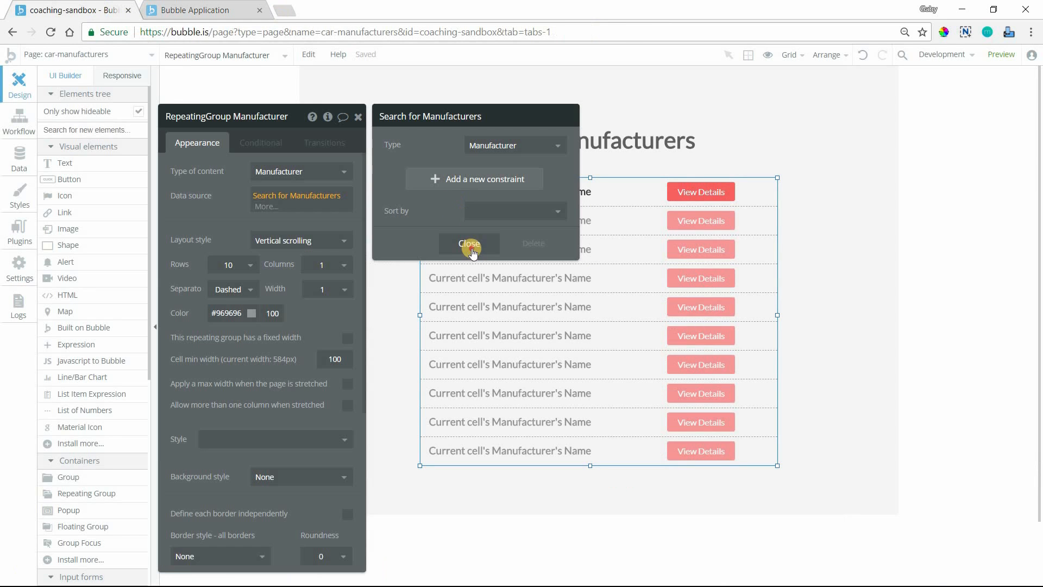
left_click(468, 244)
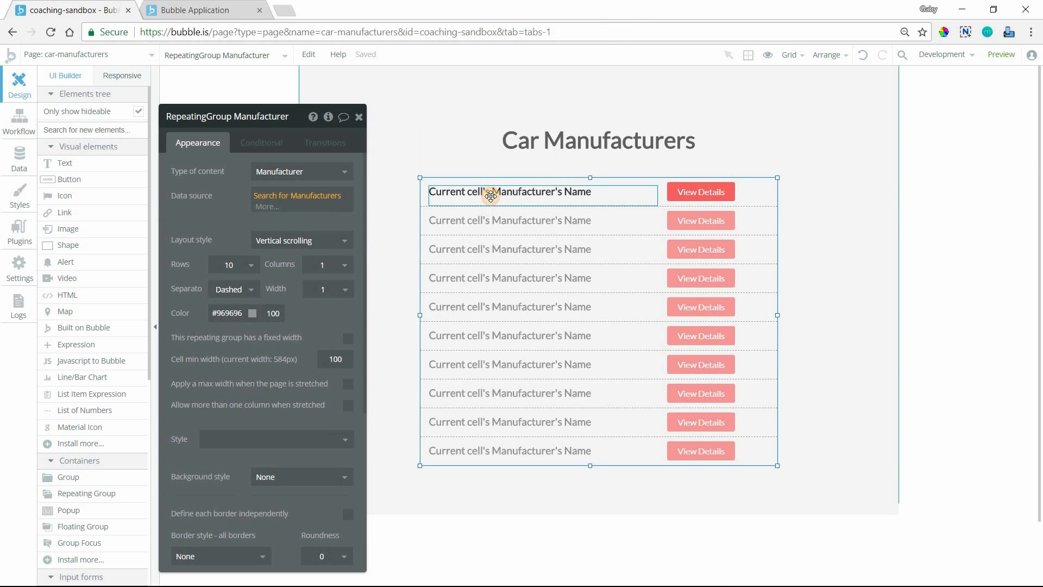
- Inspect the row's manufacturer name Text and View Details button, then reselect the whole list
left_click(509, 192)
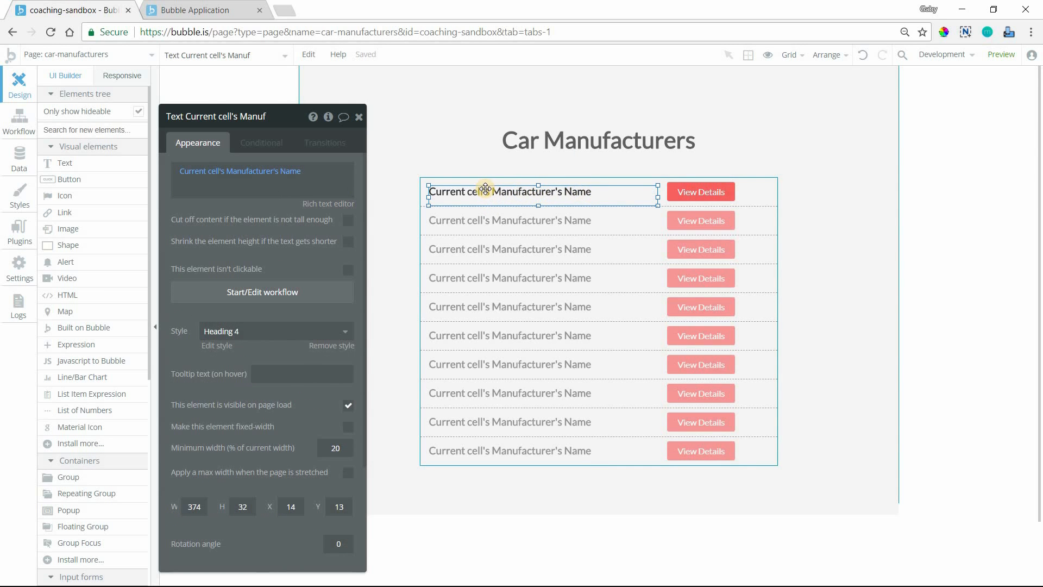
mouse_move(216, 177)
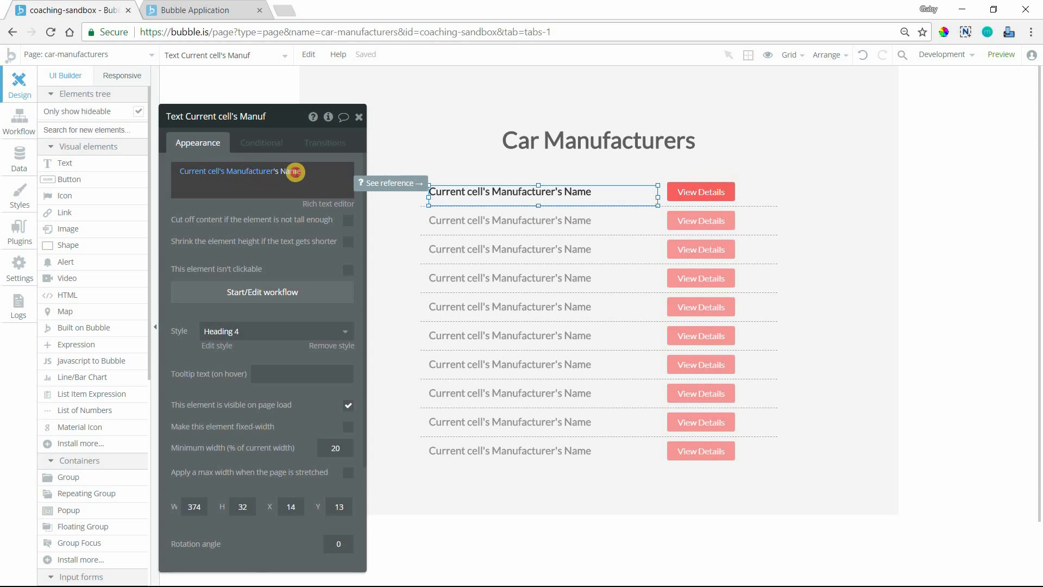
left_click(291, 171)
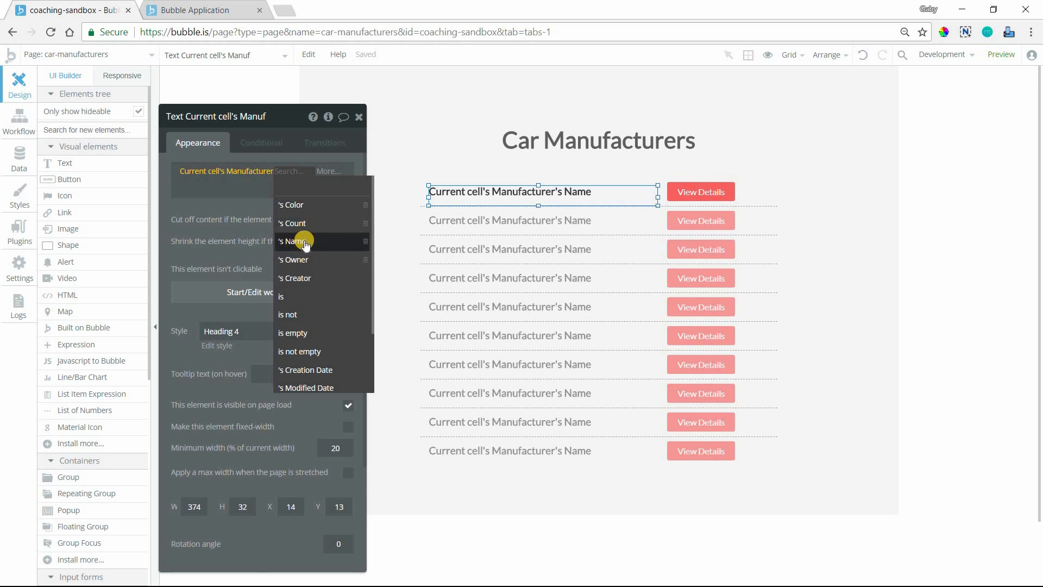
mouse_move(332, 211)
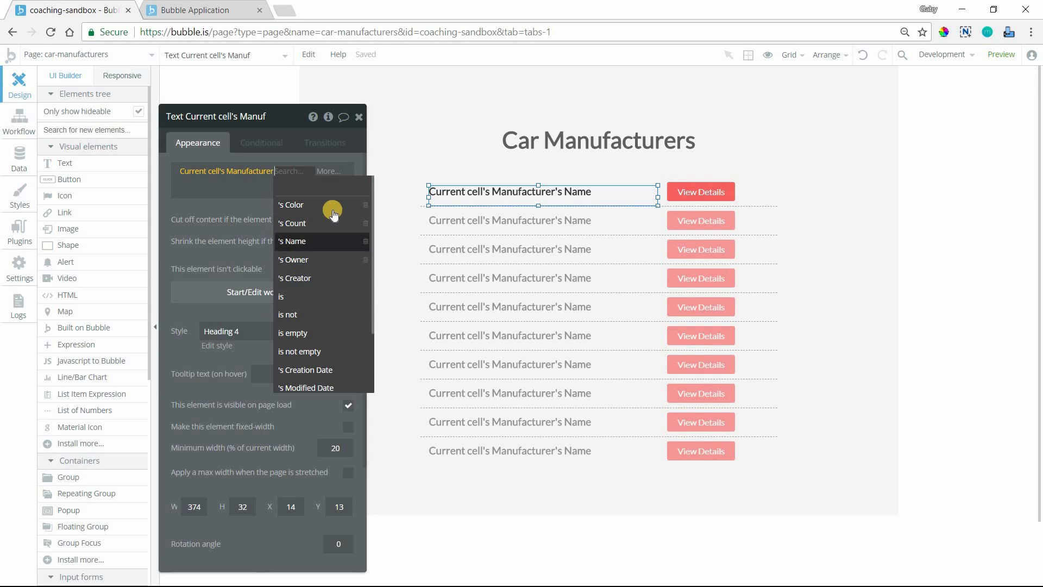
left_click(700, 191)
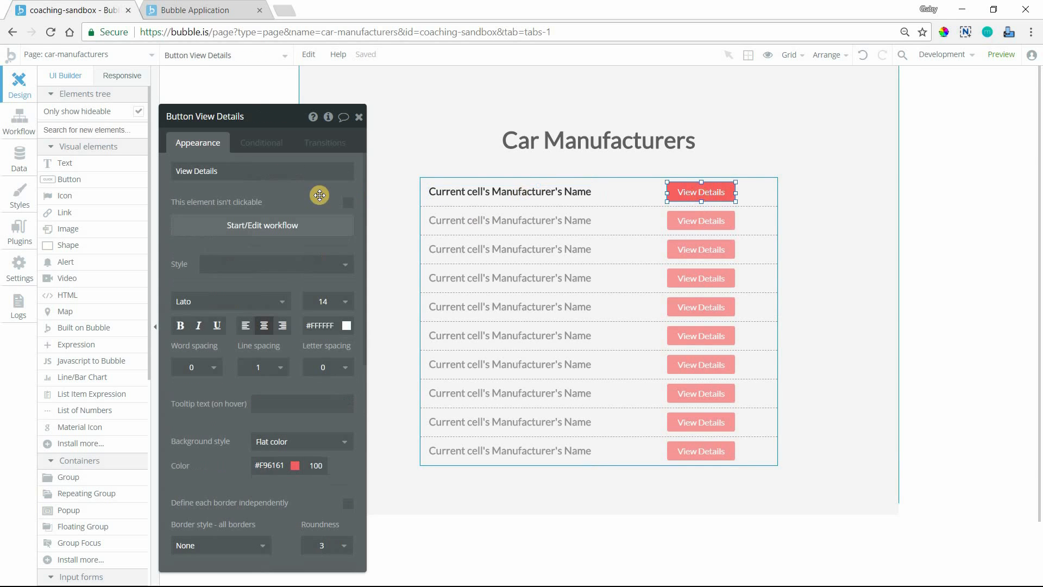
mouse_move(700, 191)
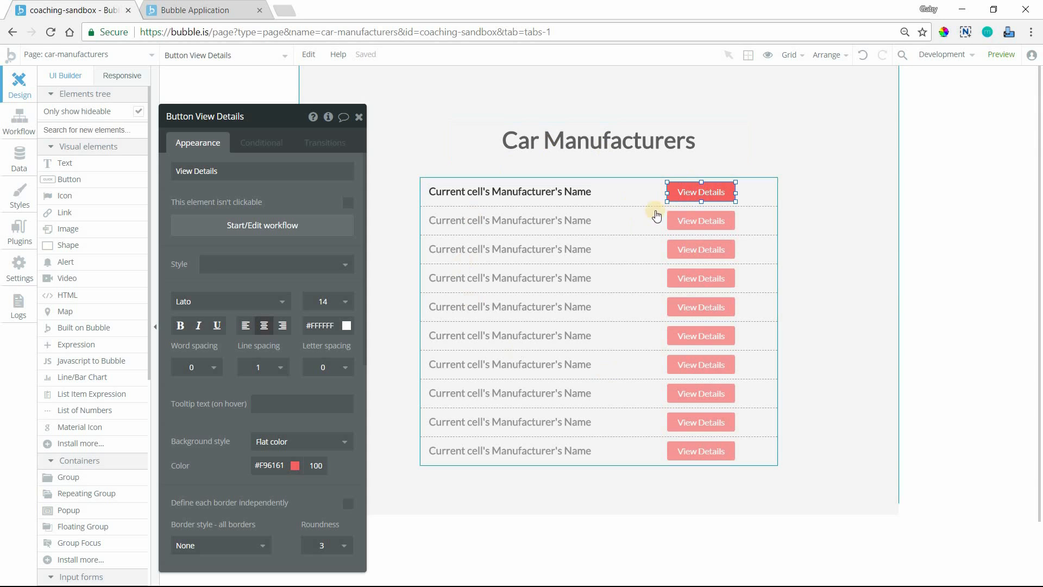
left_click(1001, 54)
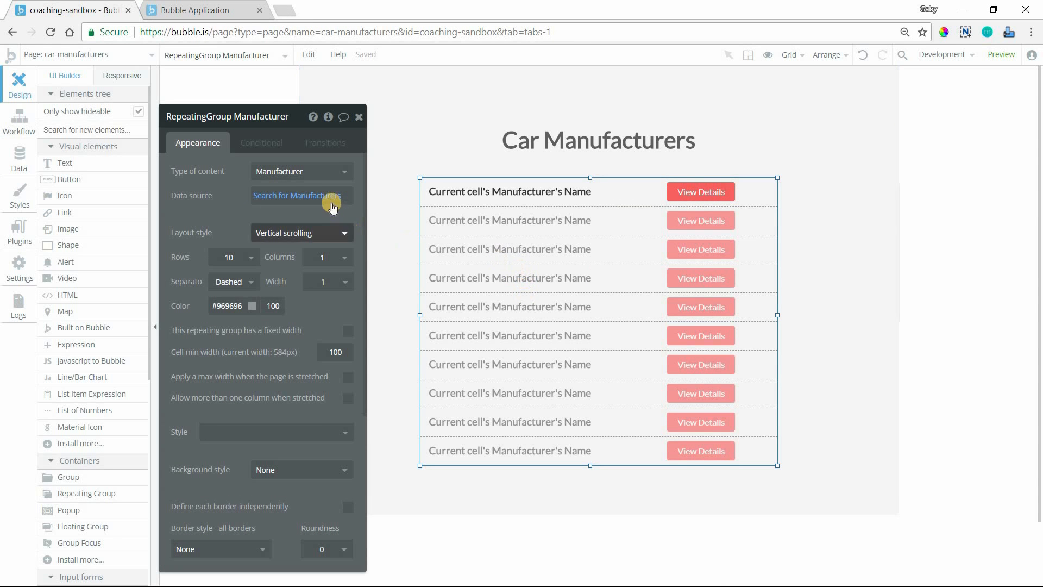
- Add an 'Any field contains' constraint to the RepeatingGroup Manufacturer search
left_click(298, 195)
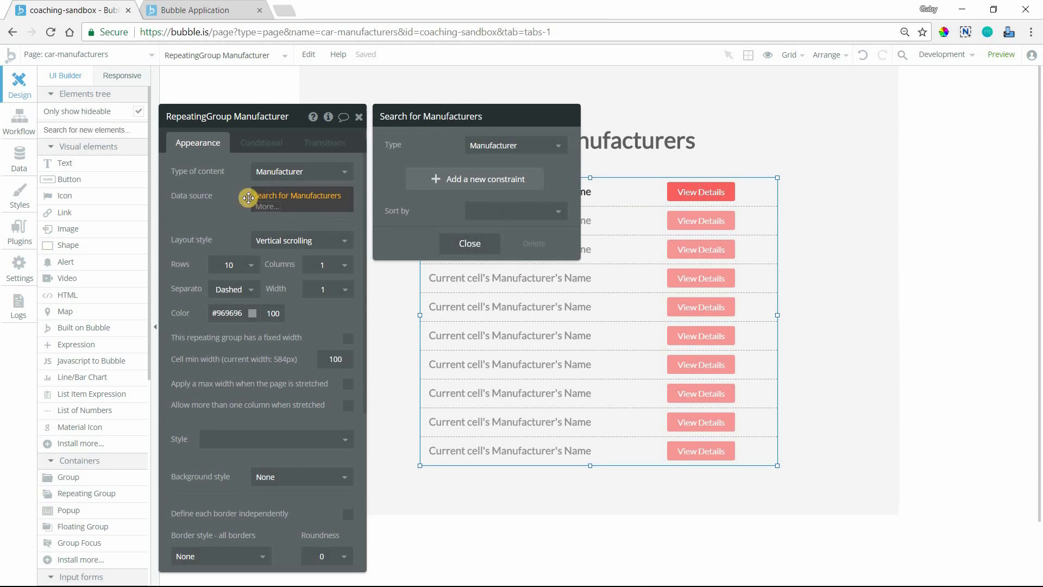
mouse_move(305, 202)
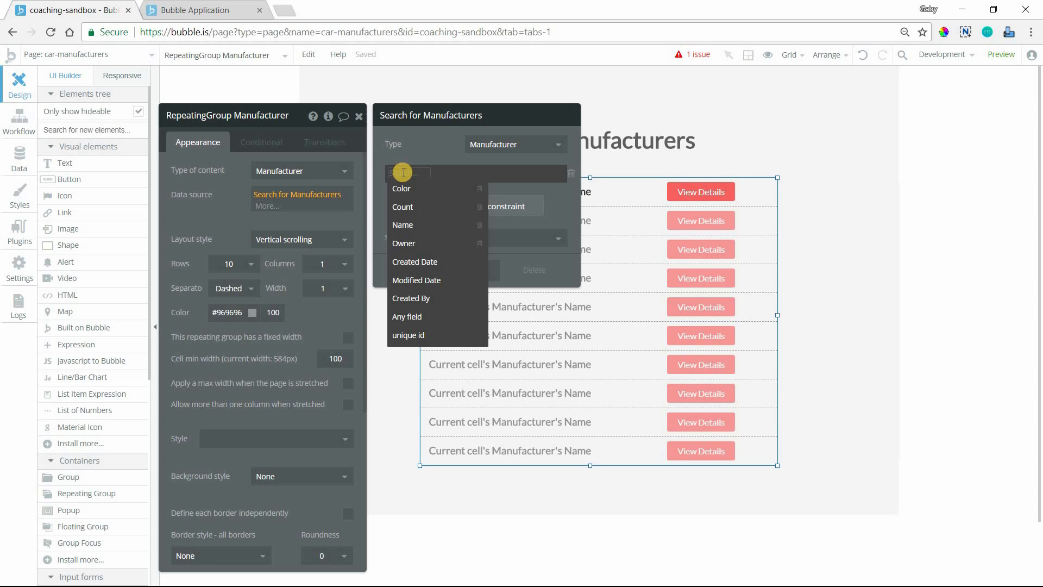
mouse_move(407, 243)
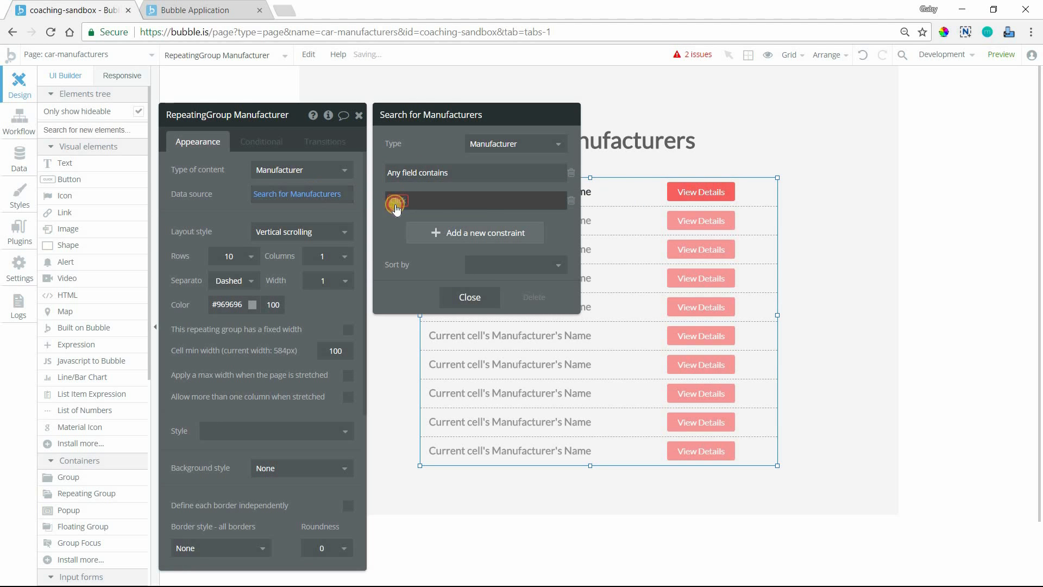
left_click(474, 200)
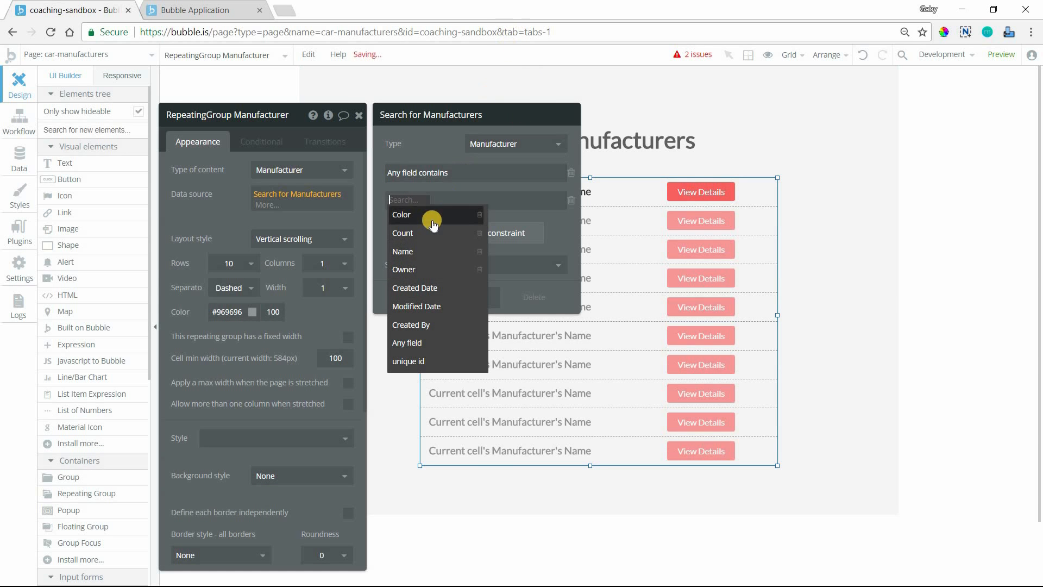
mouse_move(419, 251)
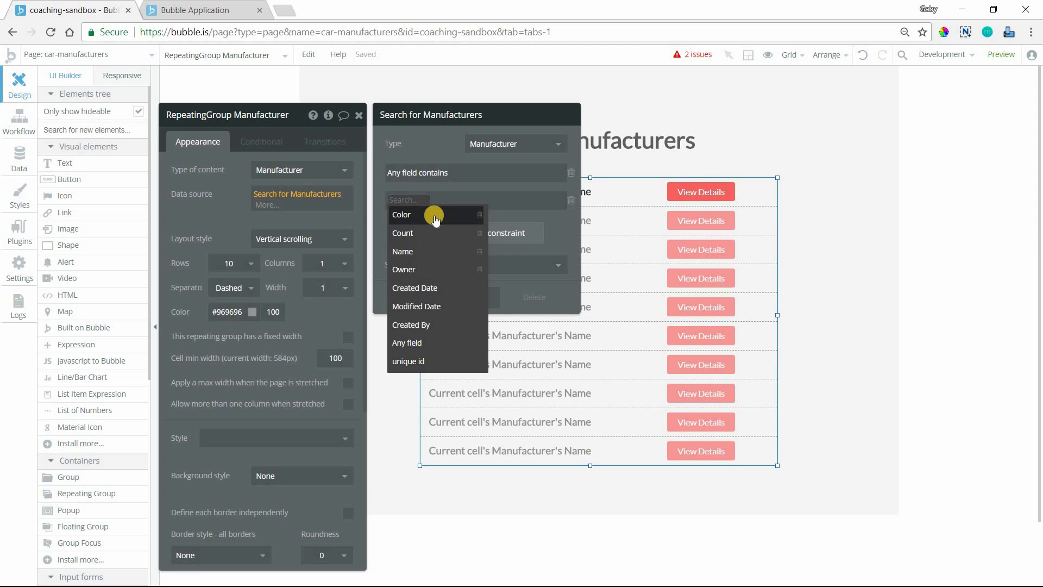
mouse_move(436, 246)
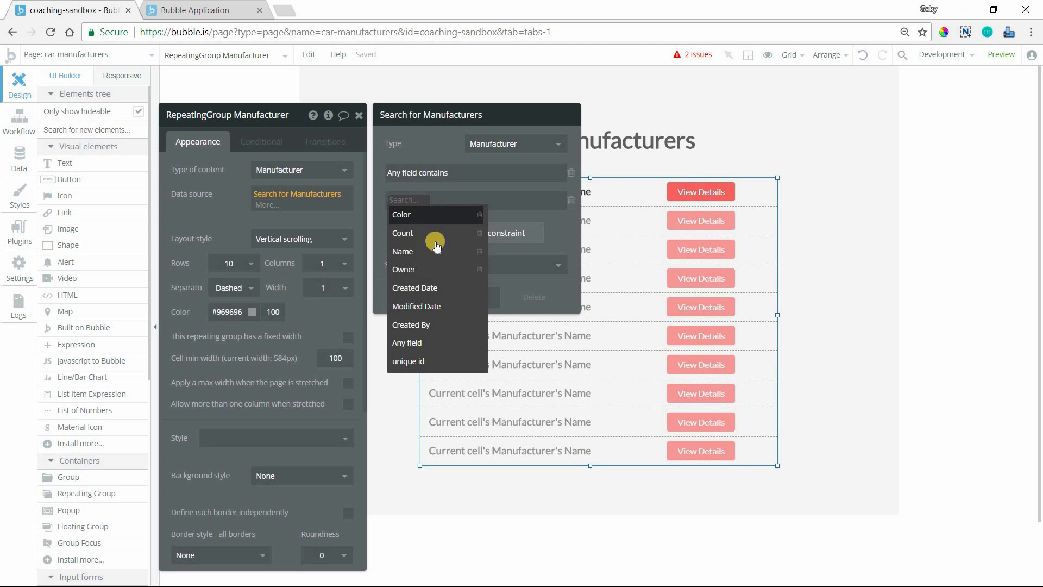
mouse_move(420, 273)
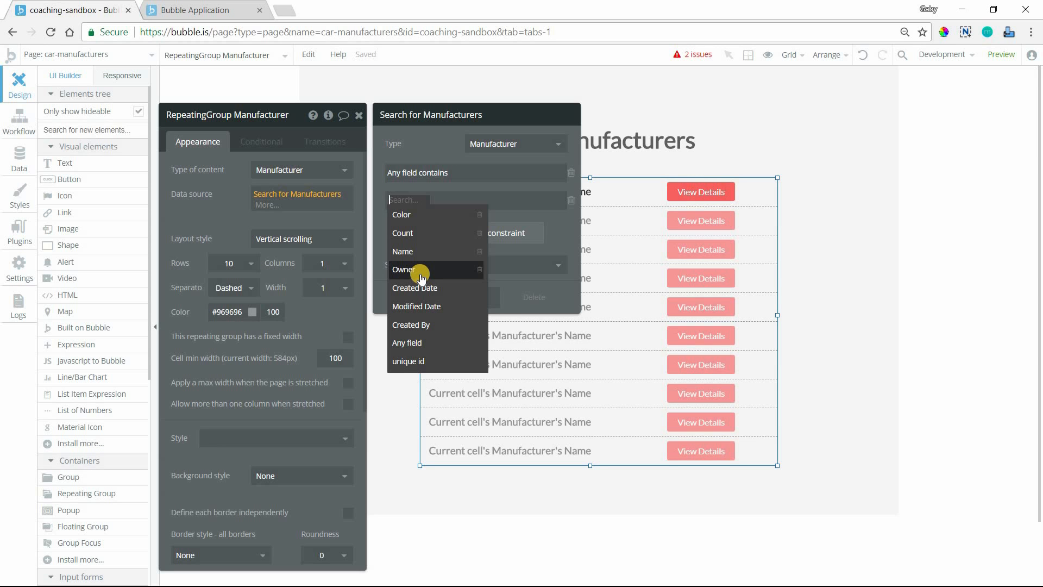
mouse_move(421, 259)
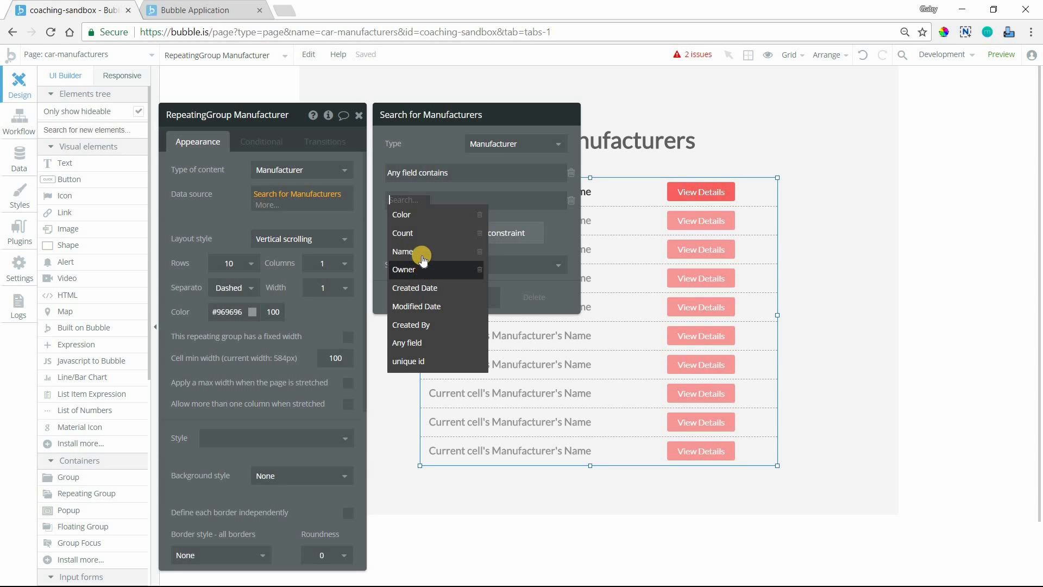
left_click(402, 252)
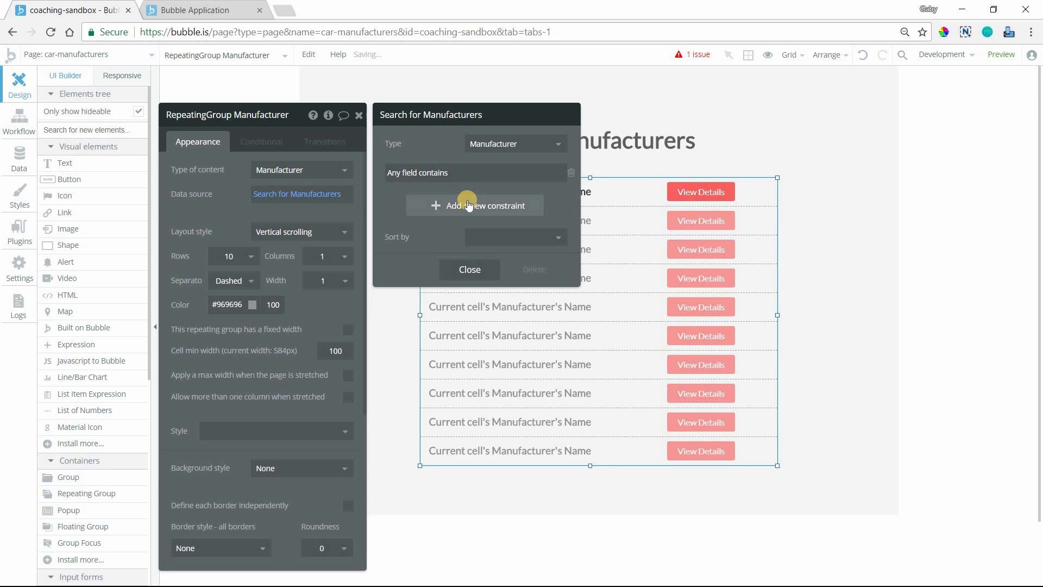
- Set the Any field contains value to the page URL's text parameter named query
left_click(475, 172)
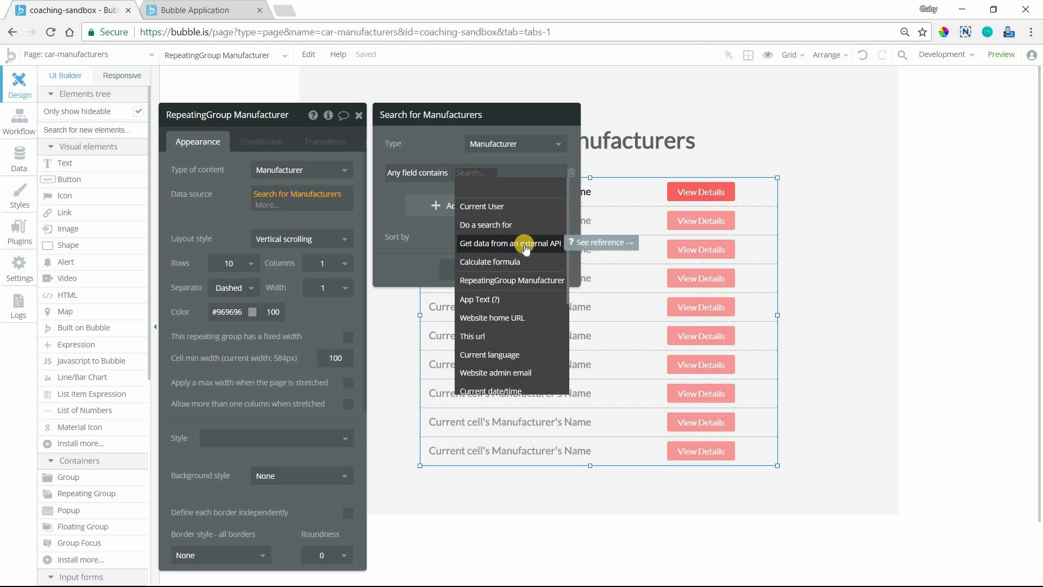
type("get")
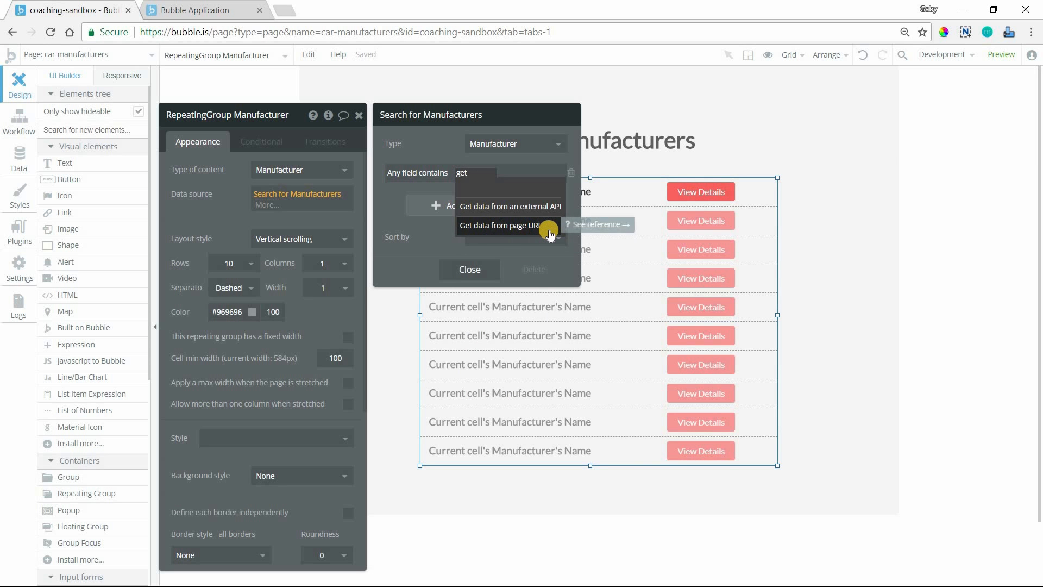
left_click(502, 226)
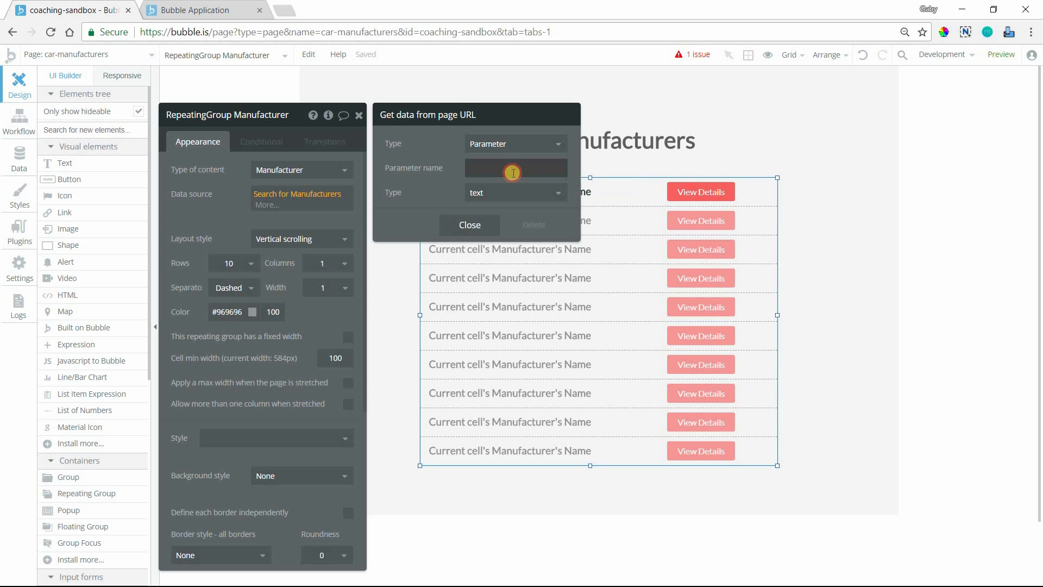
type("qu")
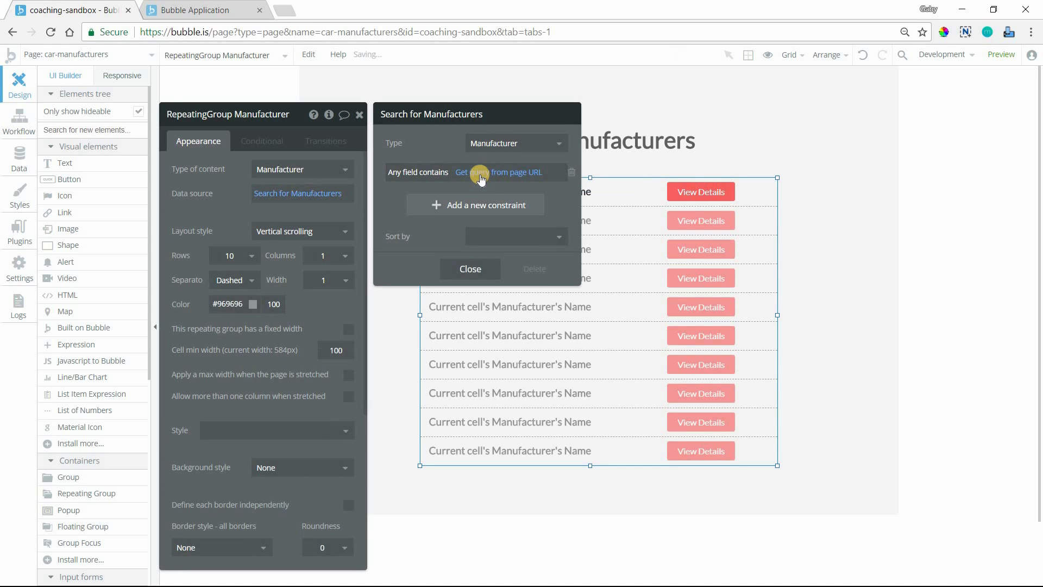
left_click(498, 172)
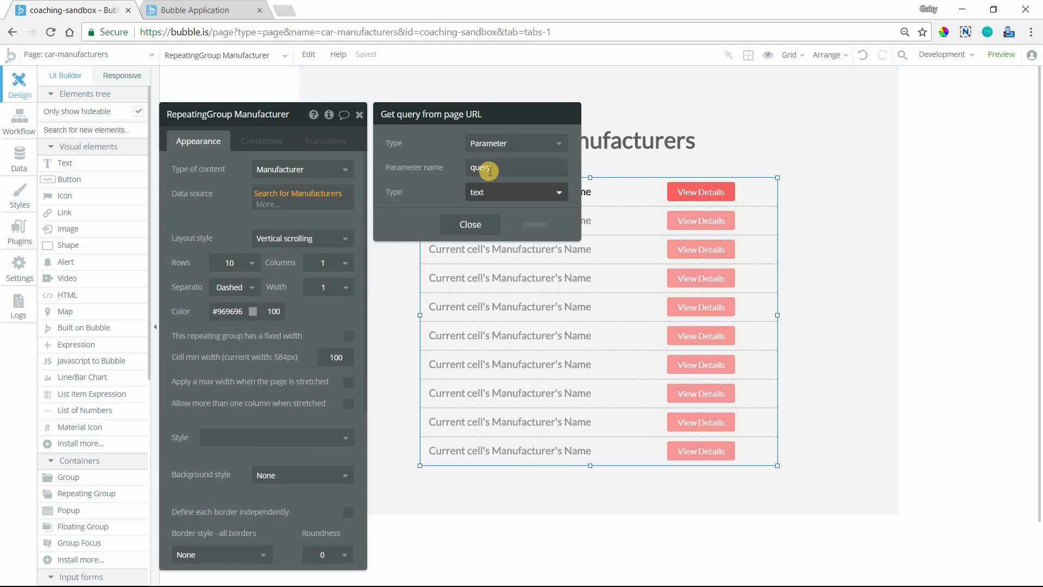
left_click(470, 224)
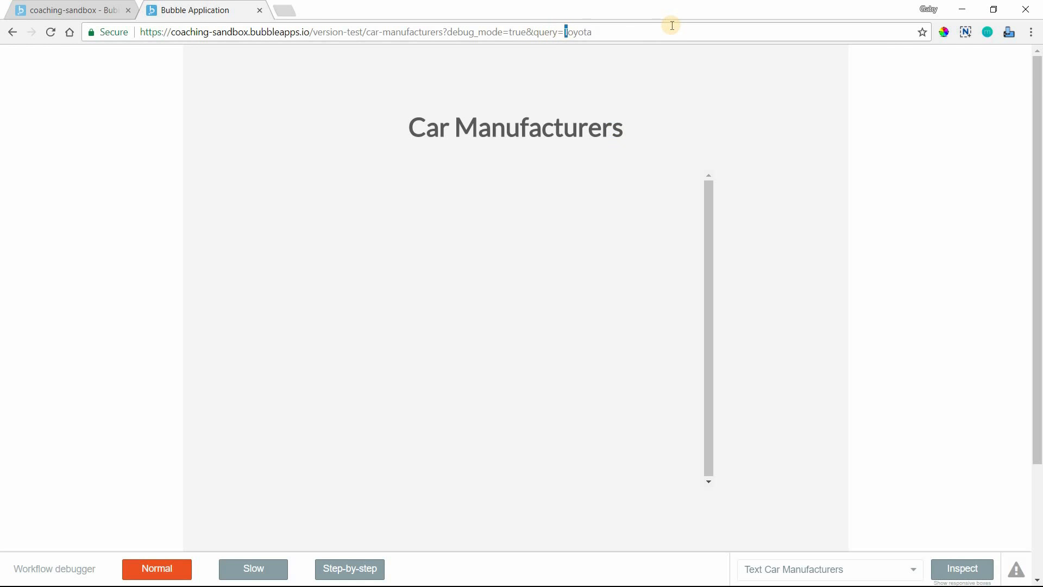
- Reload the live car-manufacturers page with query=Nissan, then with query=BMW
type("Nissan")
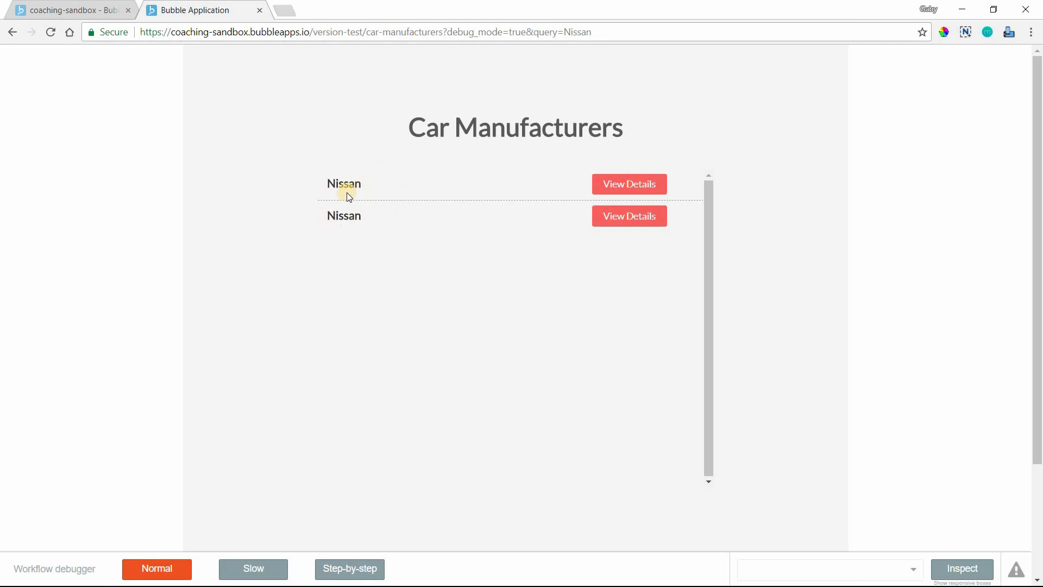
mouse_move(686, 52)
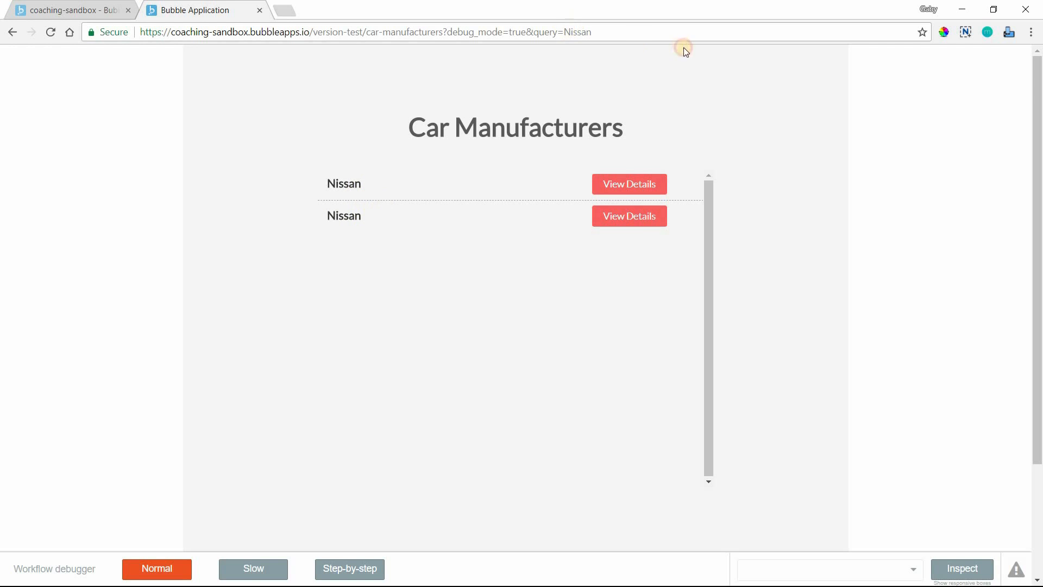
double_click(577, 32)
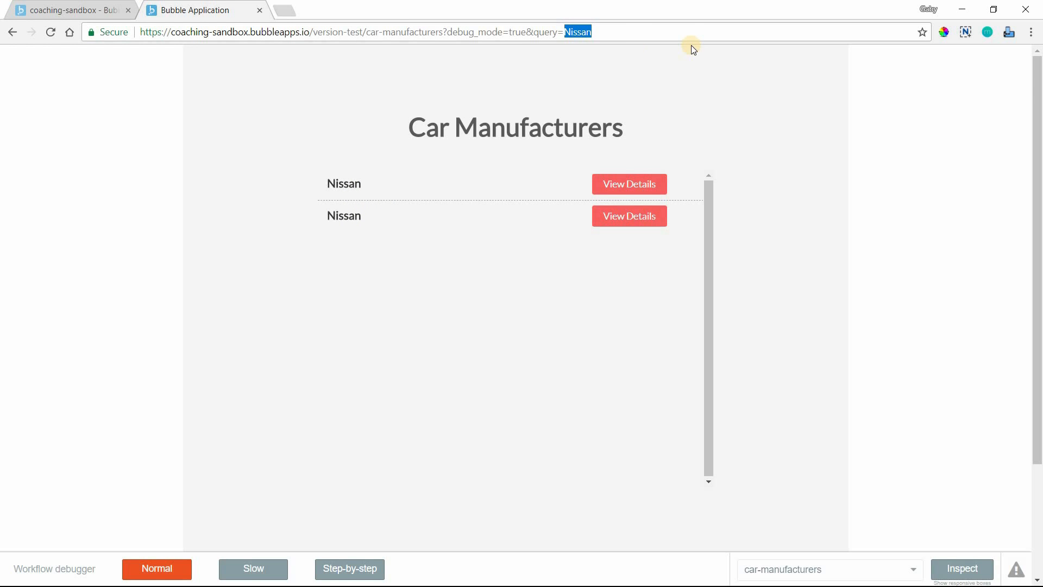
type("BMW")
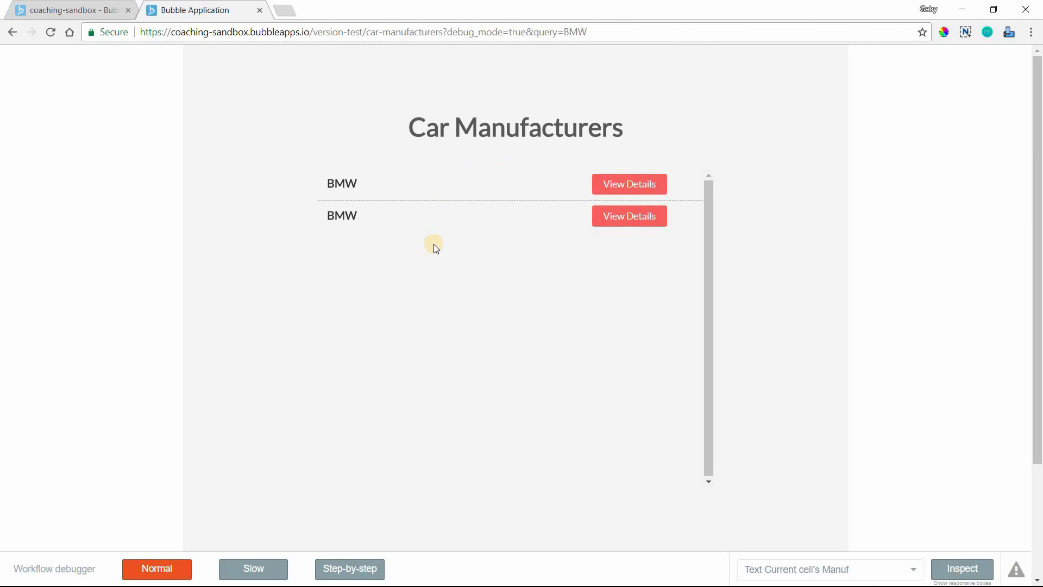
- Search the All Manufacturers app data for BMW, showing the Pink and Fuscia entries
left_click(70, 10)
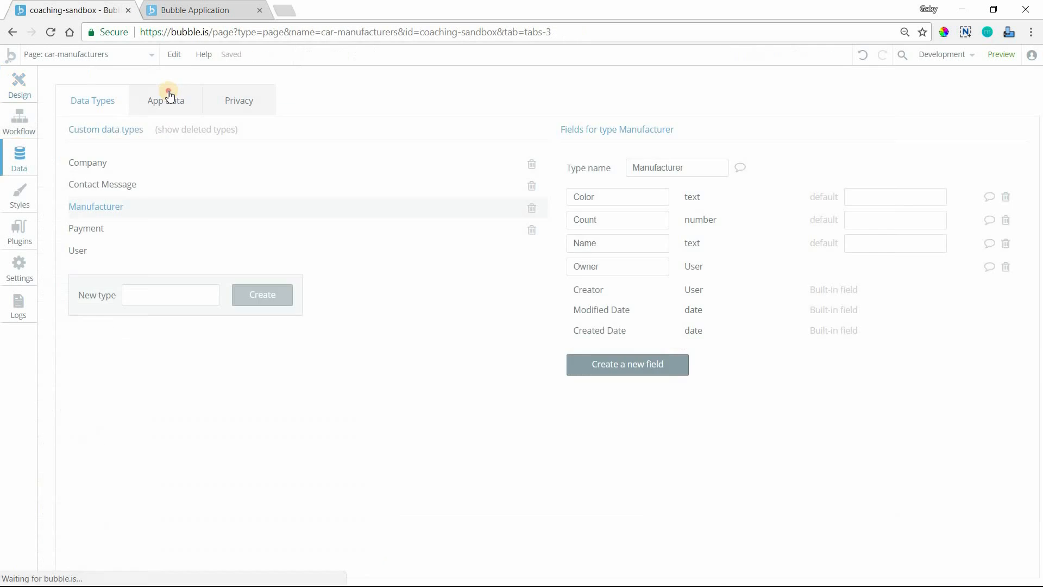
left_click(165, 101)
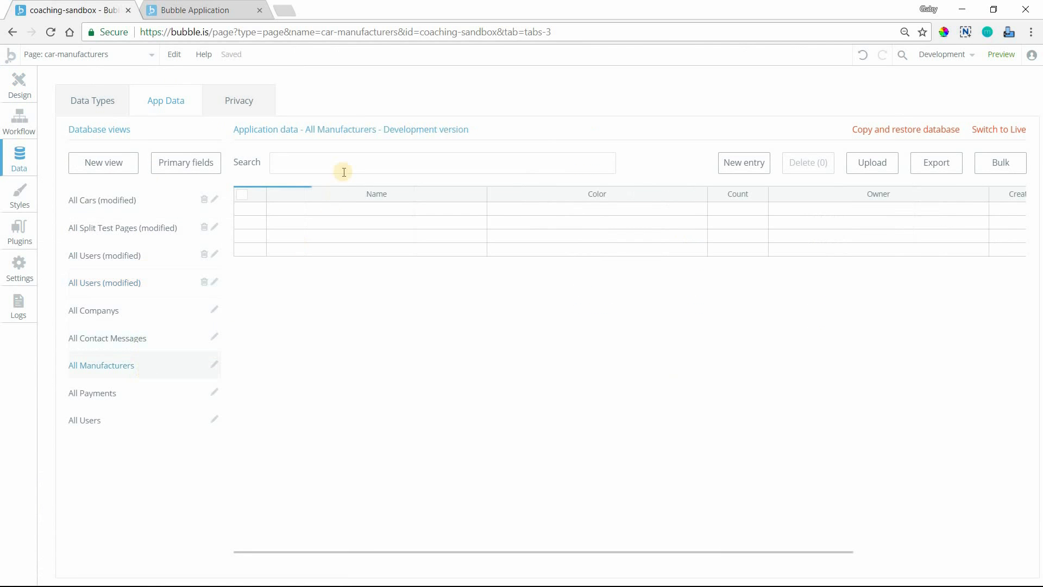
left_click(443, 163)
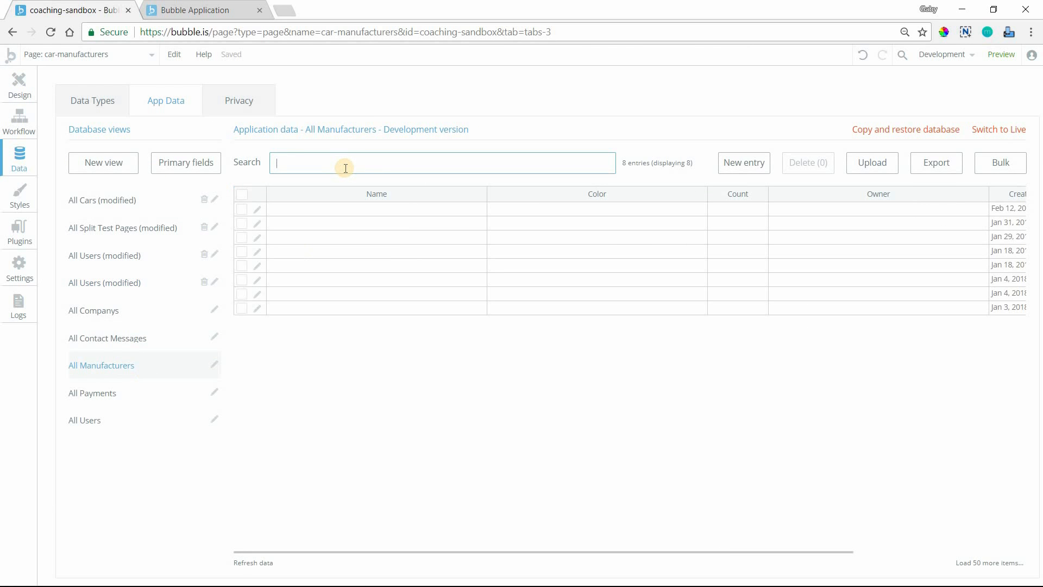
type("BMW")
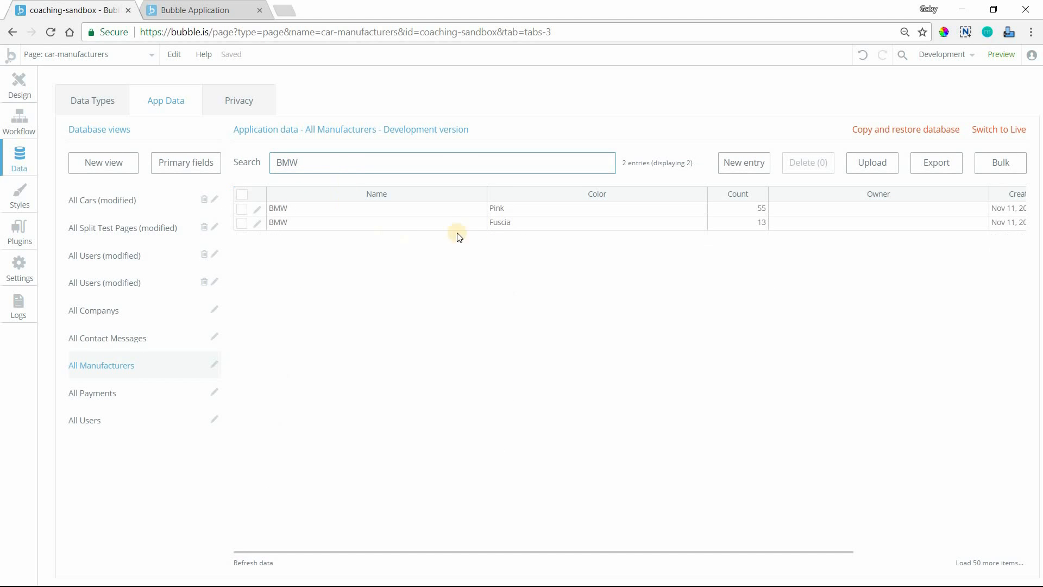
left_click(376, 222)
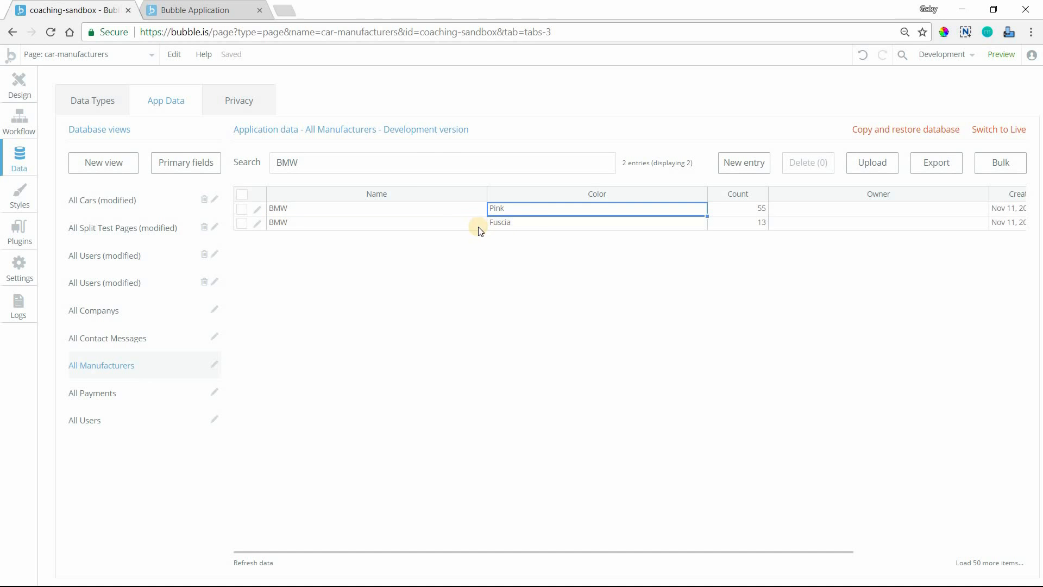
mouse_move(442, 225)
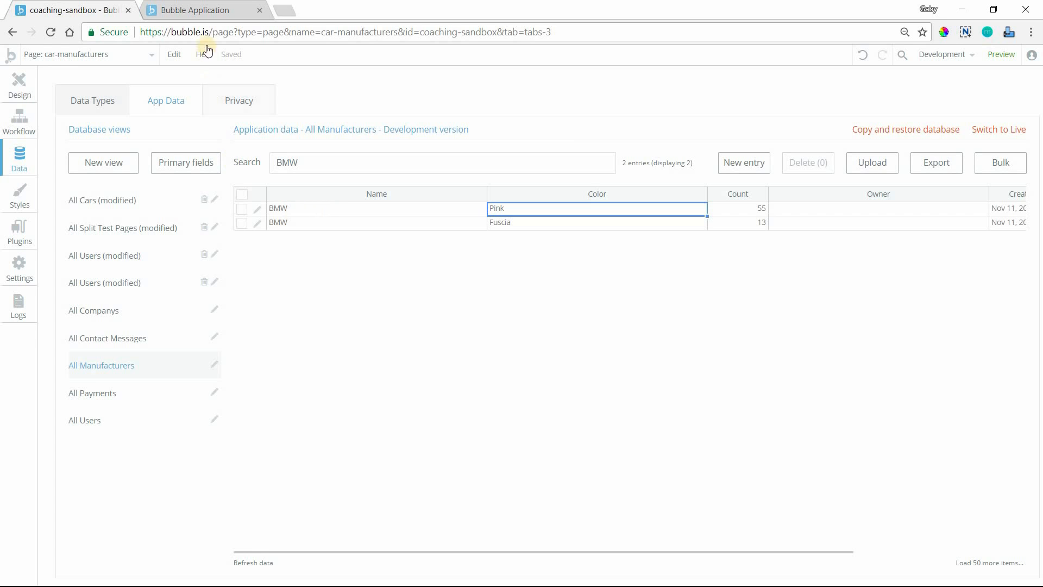
- Recheck the live car-manufacturers preview with query=BMW, then return to the index page editor
left_click(1001, 54)
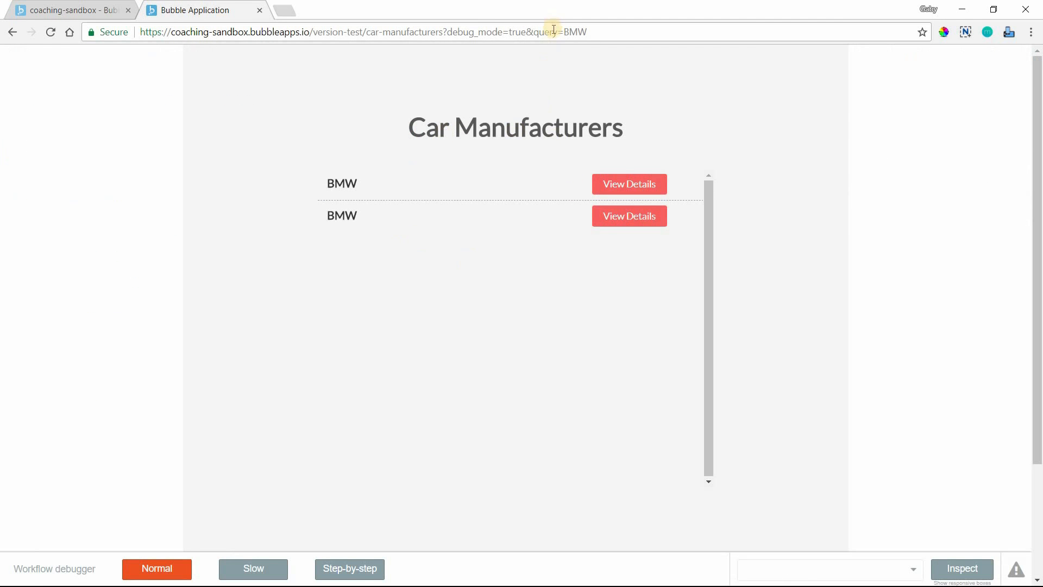
mouse_move(433, 219)
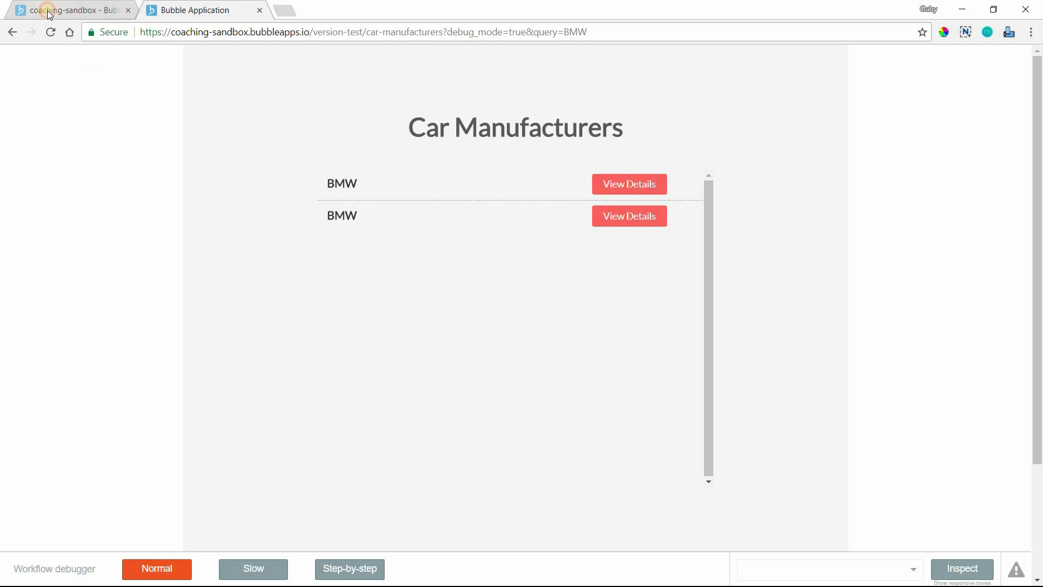
left_click(67, 10)
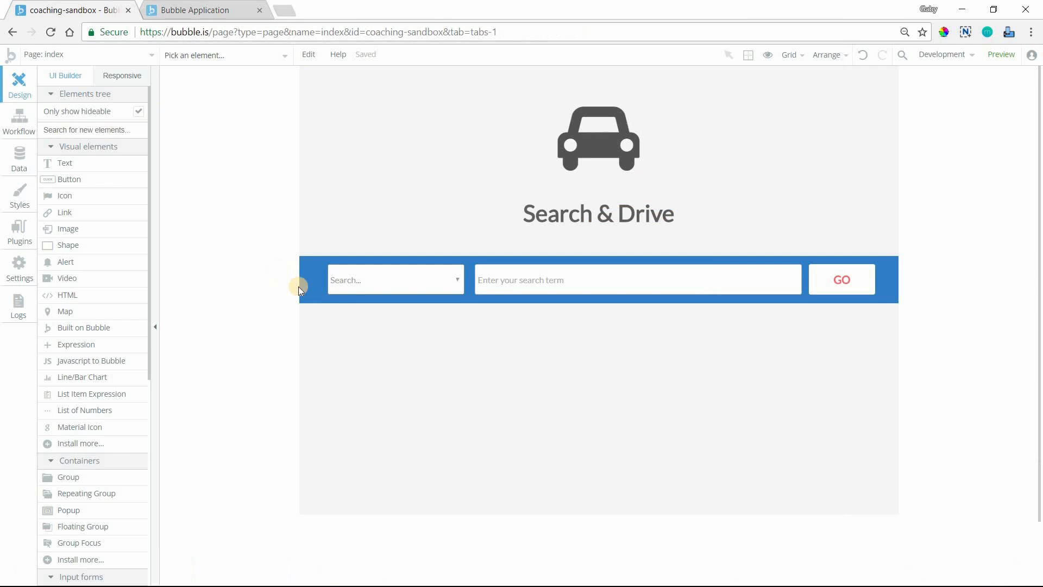
- Select the blue search header group on the index page and bring up its actions menu
left_click(306, 279)
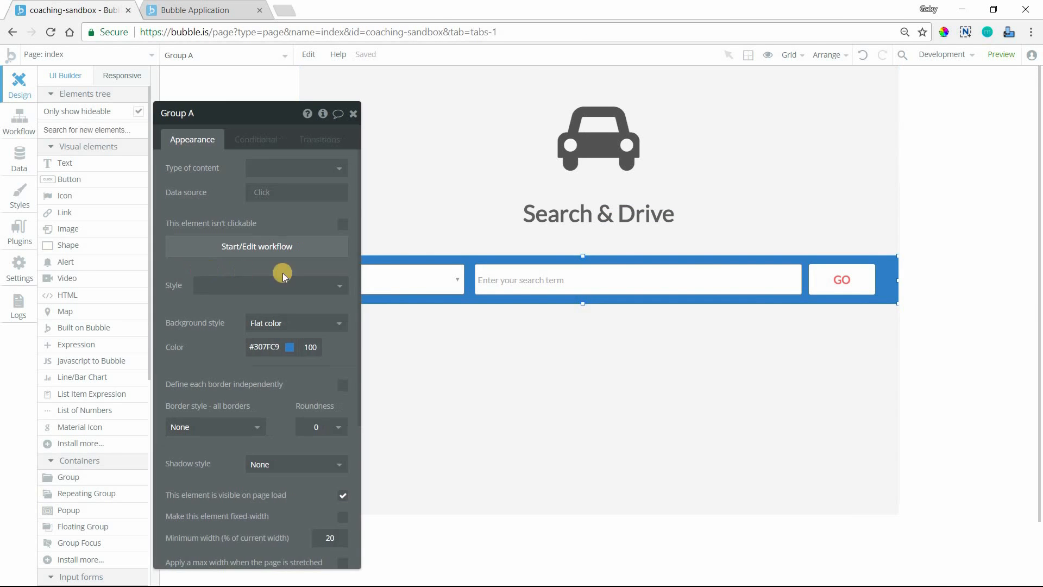
right_click(714, 272)
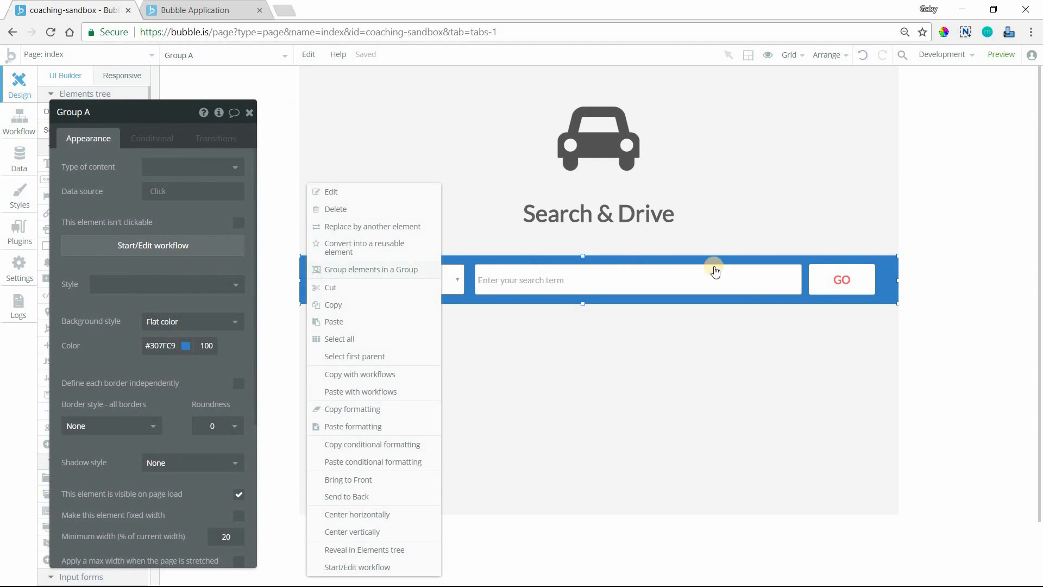
mouse_move(490, 261)
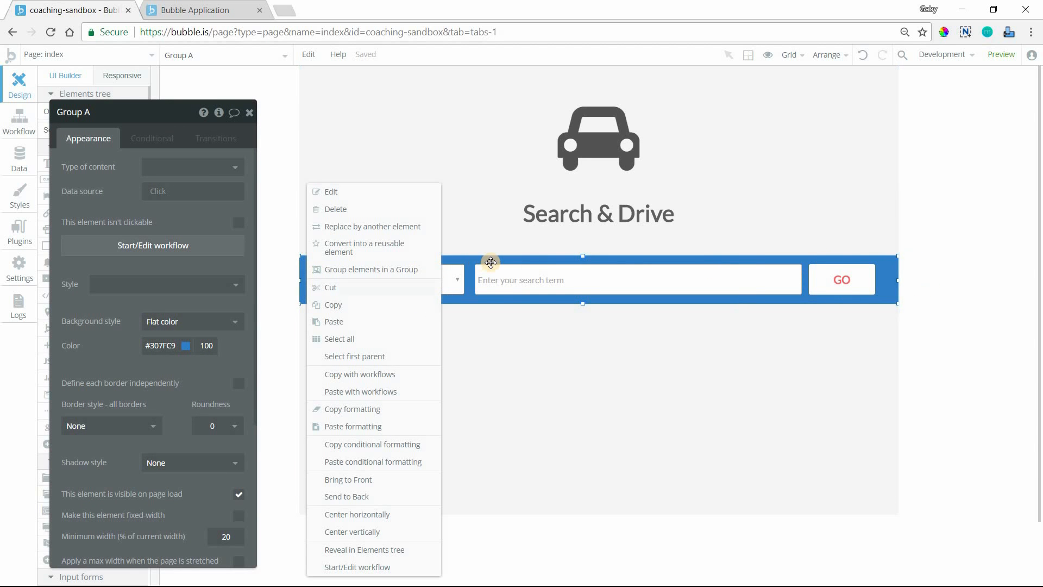
mouse_move(347, 374)
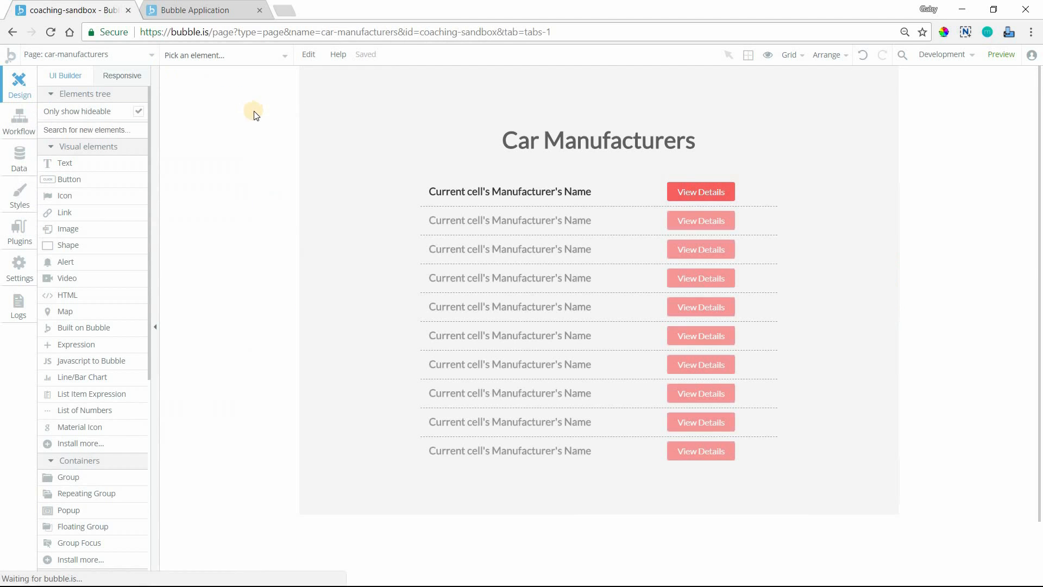
- Paste the search header onto car-manufacturers, add a GO click workflow, and switch to the preview
right_click(253, 113)
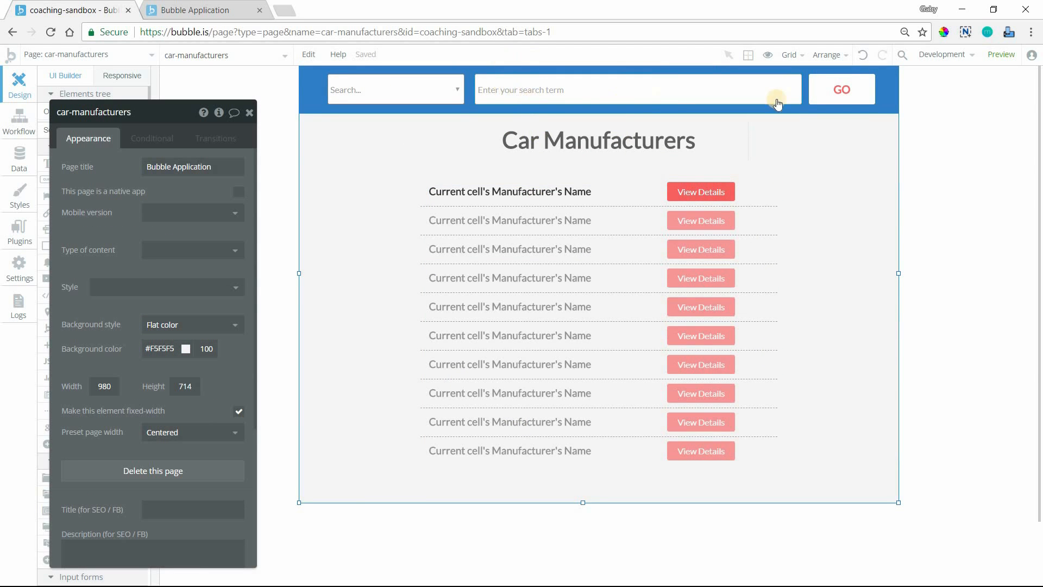
mouse_move(419, 181)
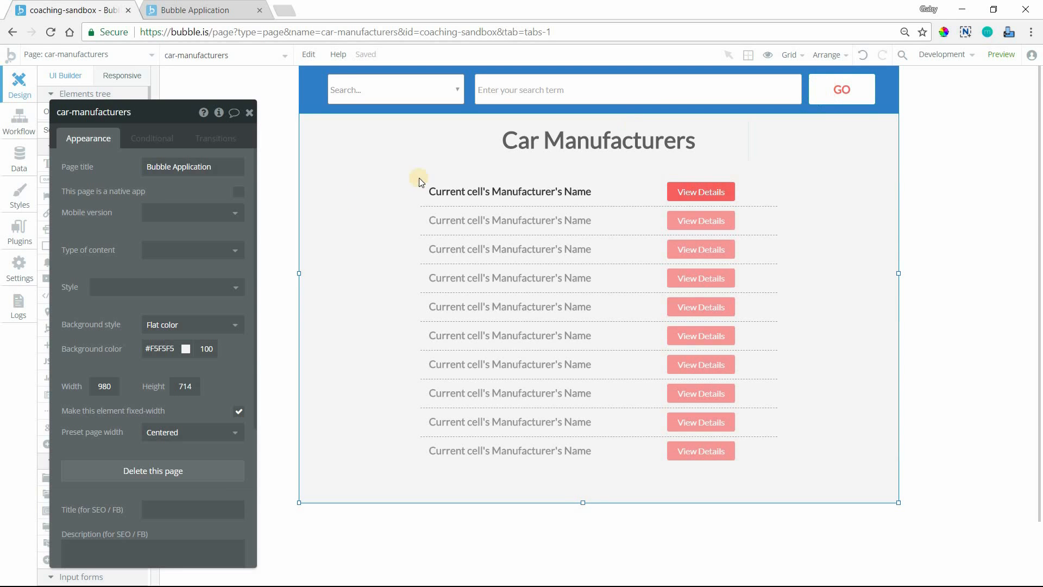
left_click(840, 89)
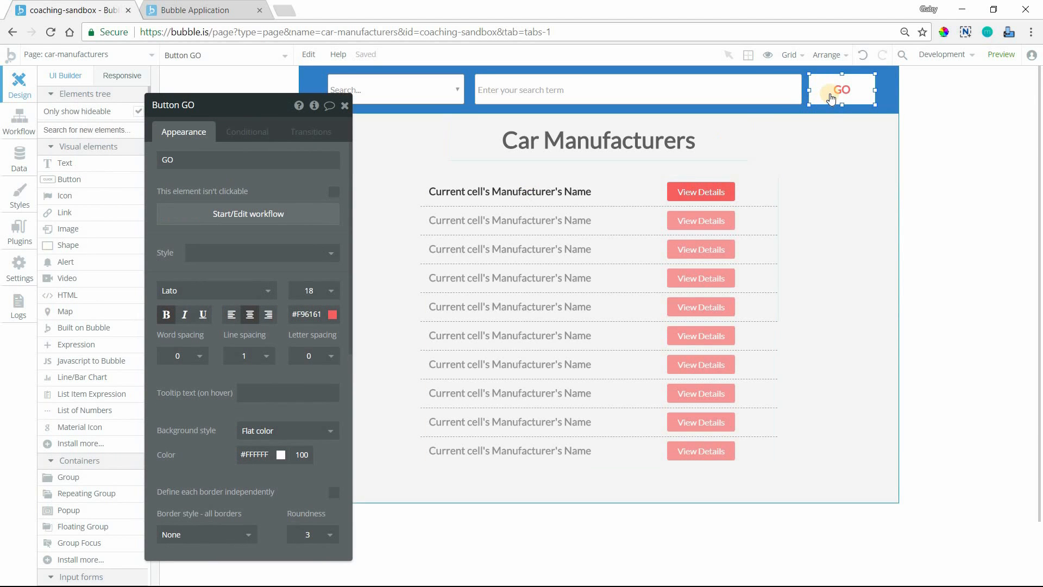
left_click(248, 214)
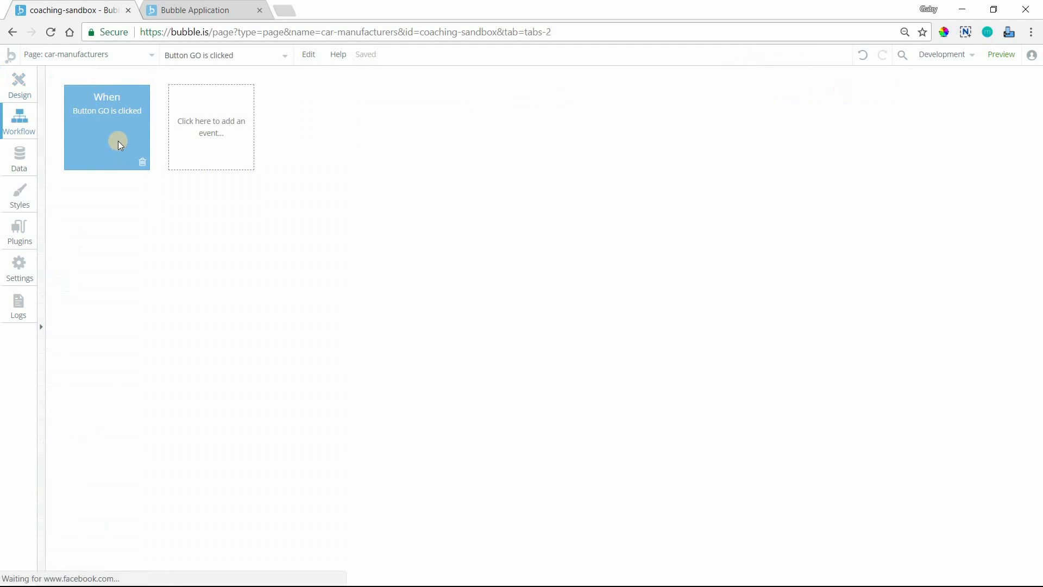
left_click(107, 127)
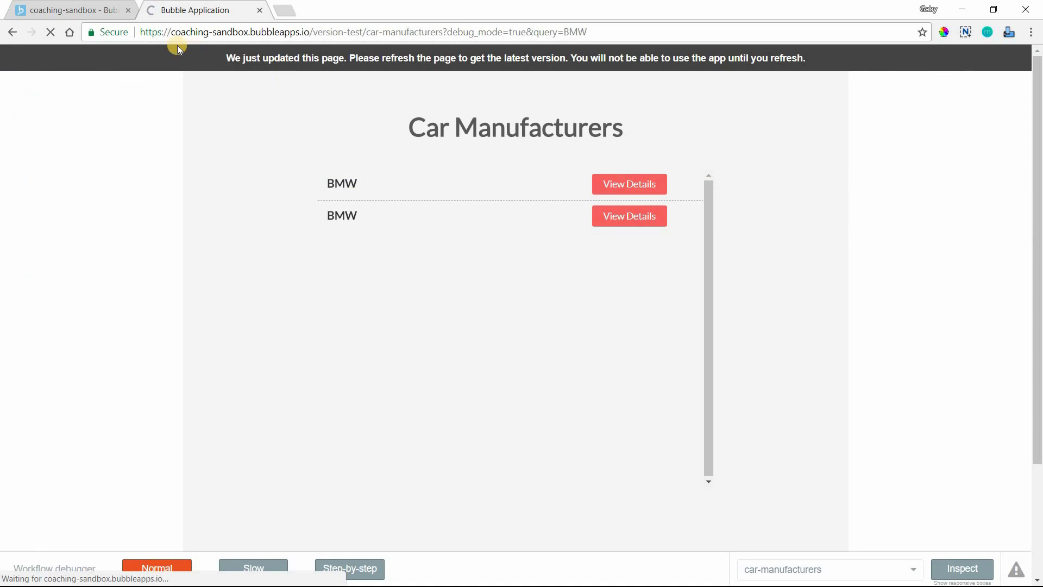
- Reload the preview, search Manufacturers for Nissan, then return to the editor
left_click(51, 32)
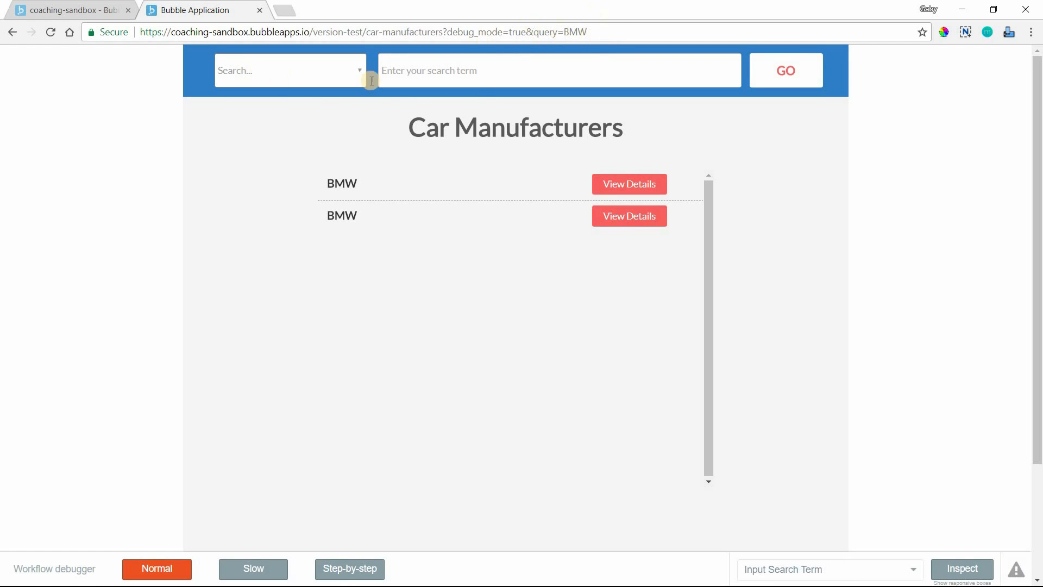
left_click(289, 70)
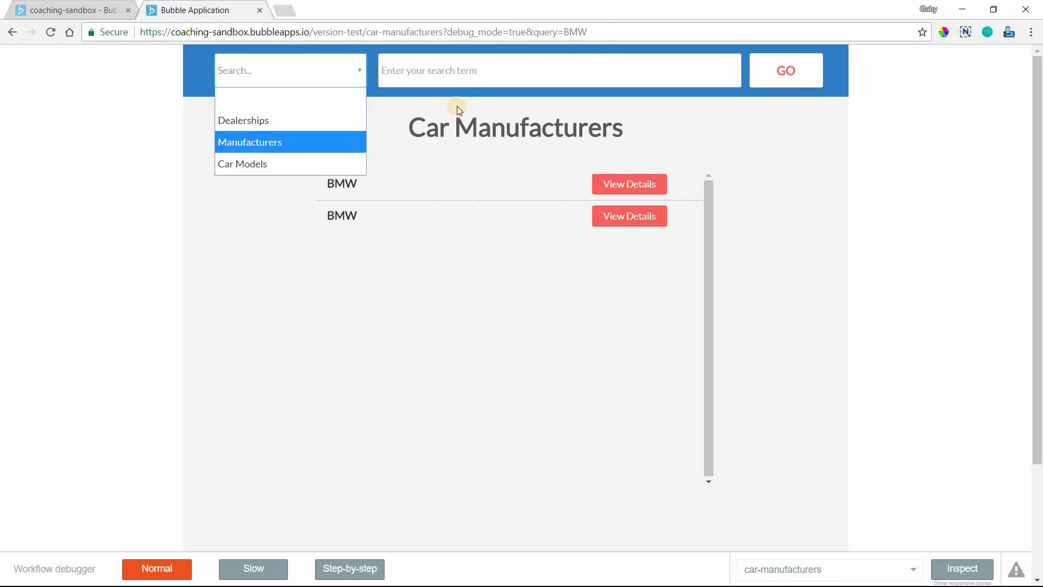
mouse_move(252, 124)
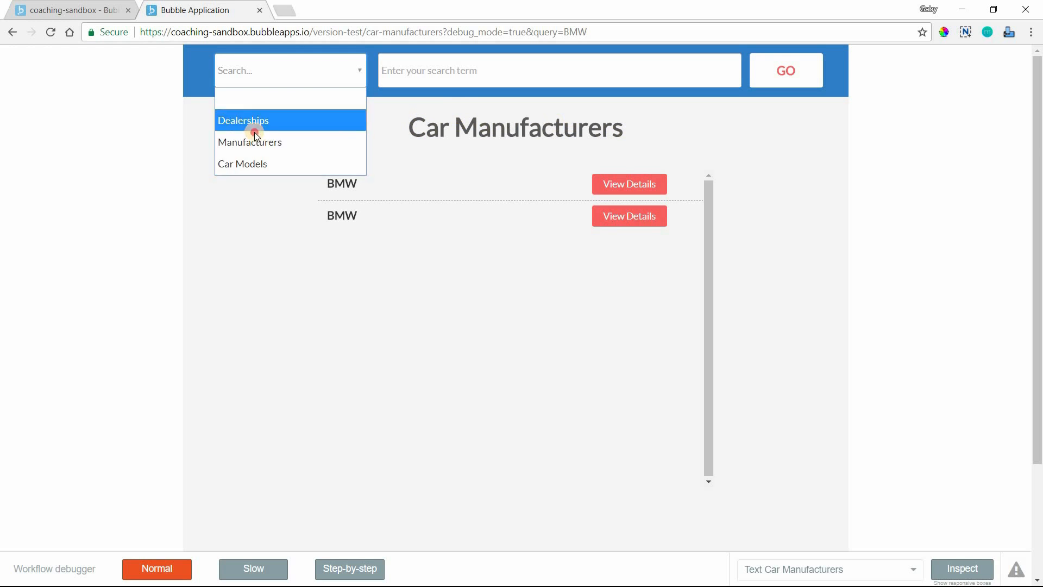
left_click(250, 142)
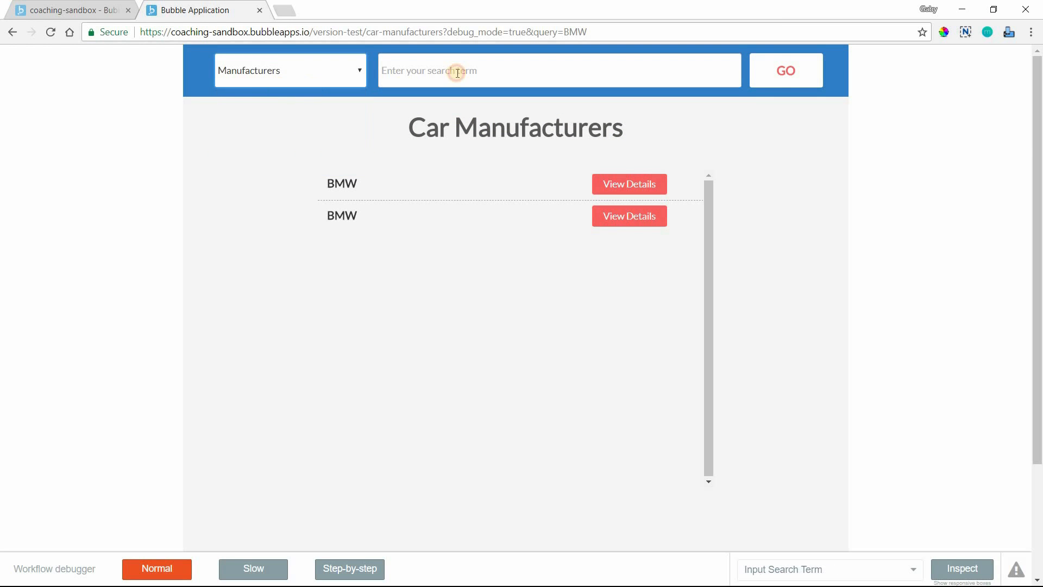
type("N")
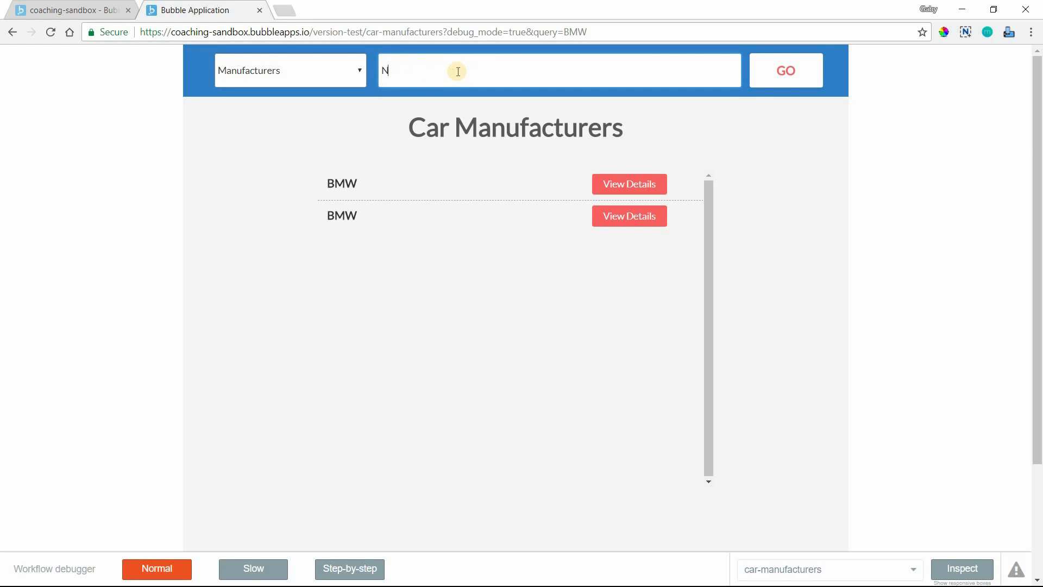
type("issan")
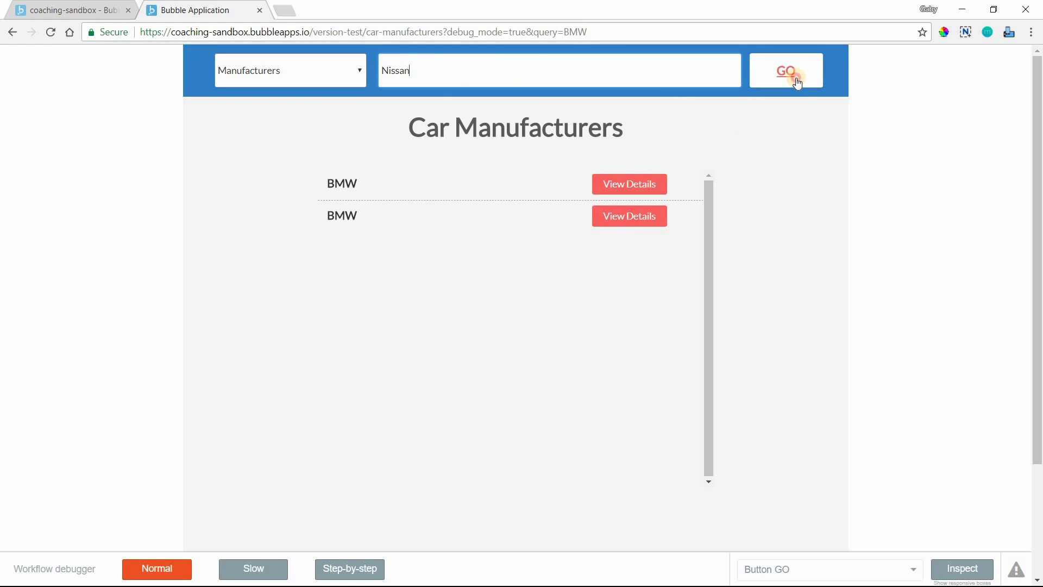
left_click(785, 70)
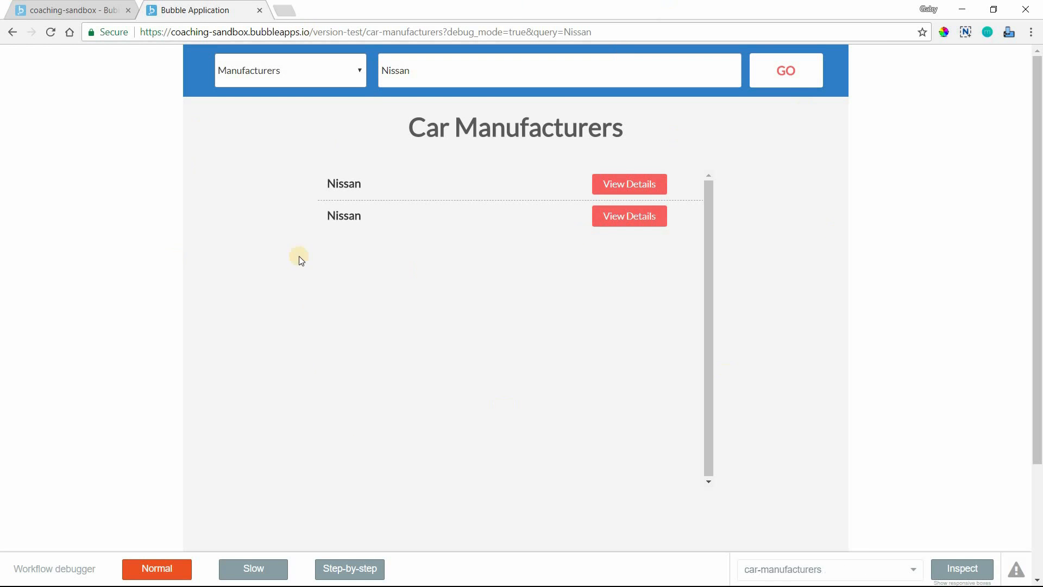
mouse_move(358, 231)
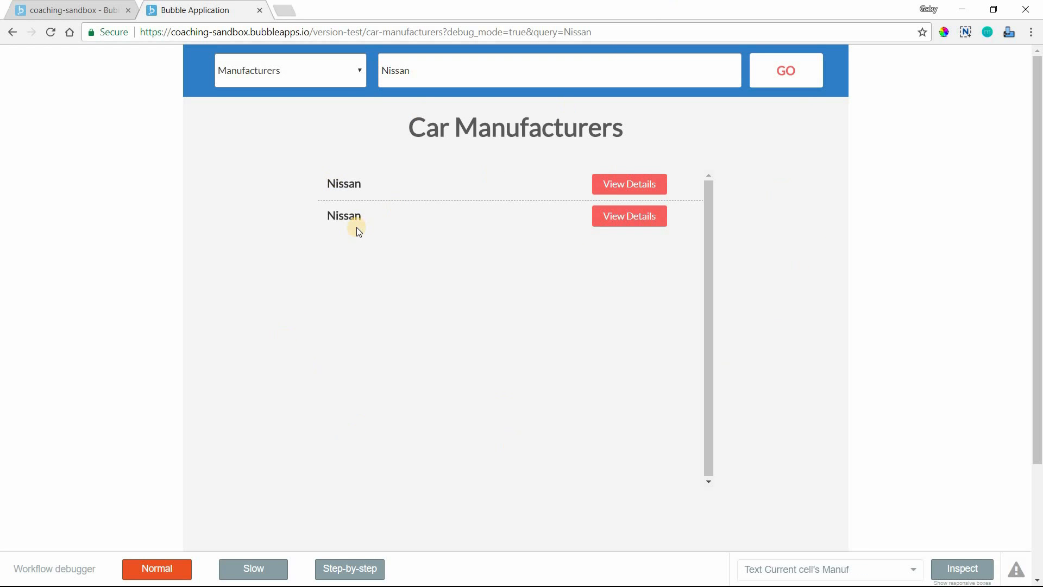
left_click(66, 10)
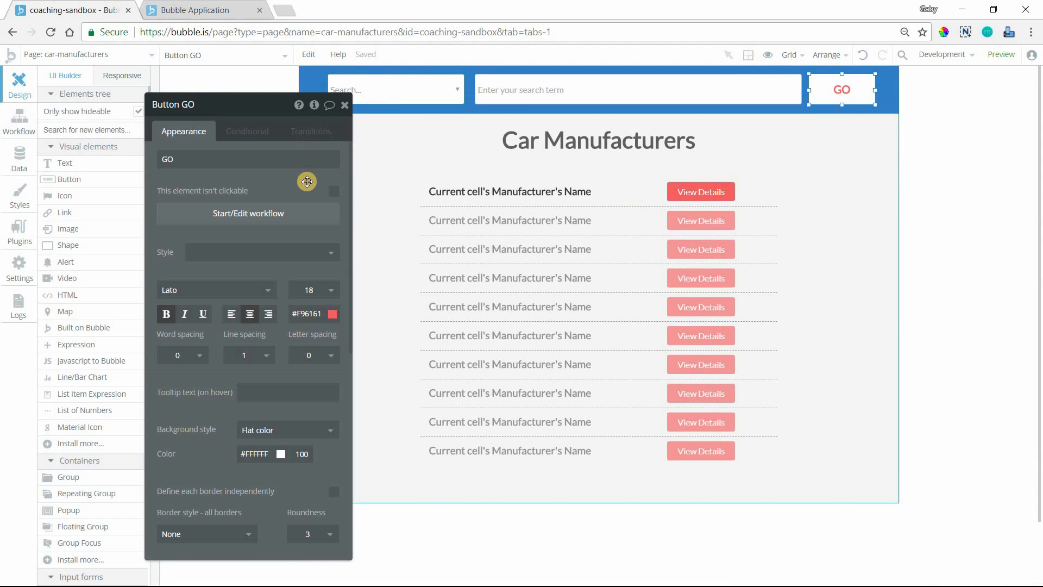
- Default the search dropdown to Manufacturers and start editing the search input's initial content
left_click(392, 89)
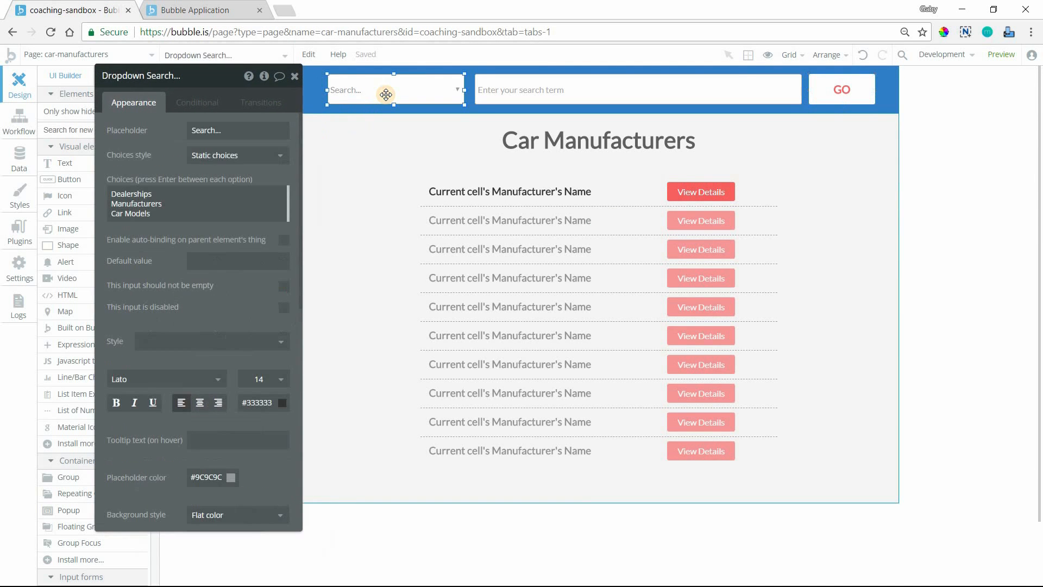
mouse_move(424, 92)
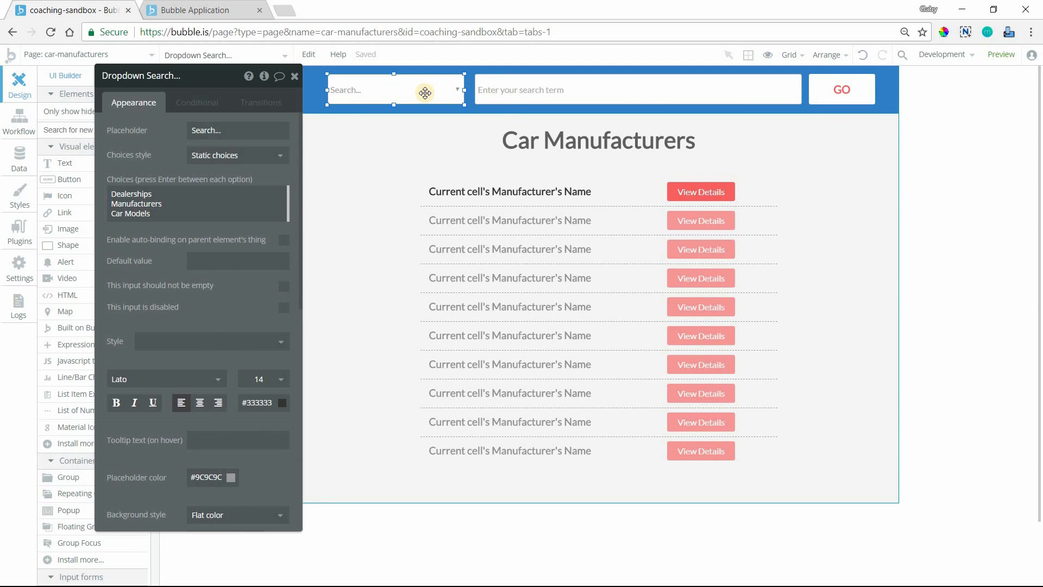
left_click(637, 89)
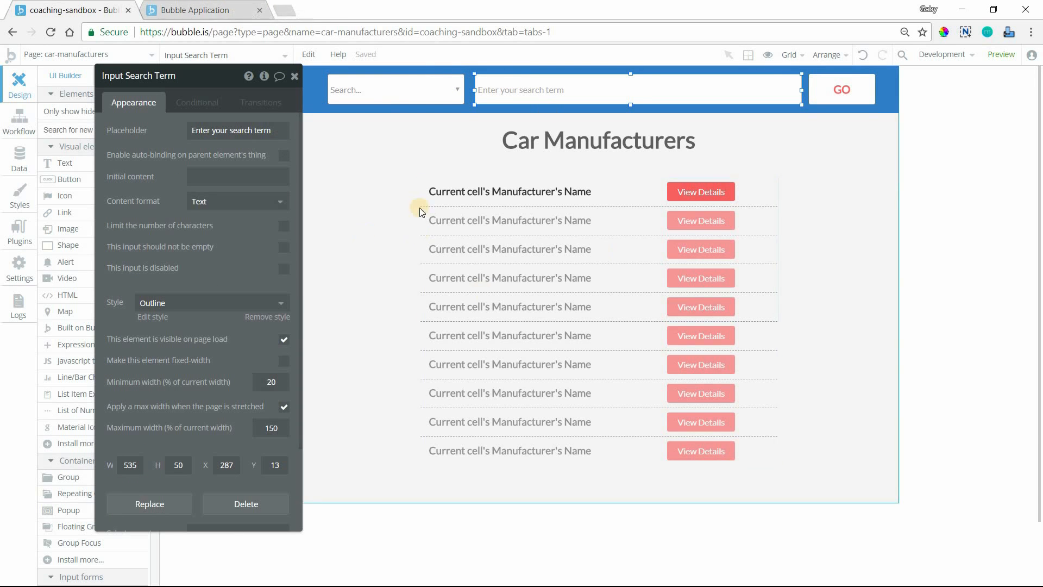
mouse_move(461, 93)
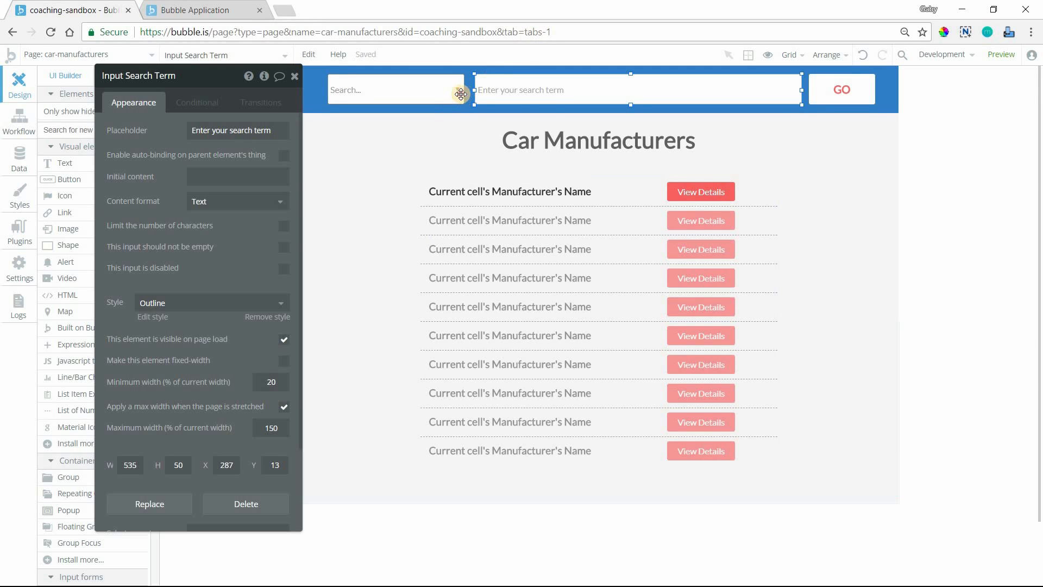
left_click(396, 89)
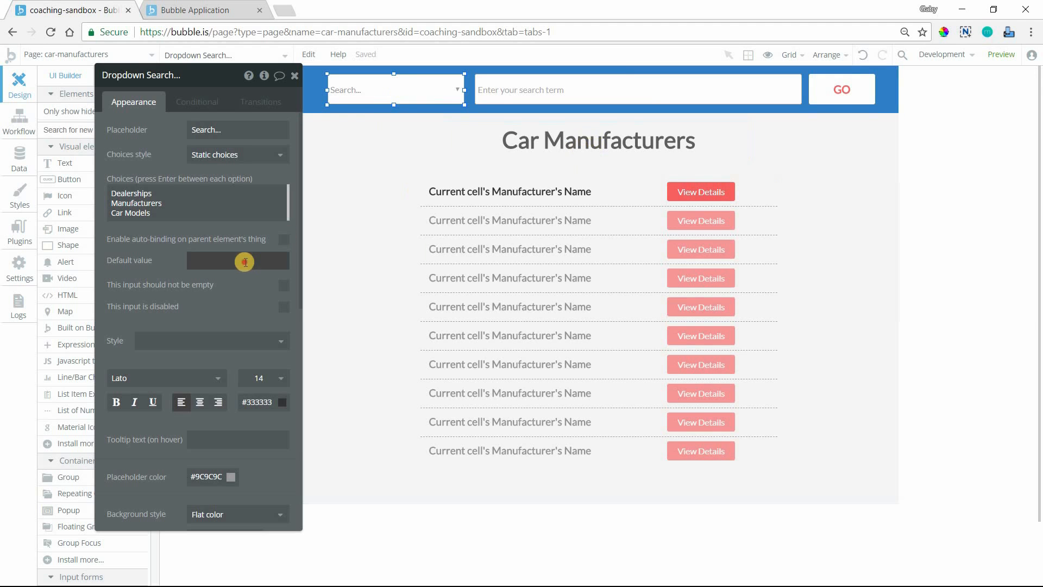
type("Manufacturers")
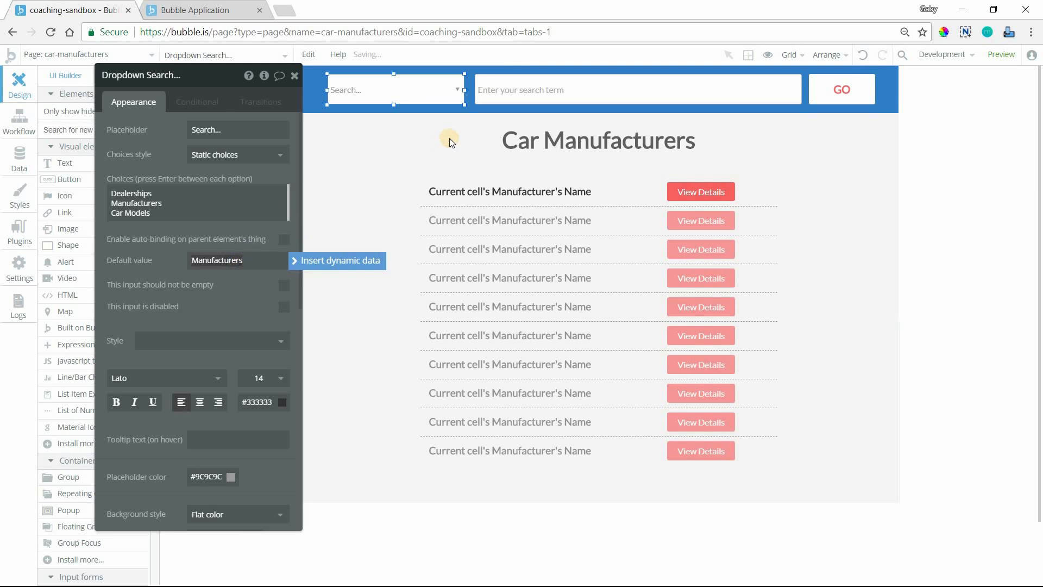
left_click(635, 89)
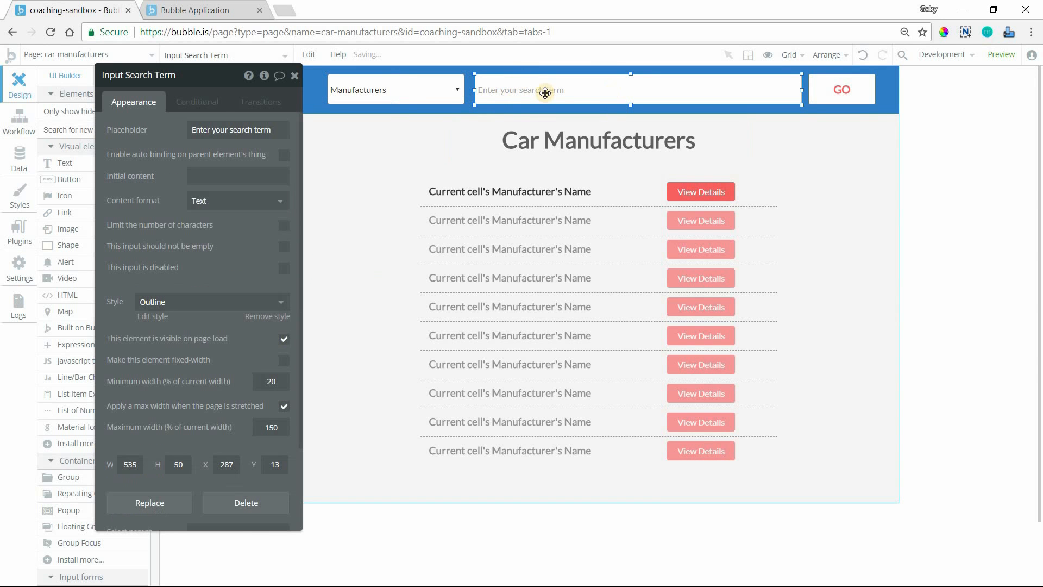
left_click(238, 176)
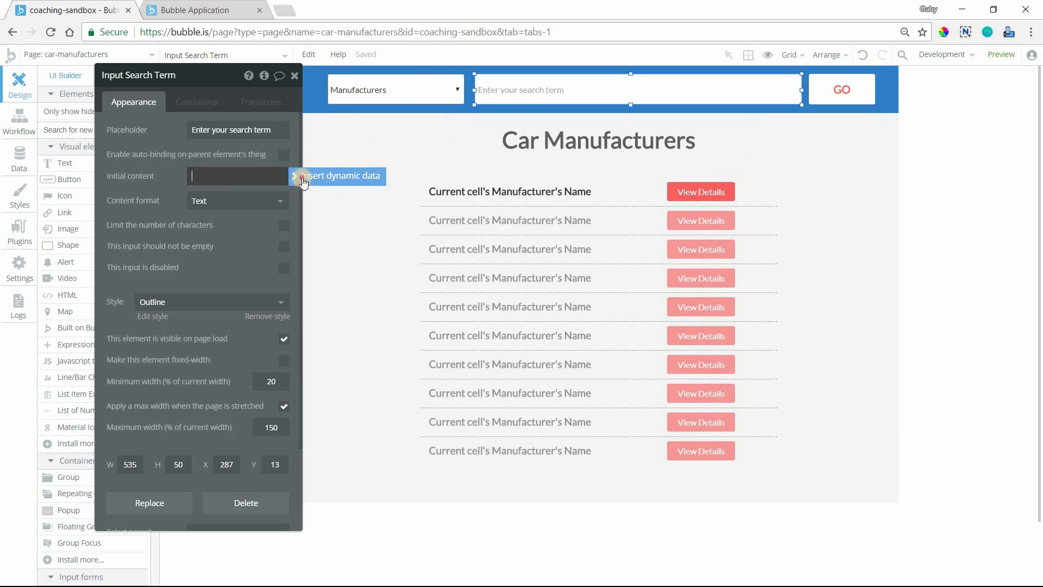
- Fill the search input's initial content from the page URL parameter 'query'
type("get")
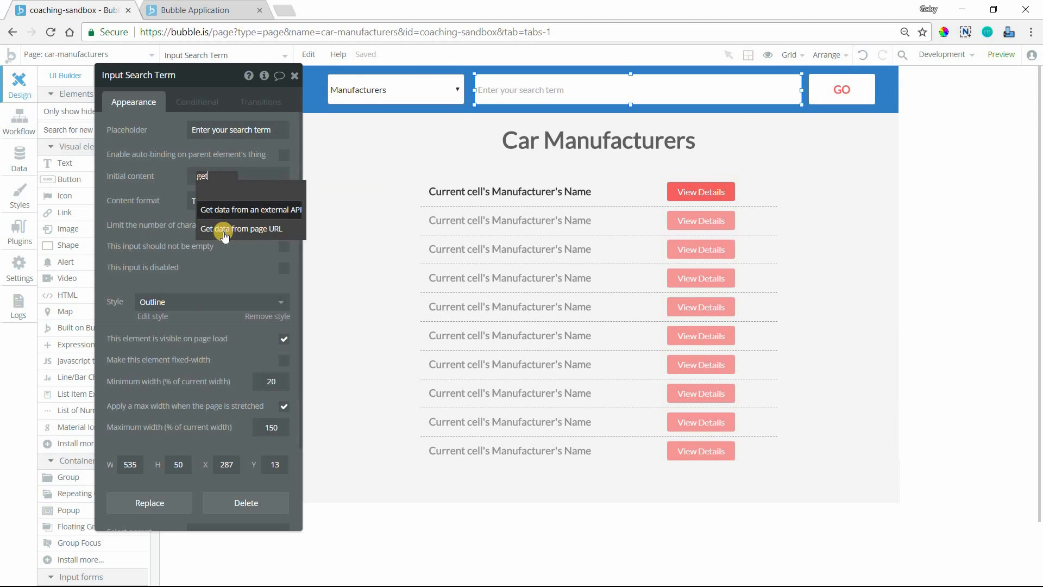
left_click(243, 229)
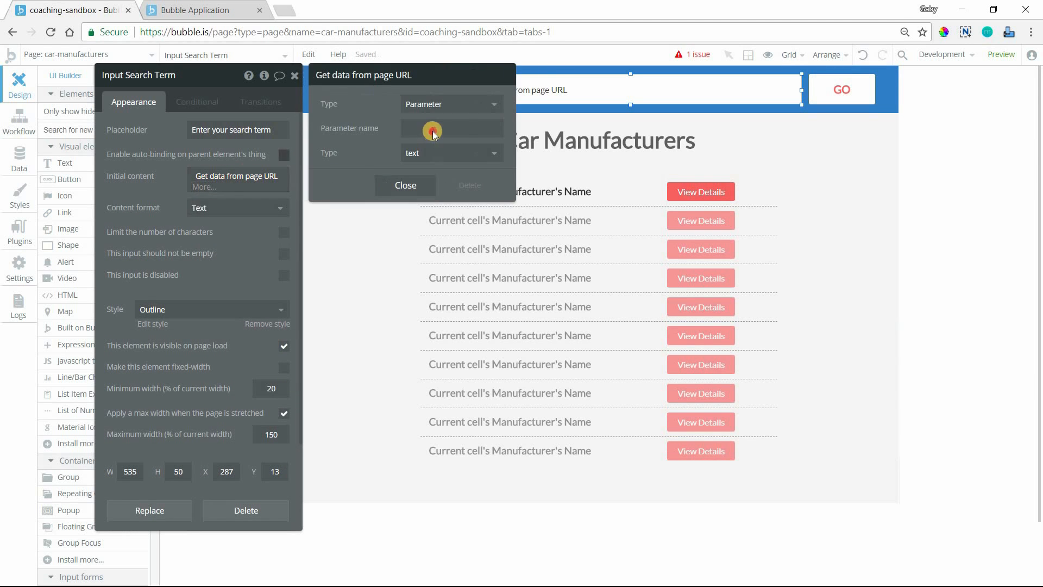
type("query")
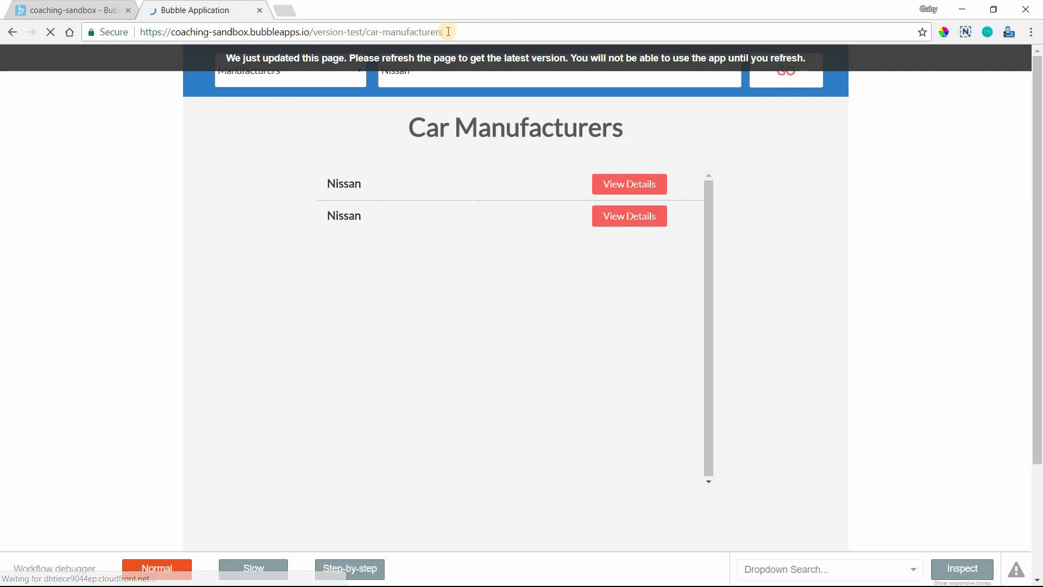
- Reload the preview, check the Manufacturers default, and append ?query=Ford to the address
left_click(50, 32)
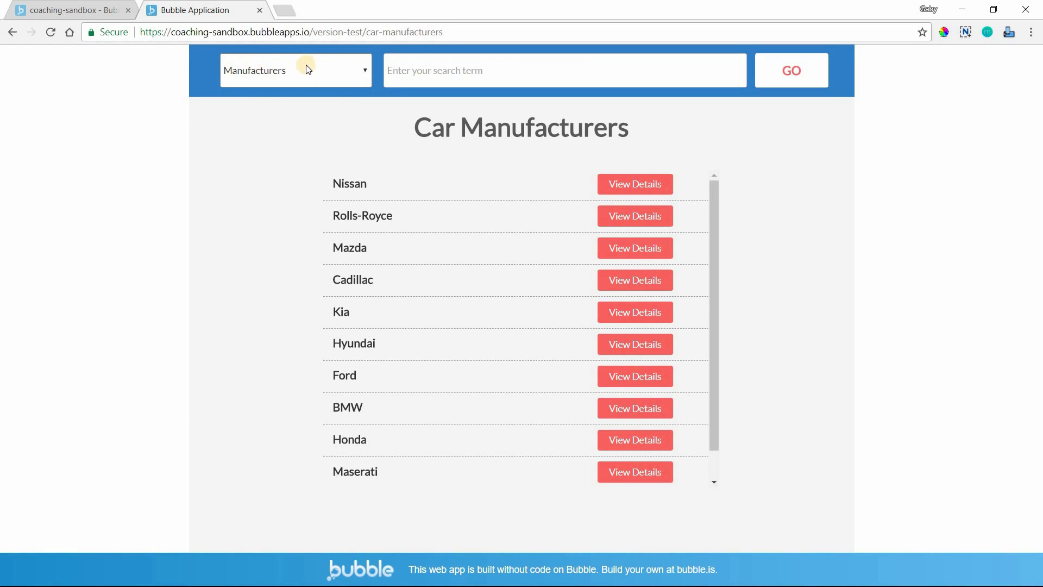
mouse_move(251, 84)
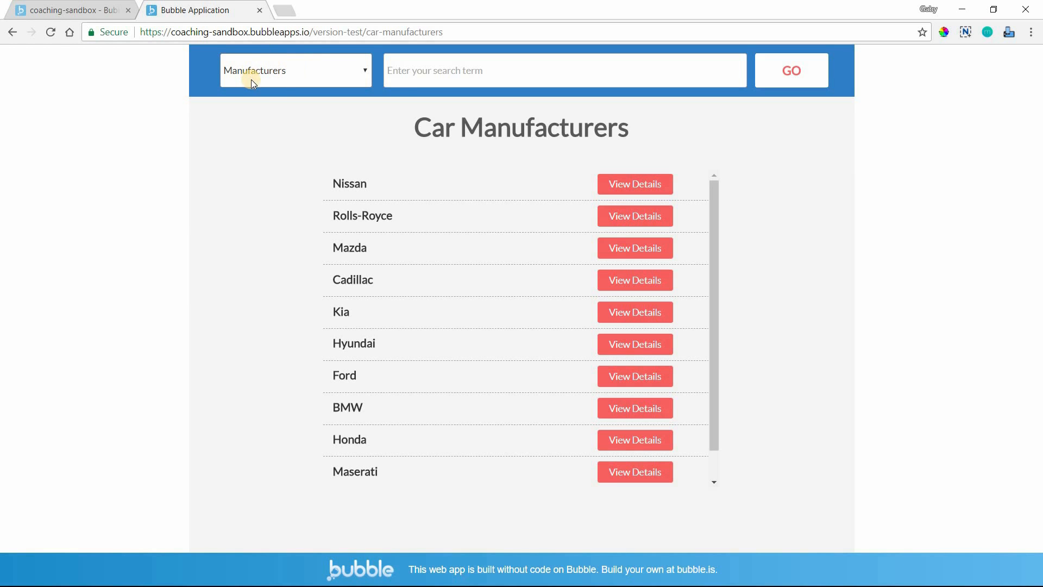
mouse_move(623, 202)
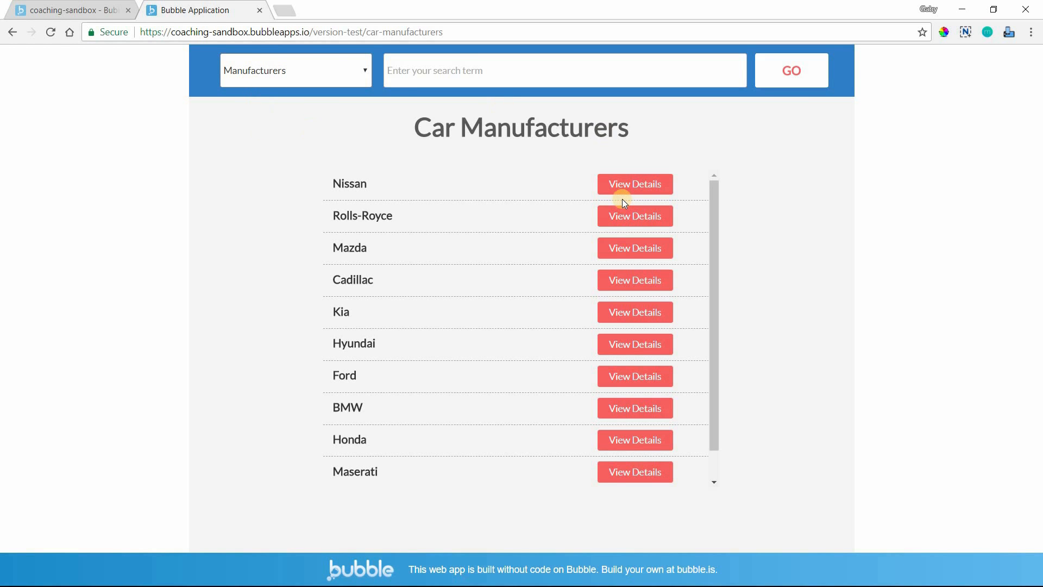
mouse_move(279, 73)
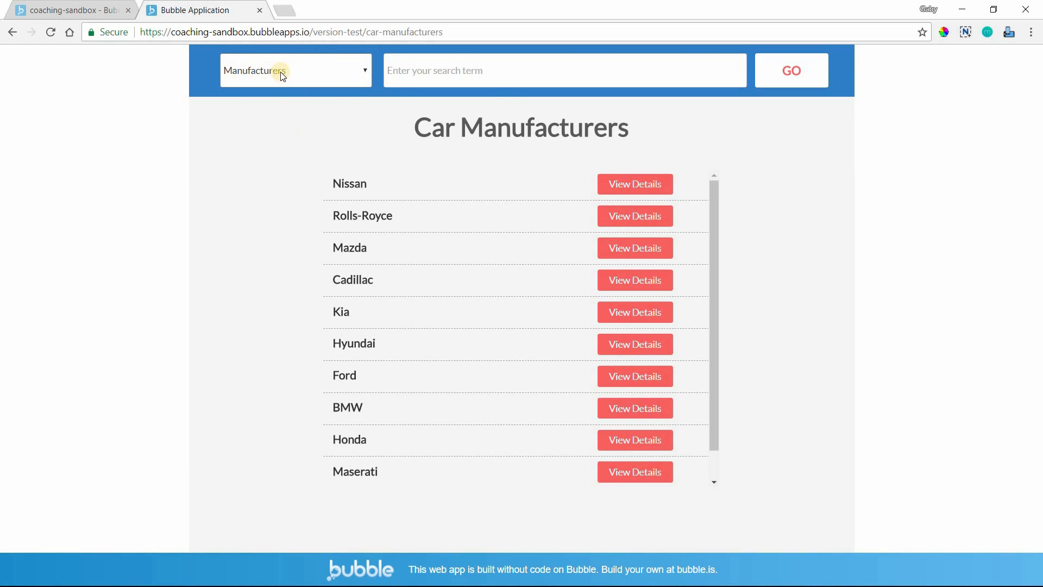
left_click(296, 70)
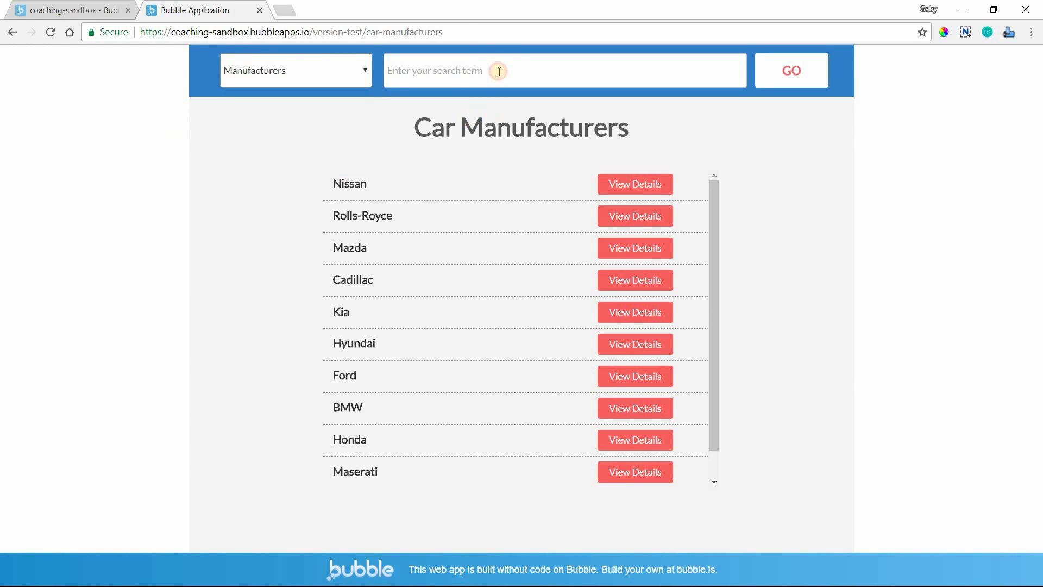
left_click(291, 32)
type("?")
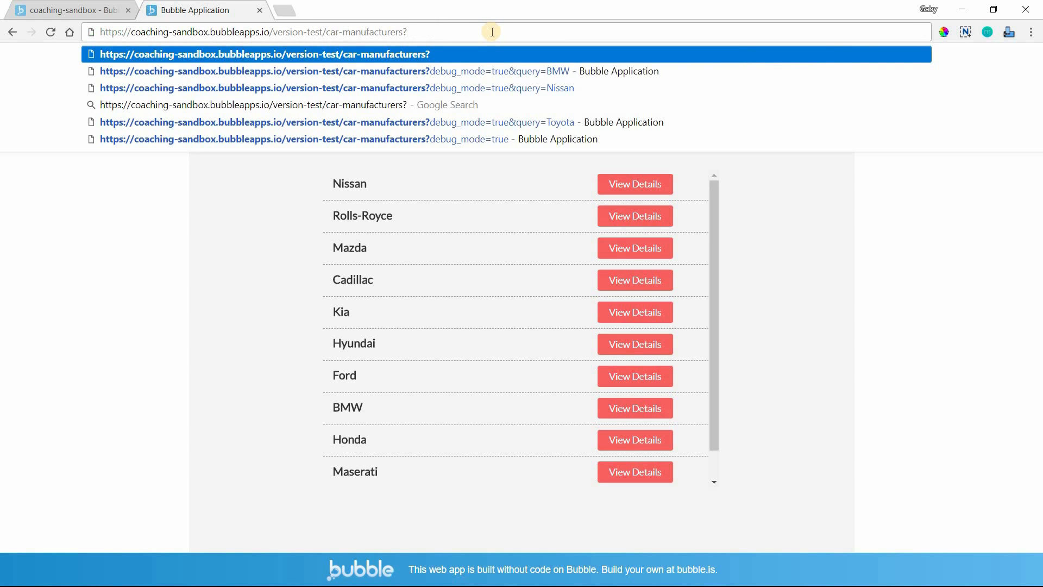
type("query")
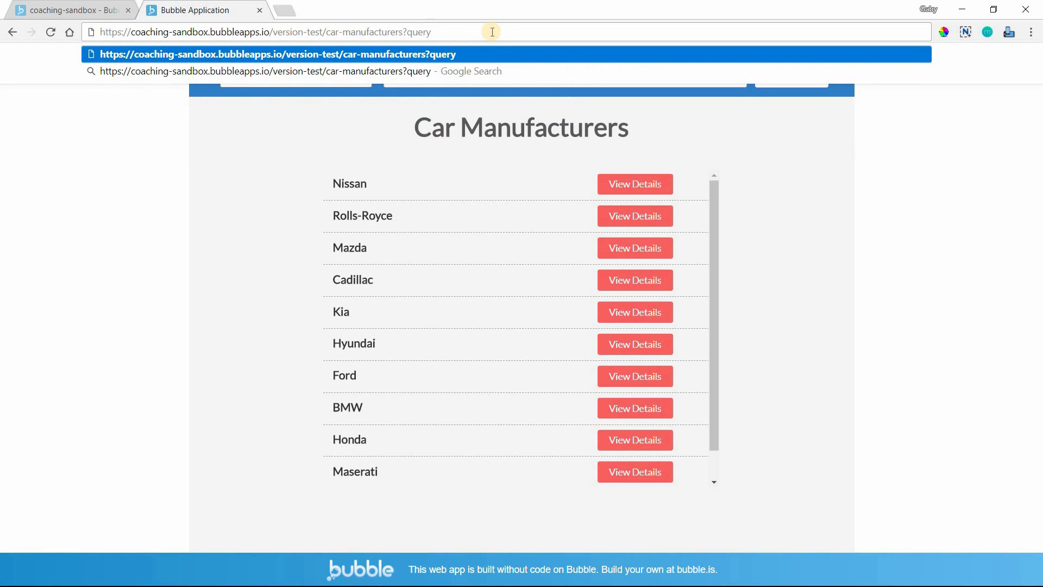
type("=Ford")
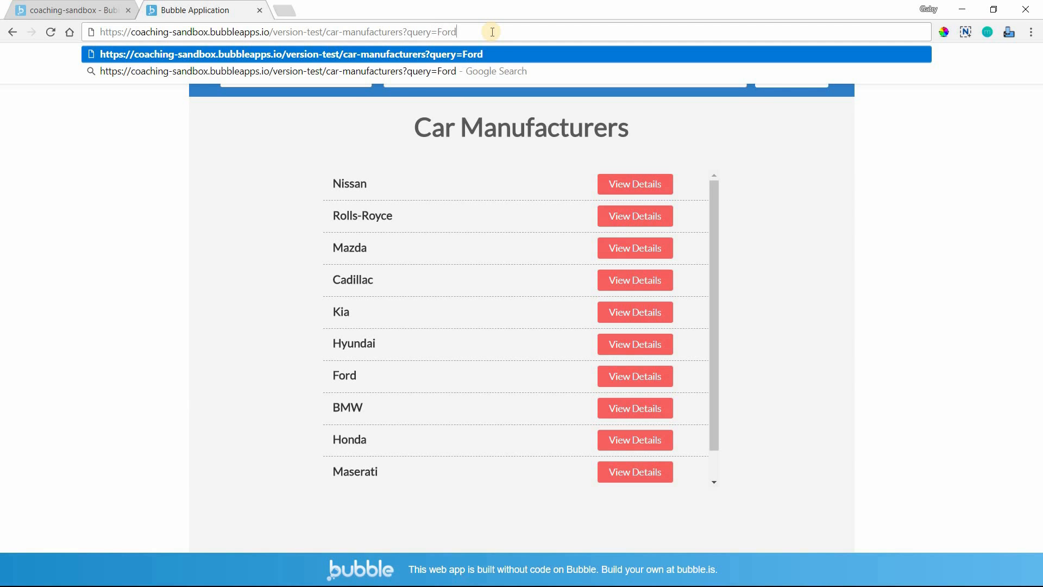